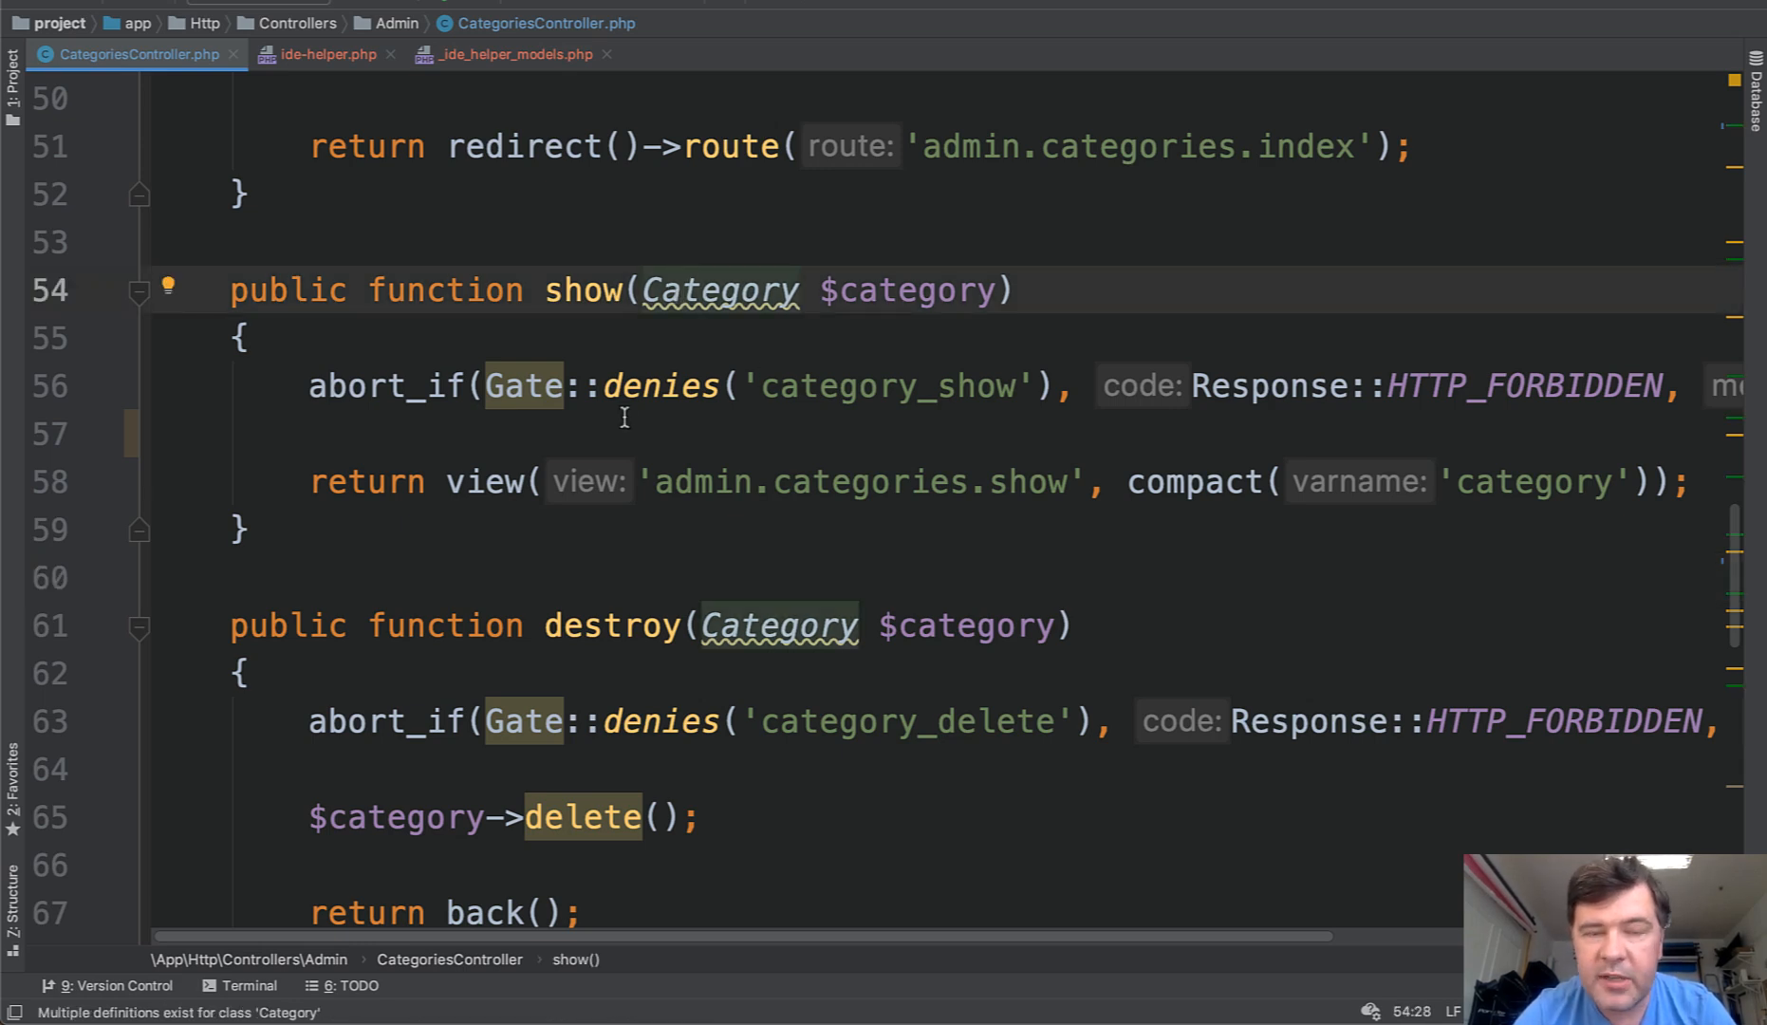
pyautogui.moveTo(980, 389)
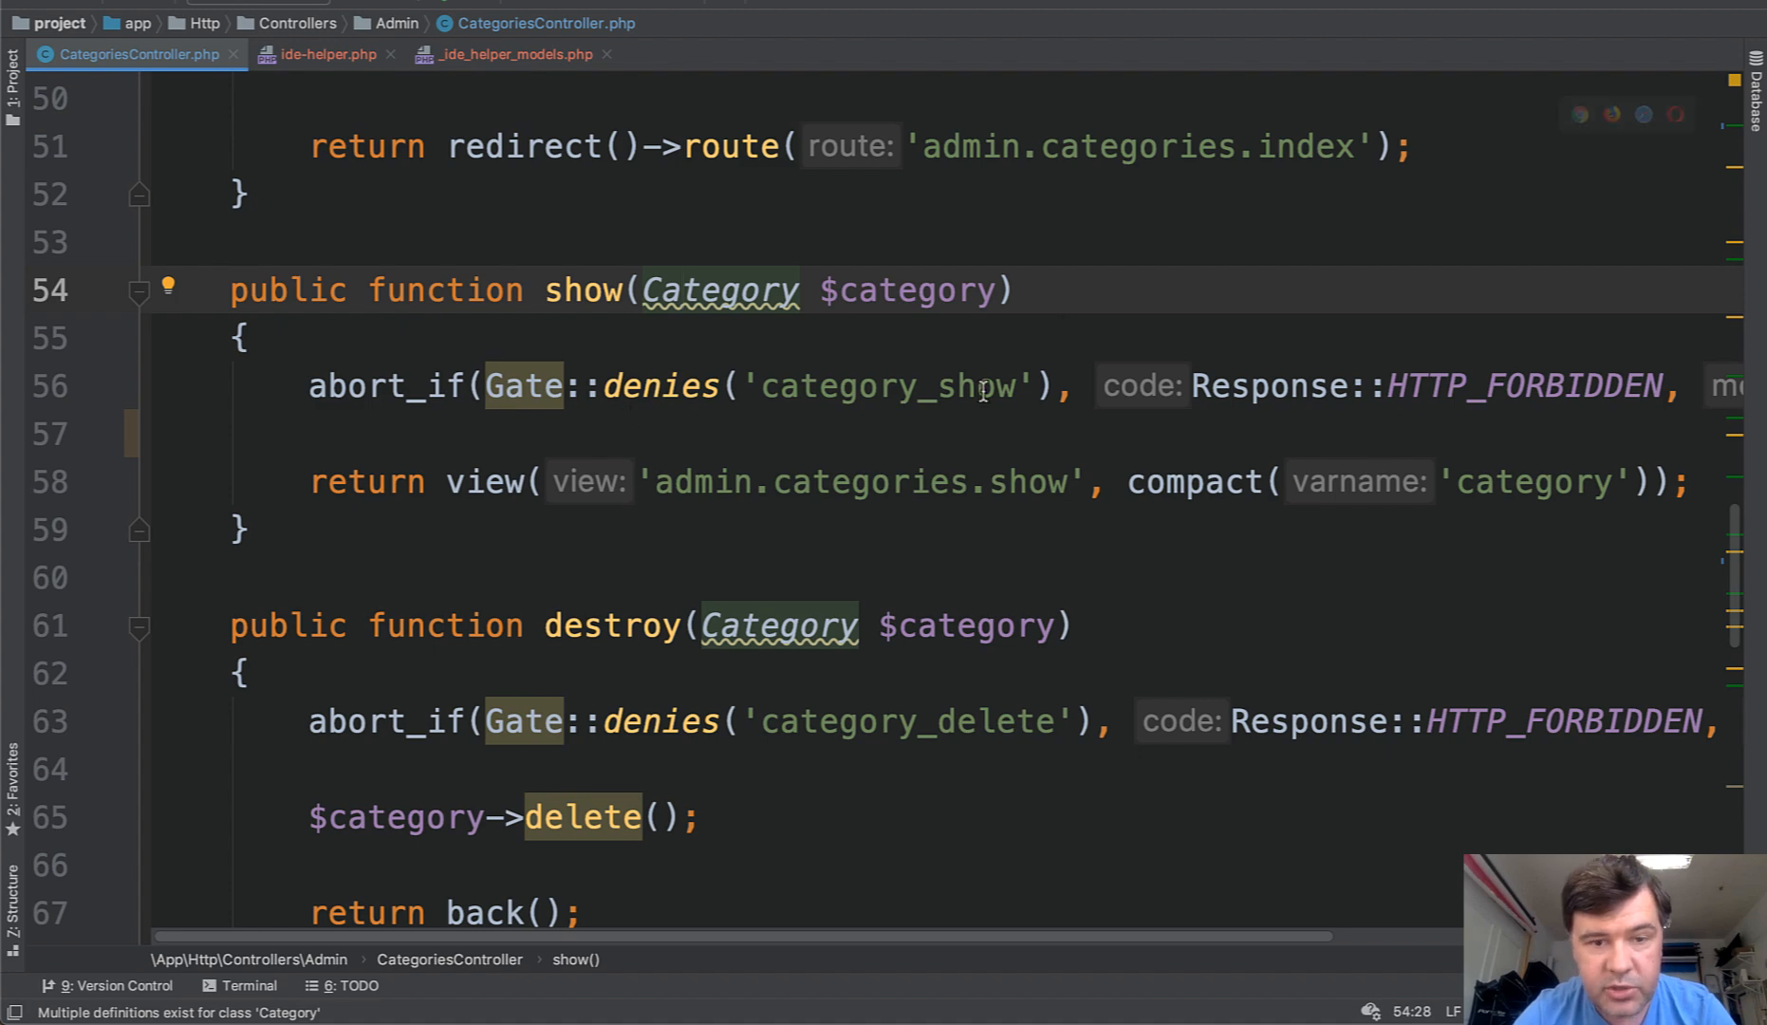
# Step: Add a new line in show() and begin typing echo $category to check name autocompletion
pyautogui.press('enter')
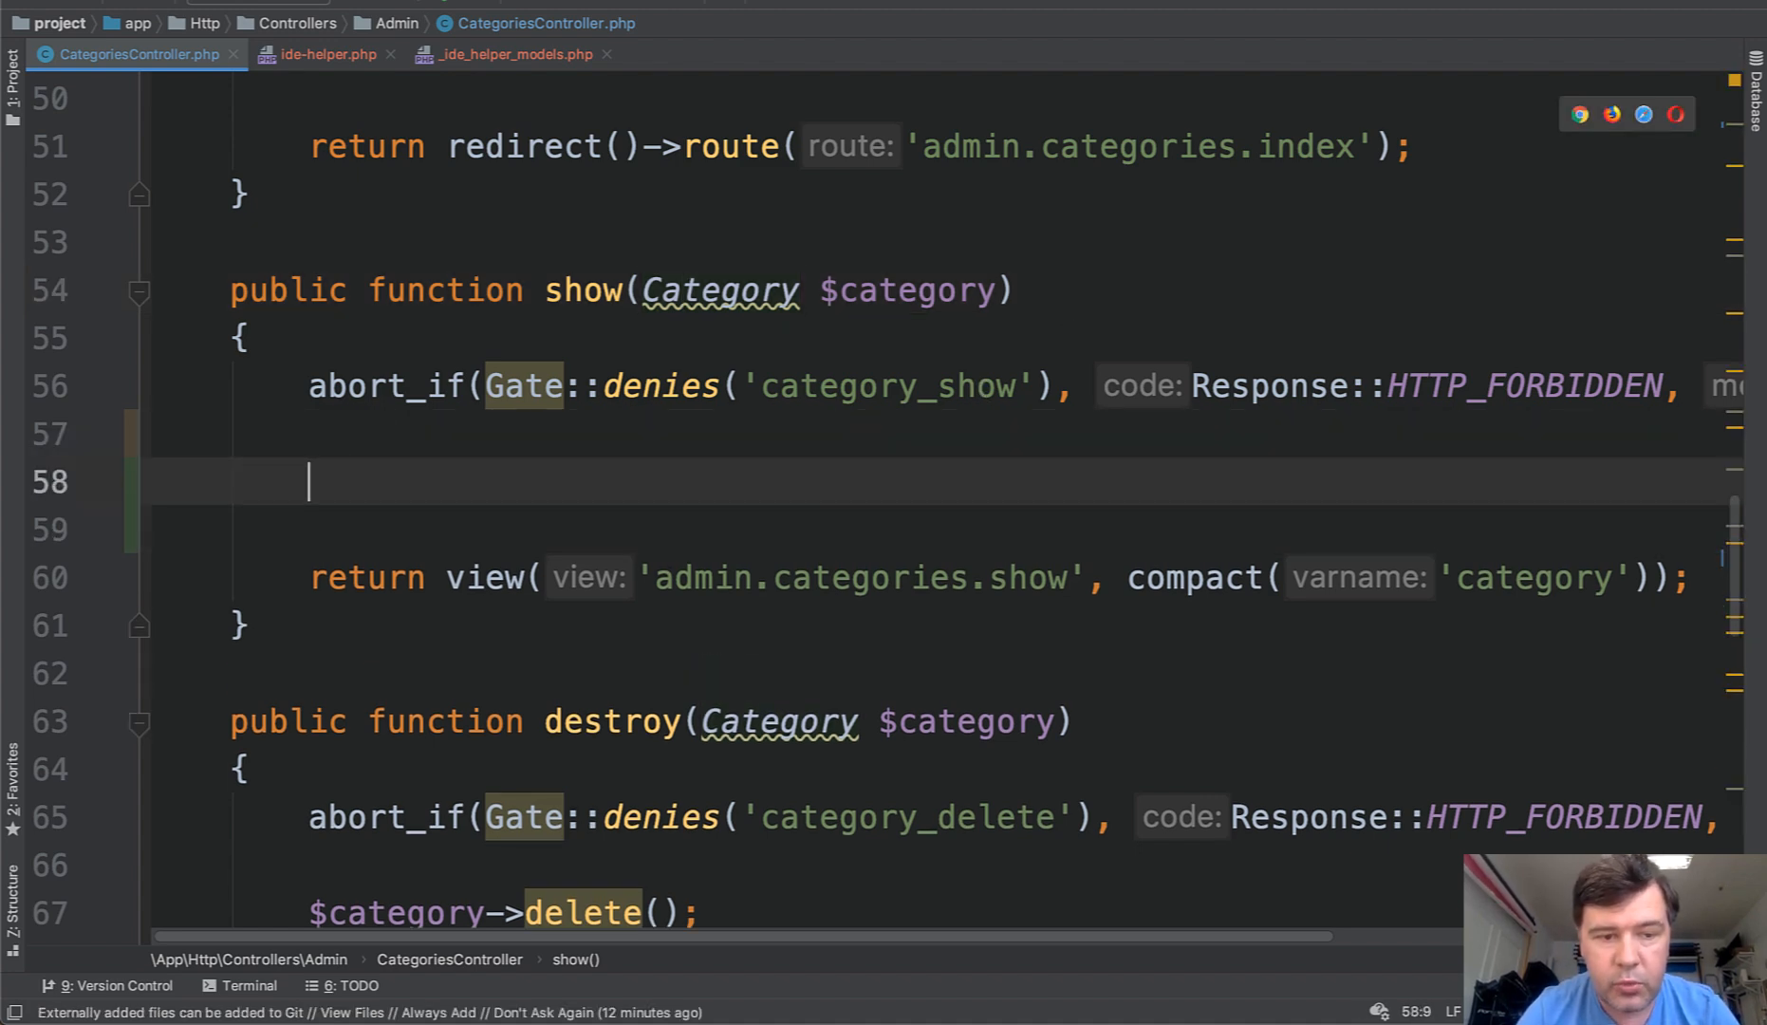
pyautogui.write('echo $category->nam')
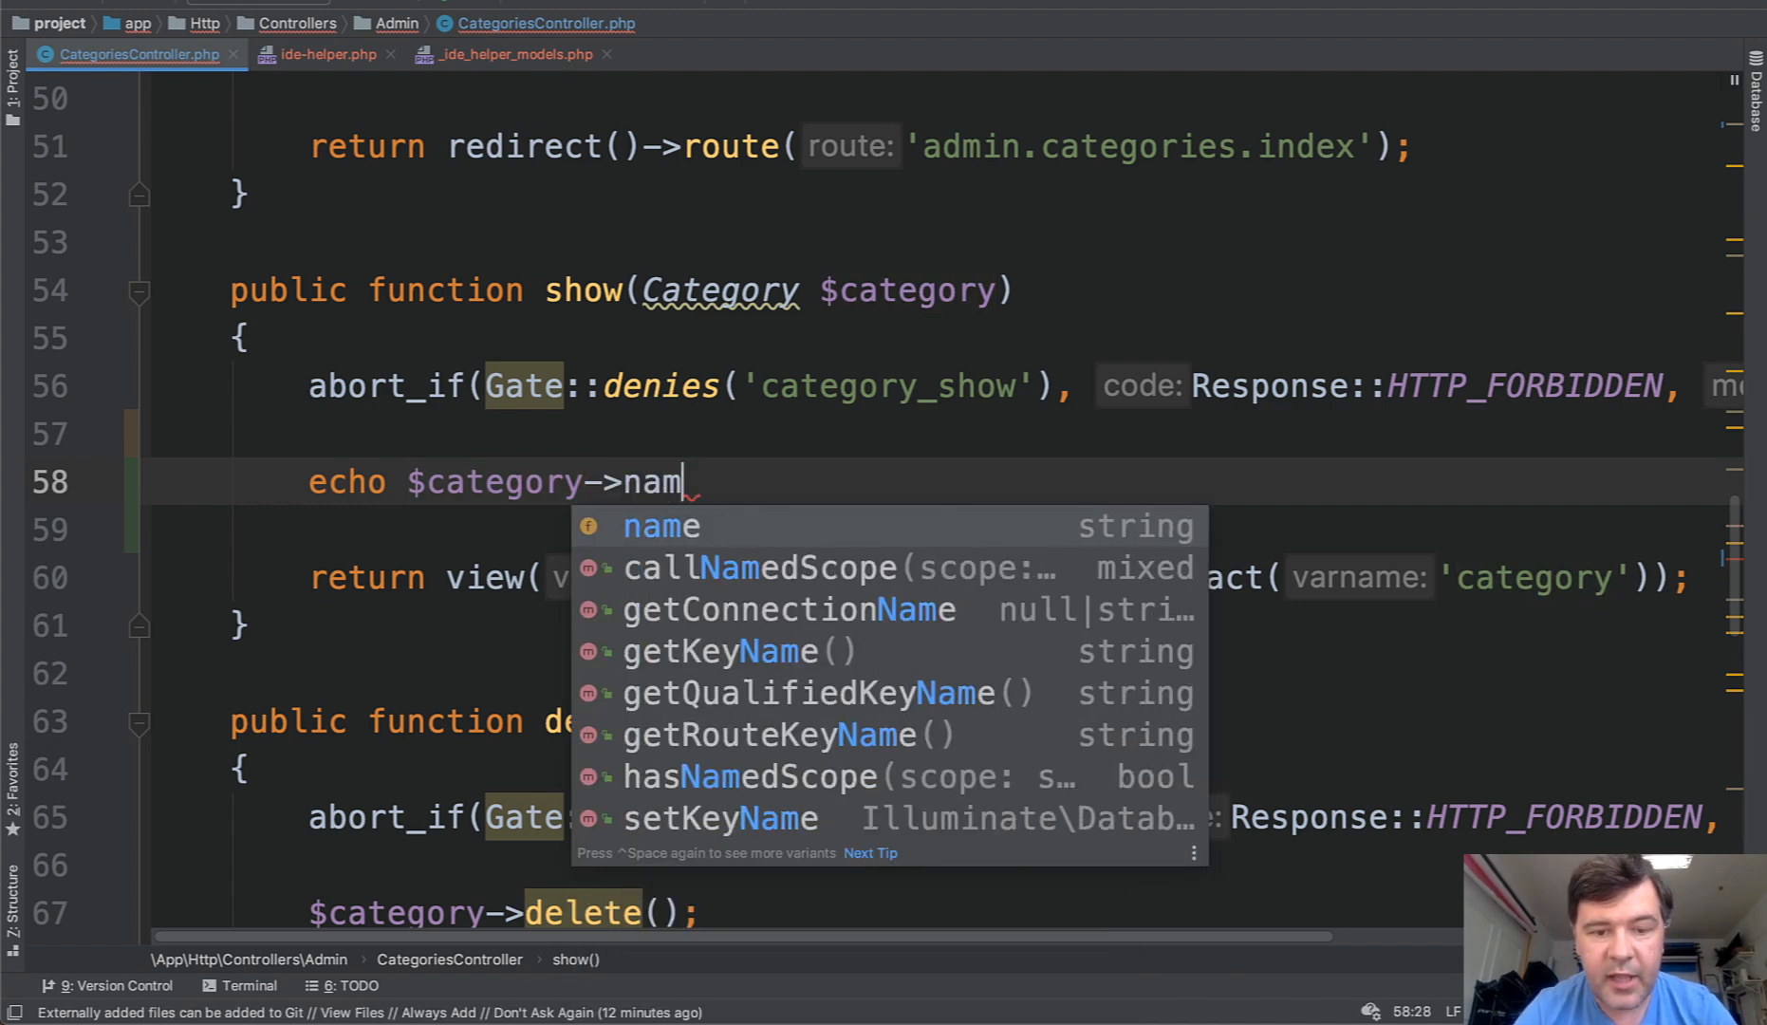
pyautogui.write('cre')
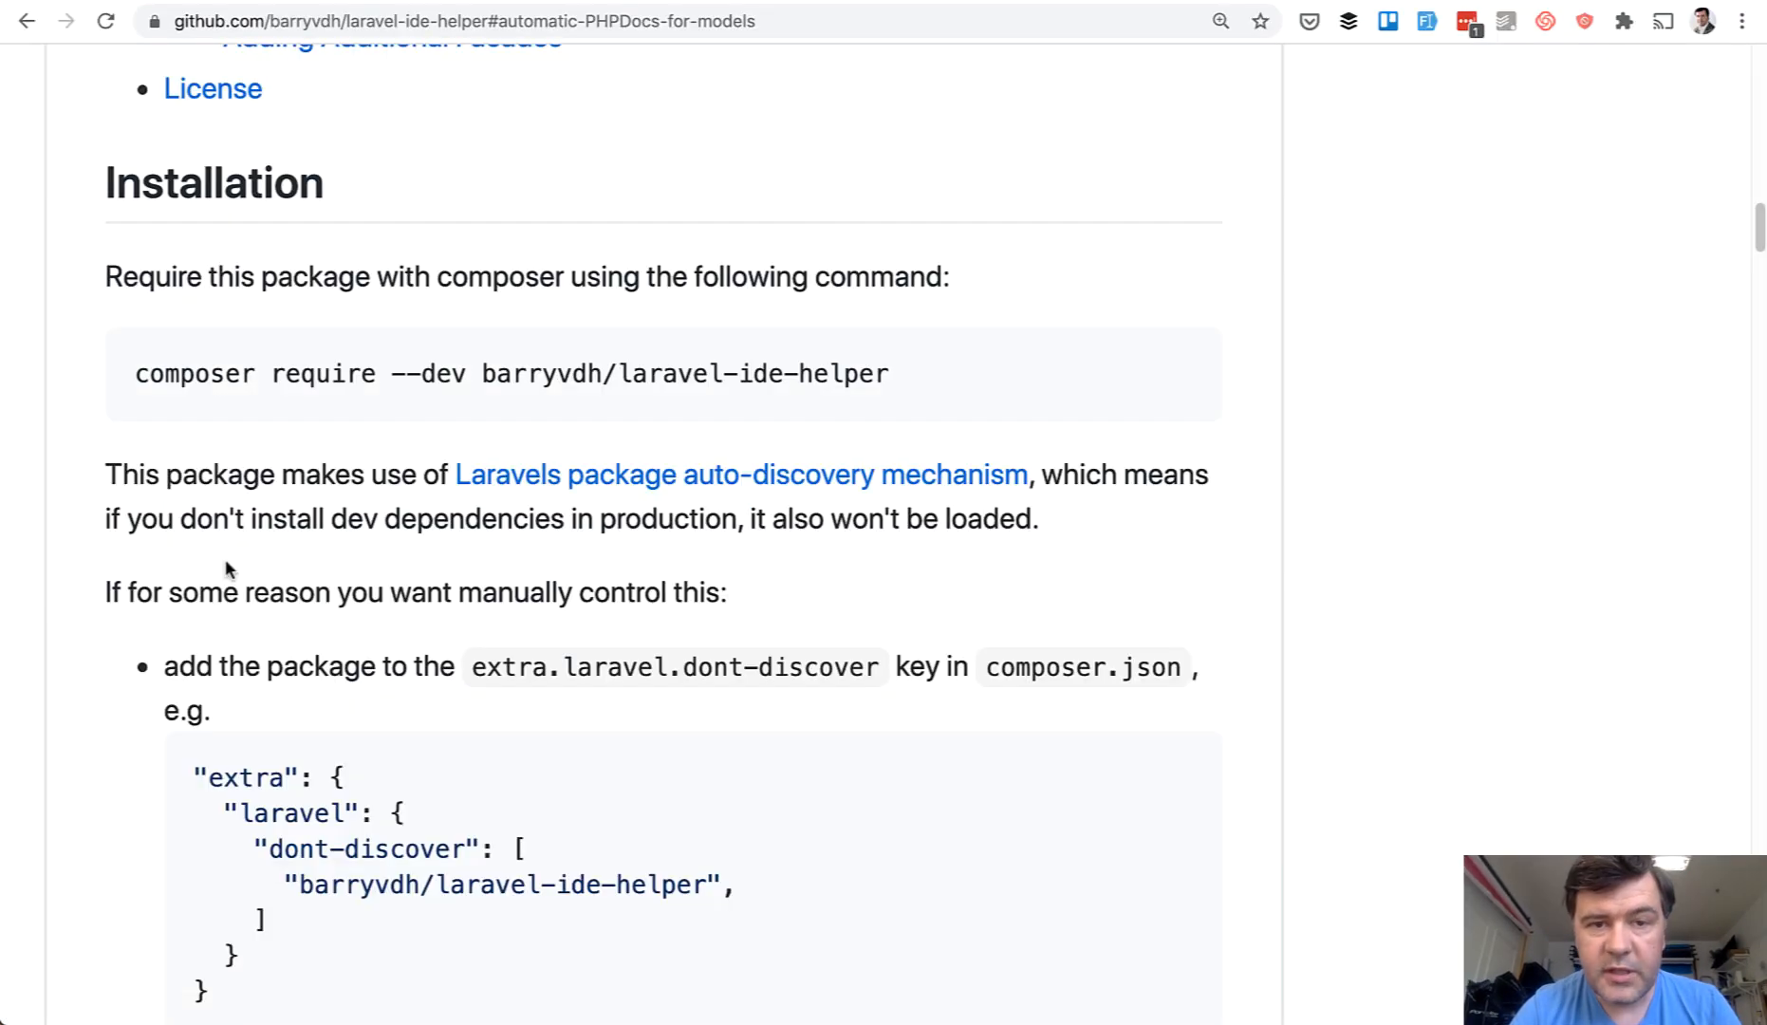
pyautogui.moveTo(236, 516)
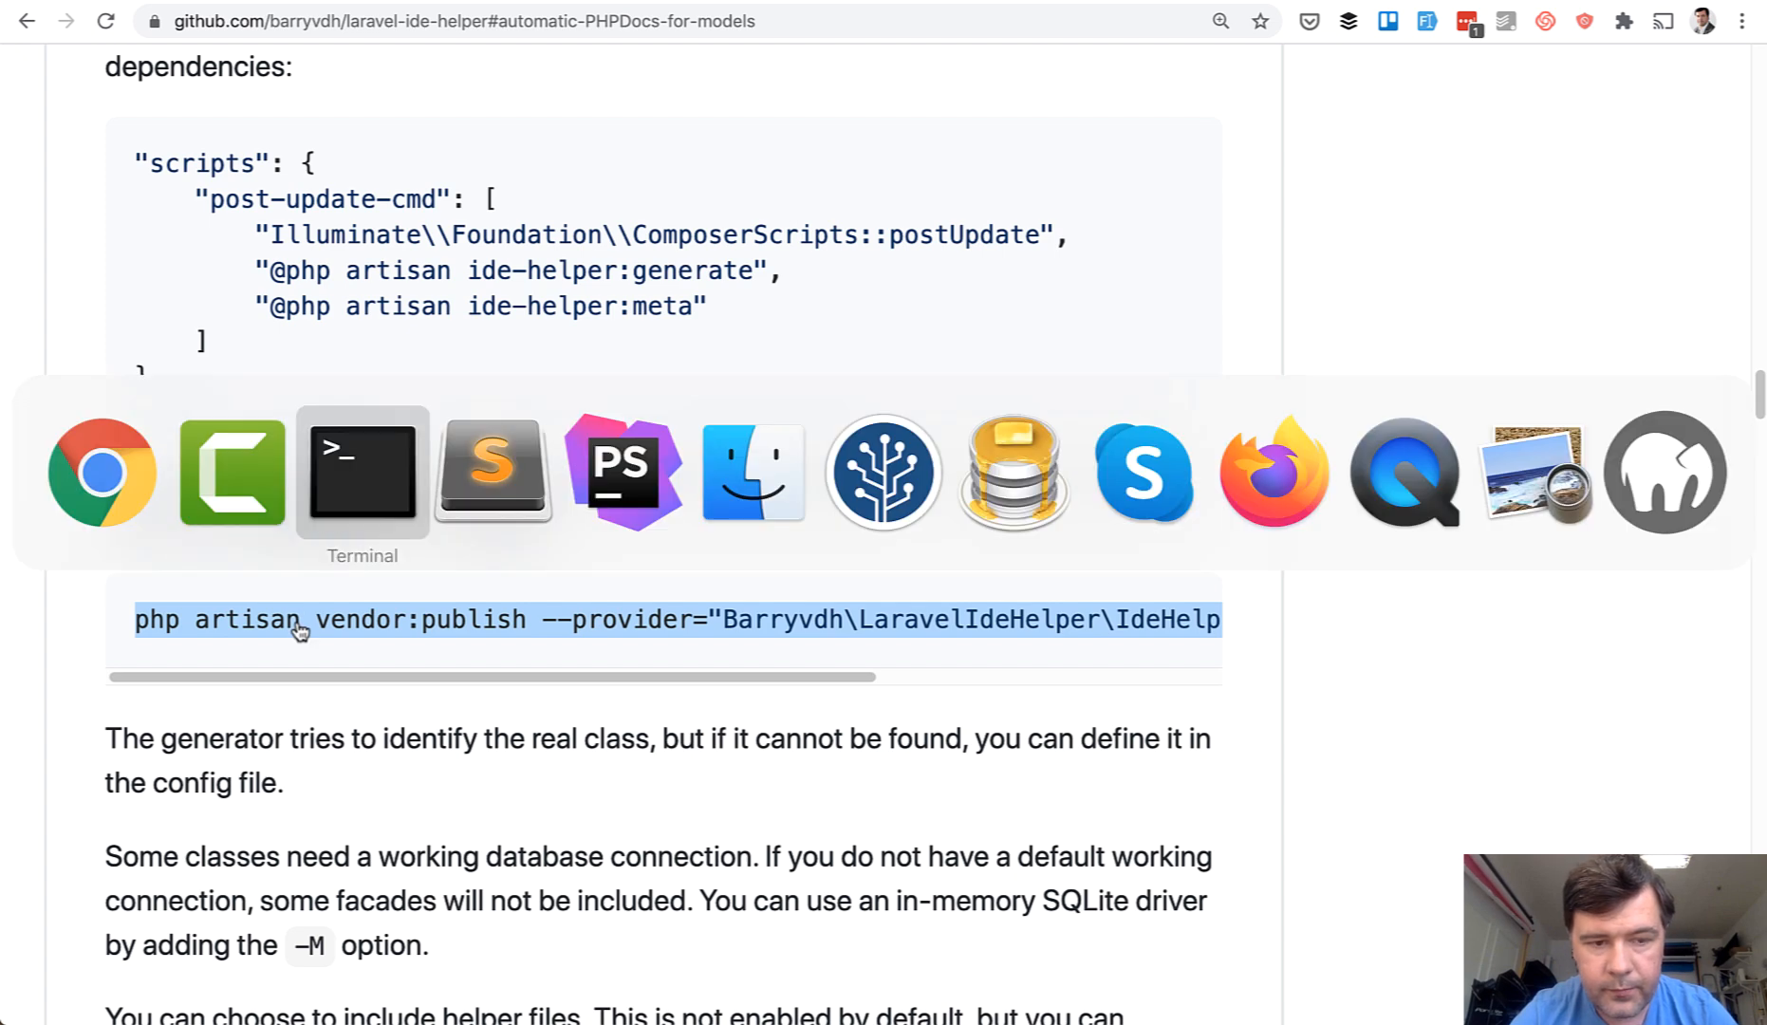
# Step: Run the vendor:publish command in the terminal and open the published ide-helper.php config
pyautogui.click(361, 471)
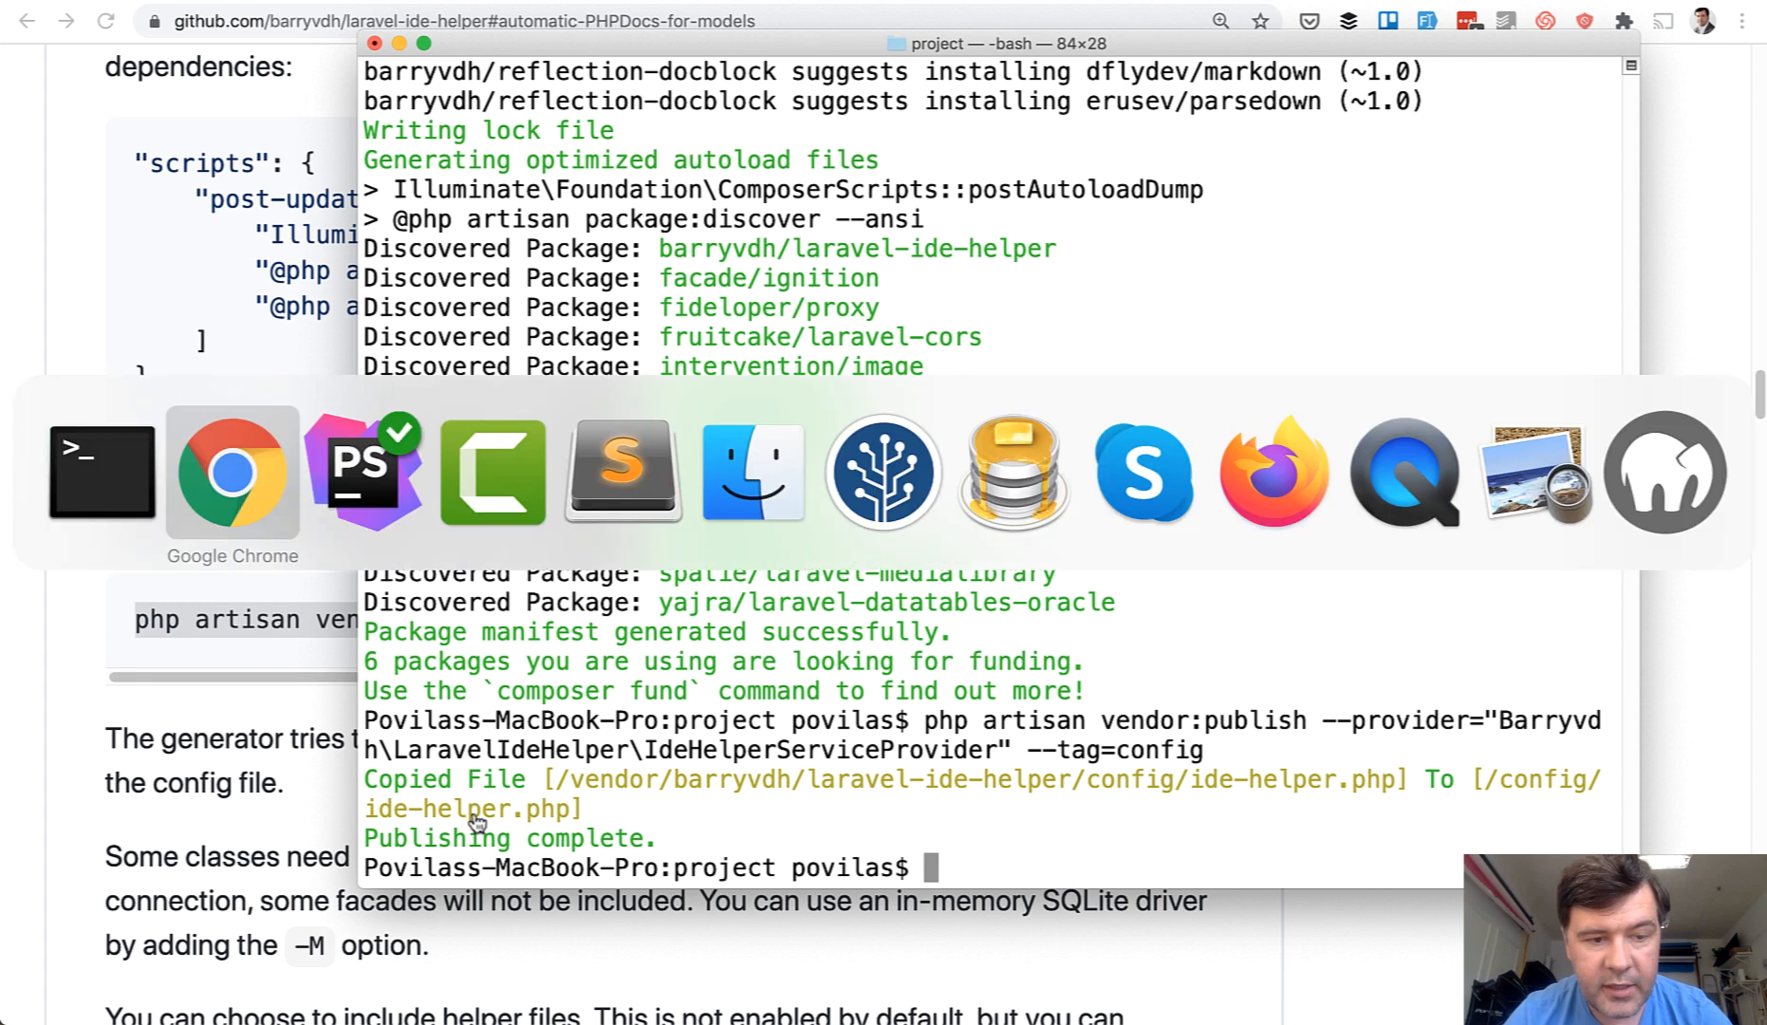
pyautogui.click(360, 472)
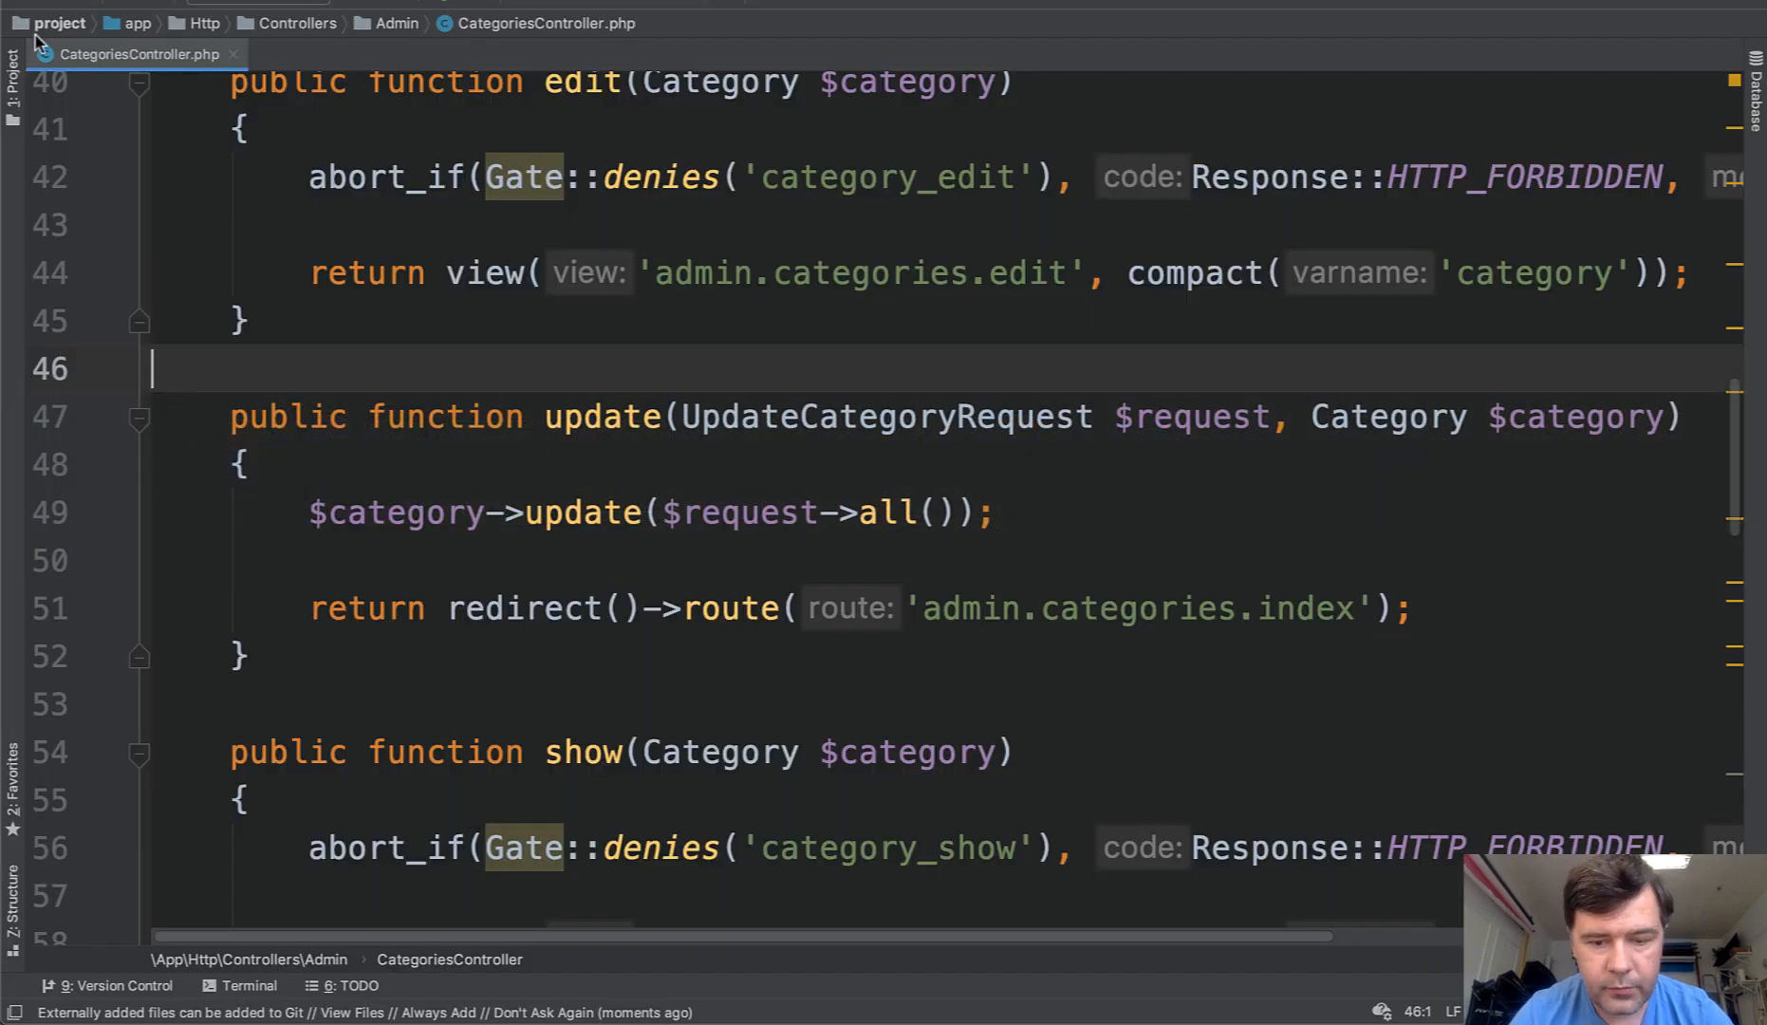
pyautogui.write('ide-')
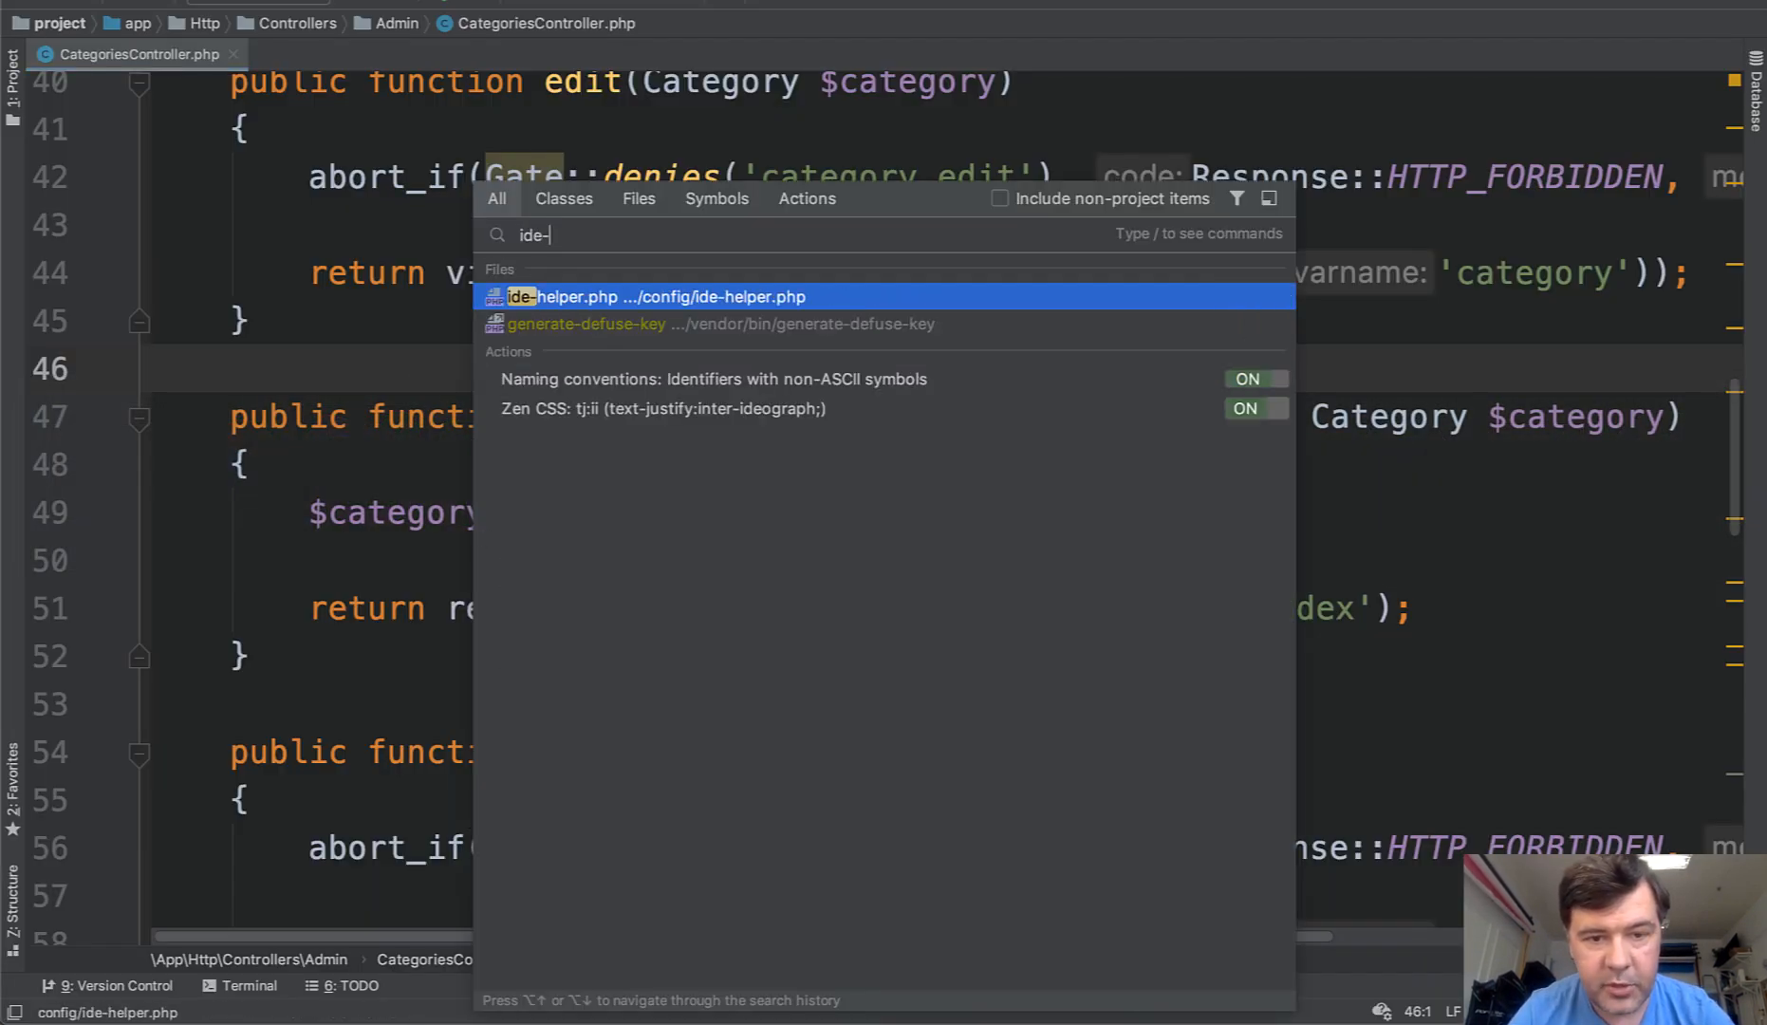
pyautogui.click(651, 296)
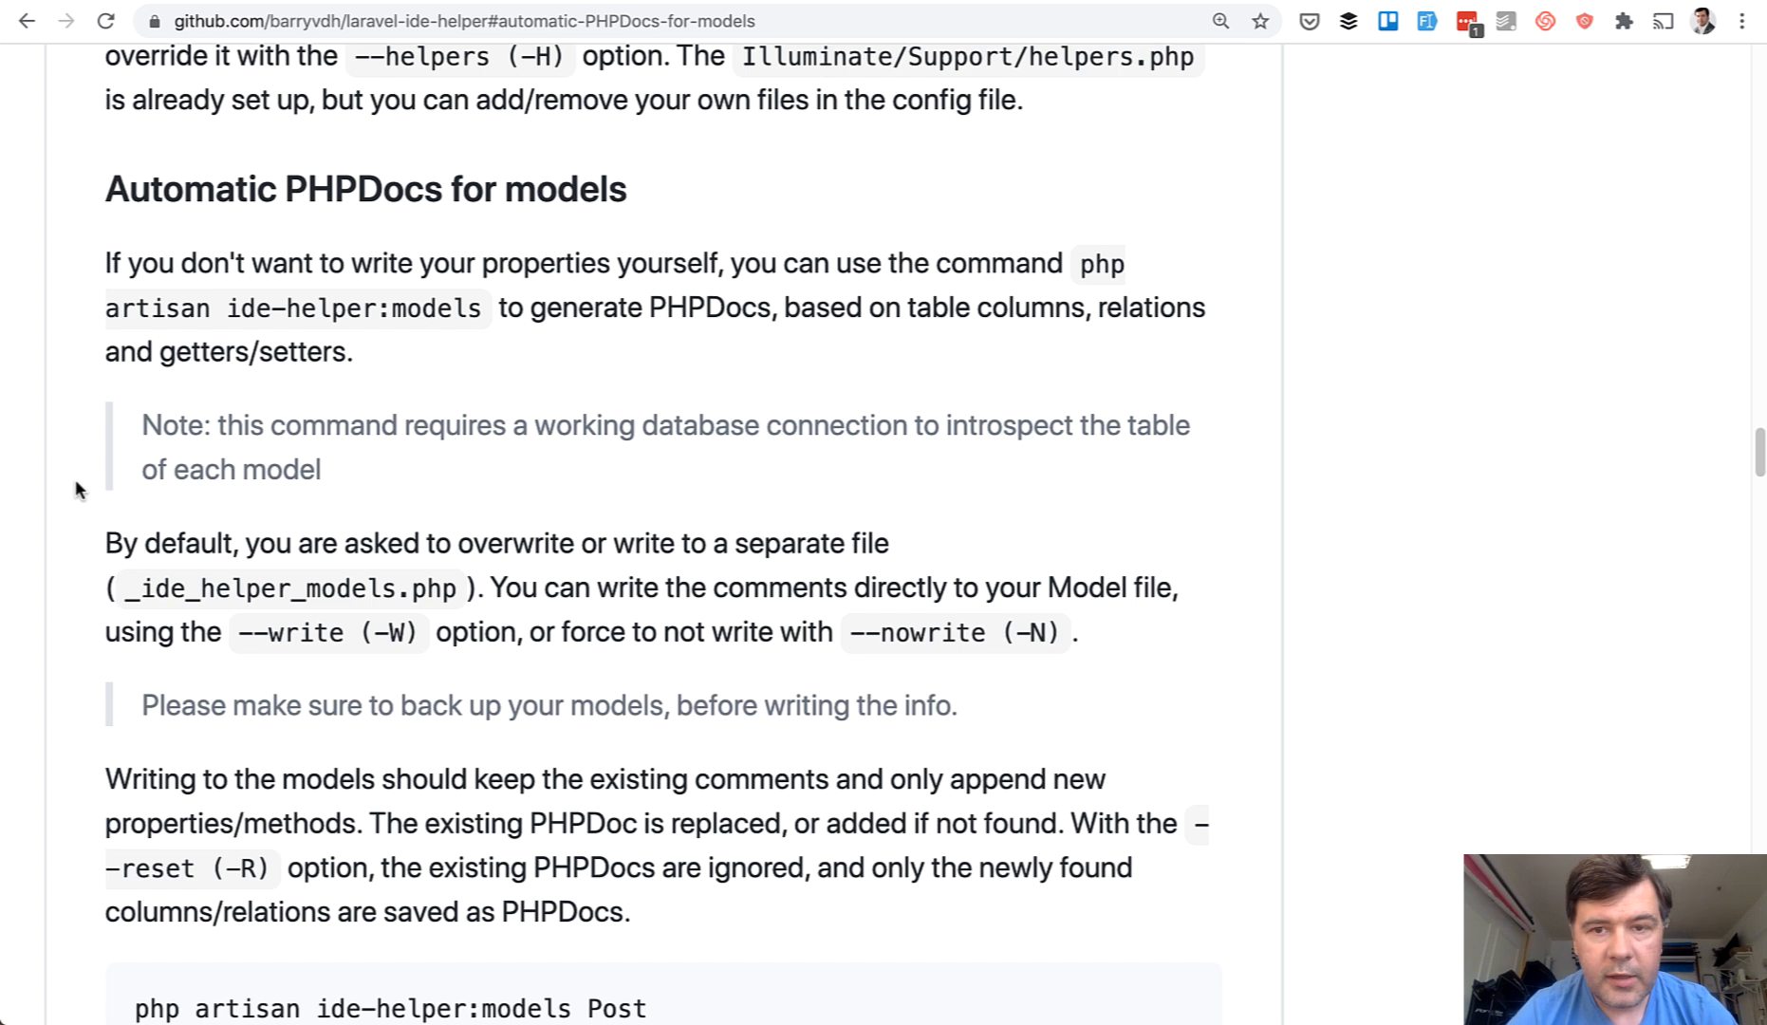
pyautogui.moveTo(234, 184)
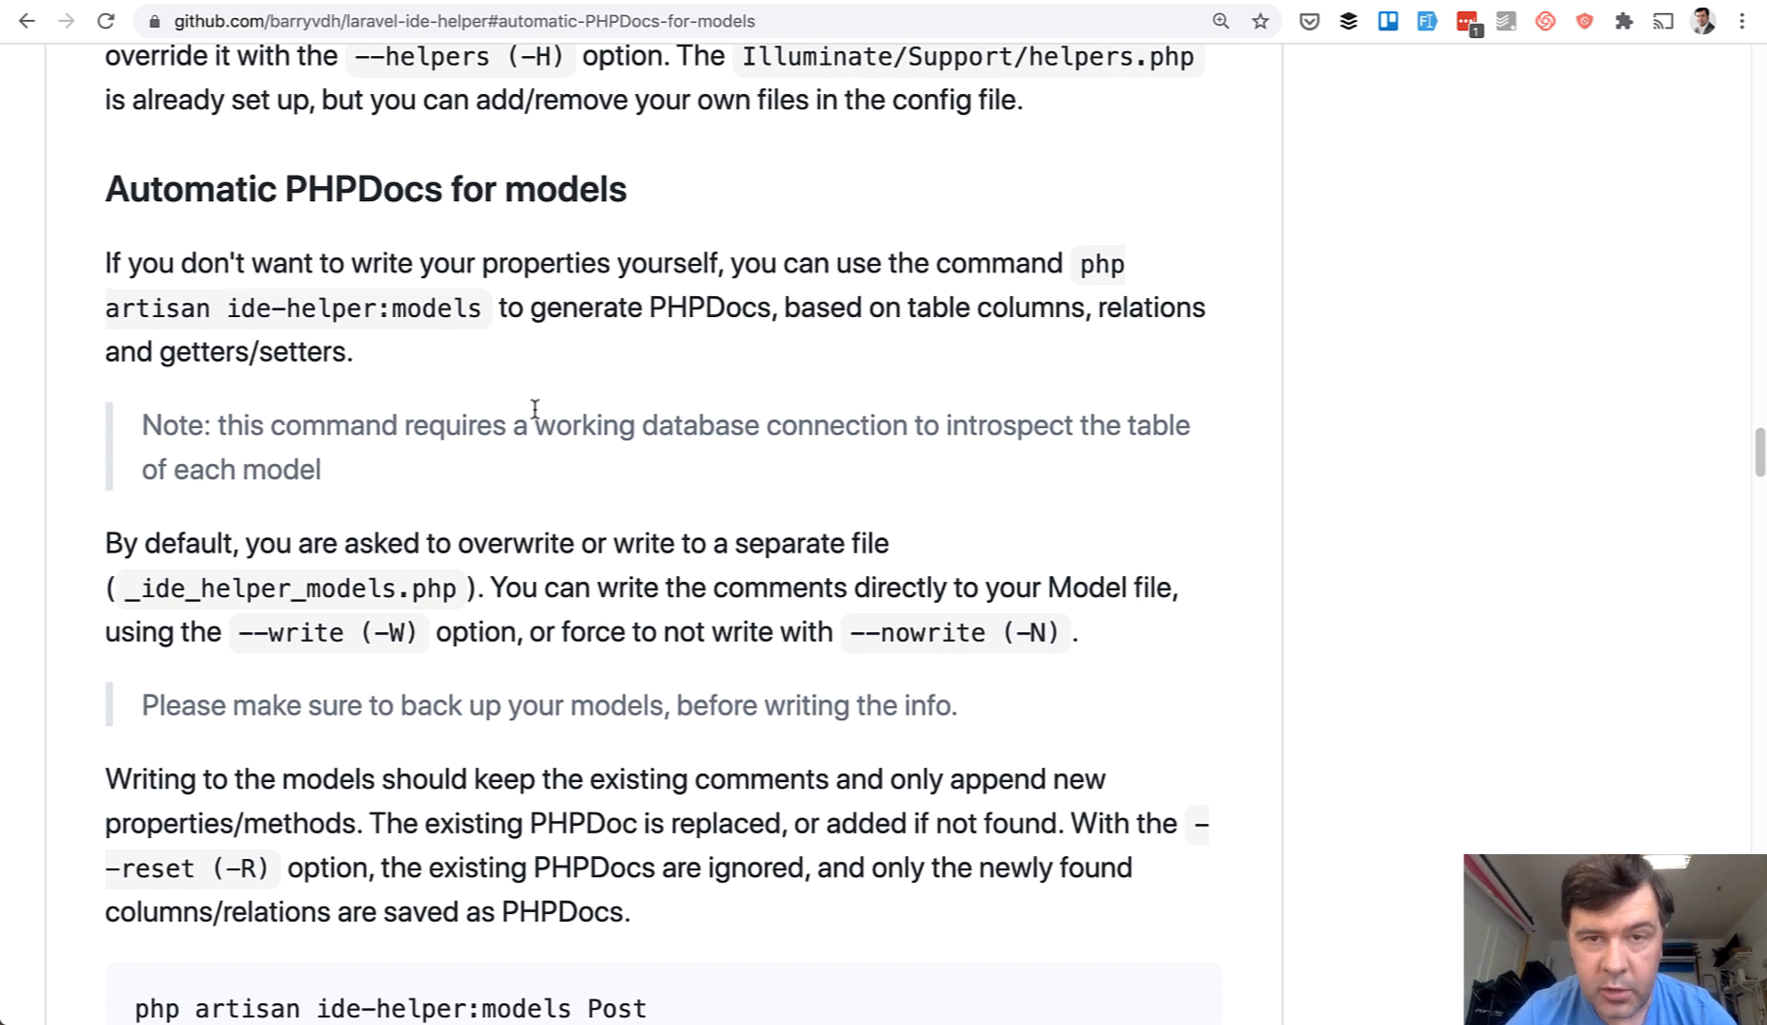
# Step: Scroll the README to 'Magic where* methods' and select the write_model_magic_where key
pyautogui.scroll(-3)
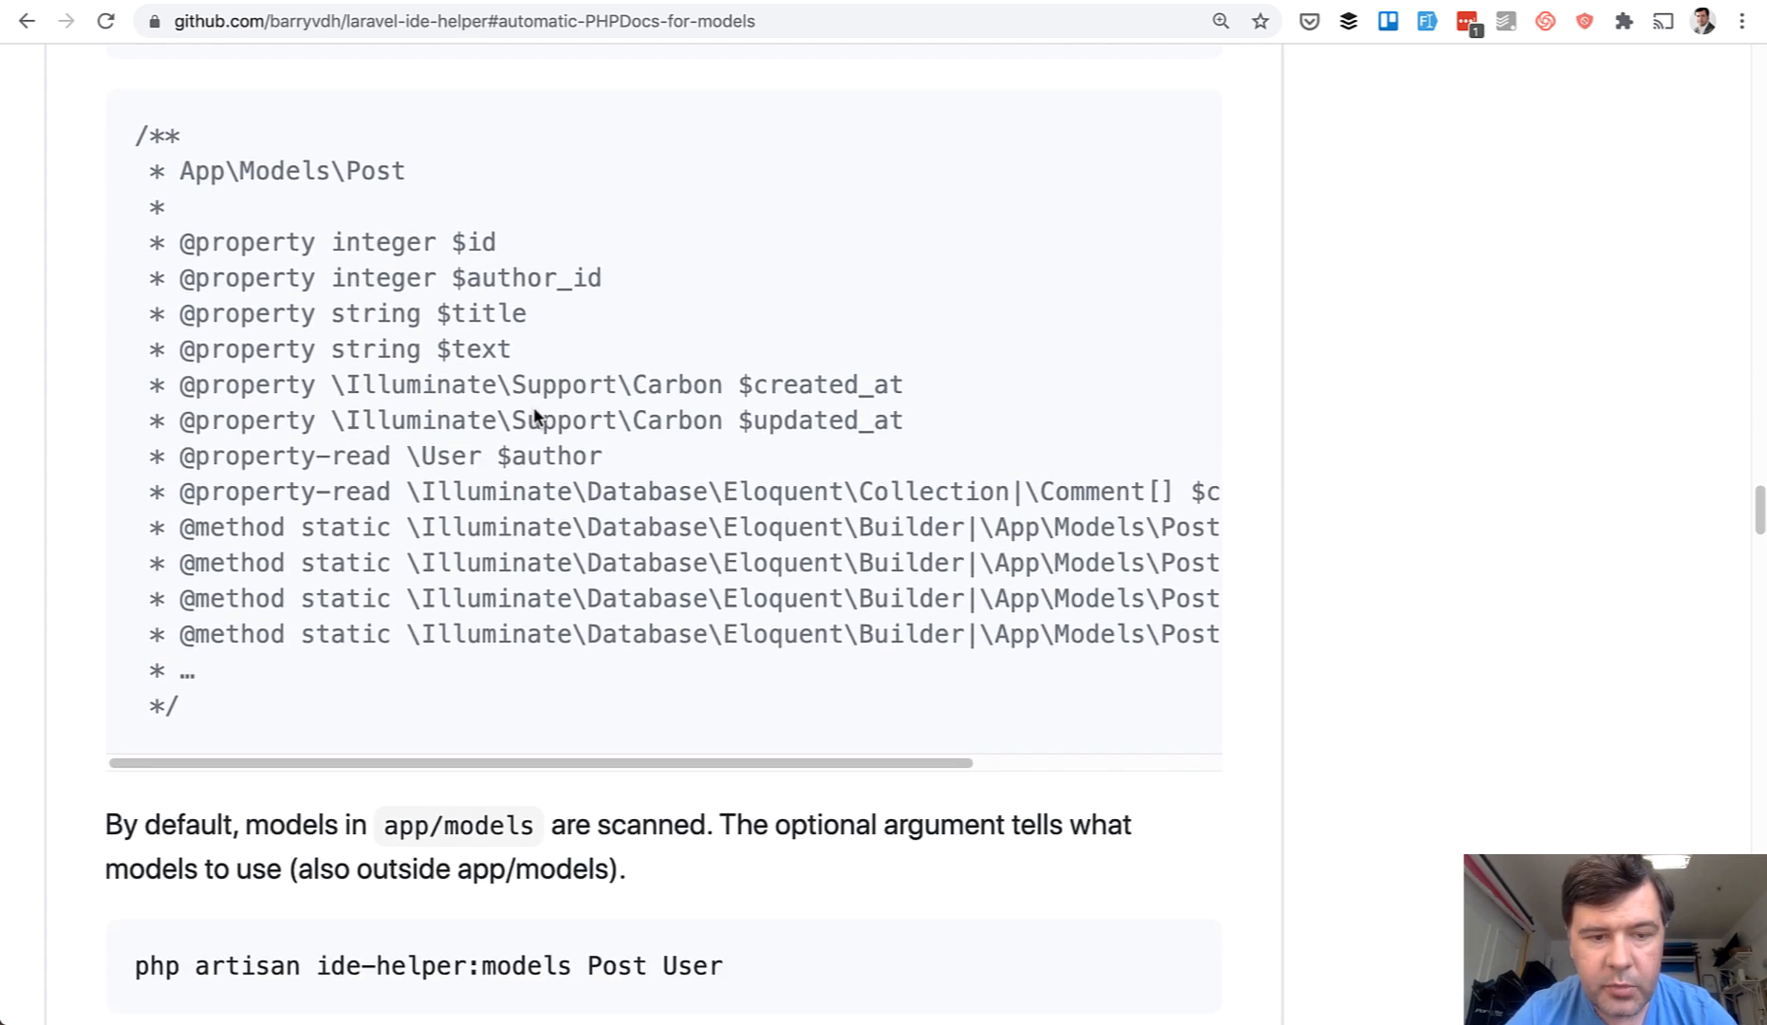
pyautogui.moveTo(521, 480)
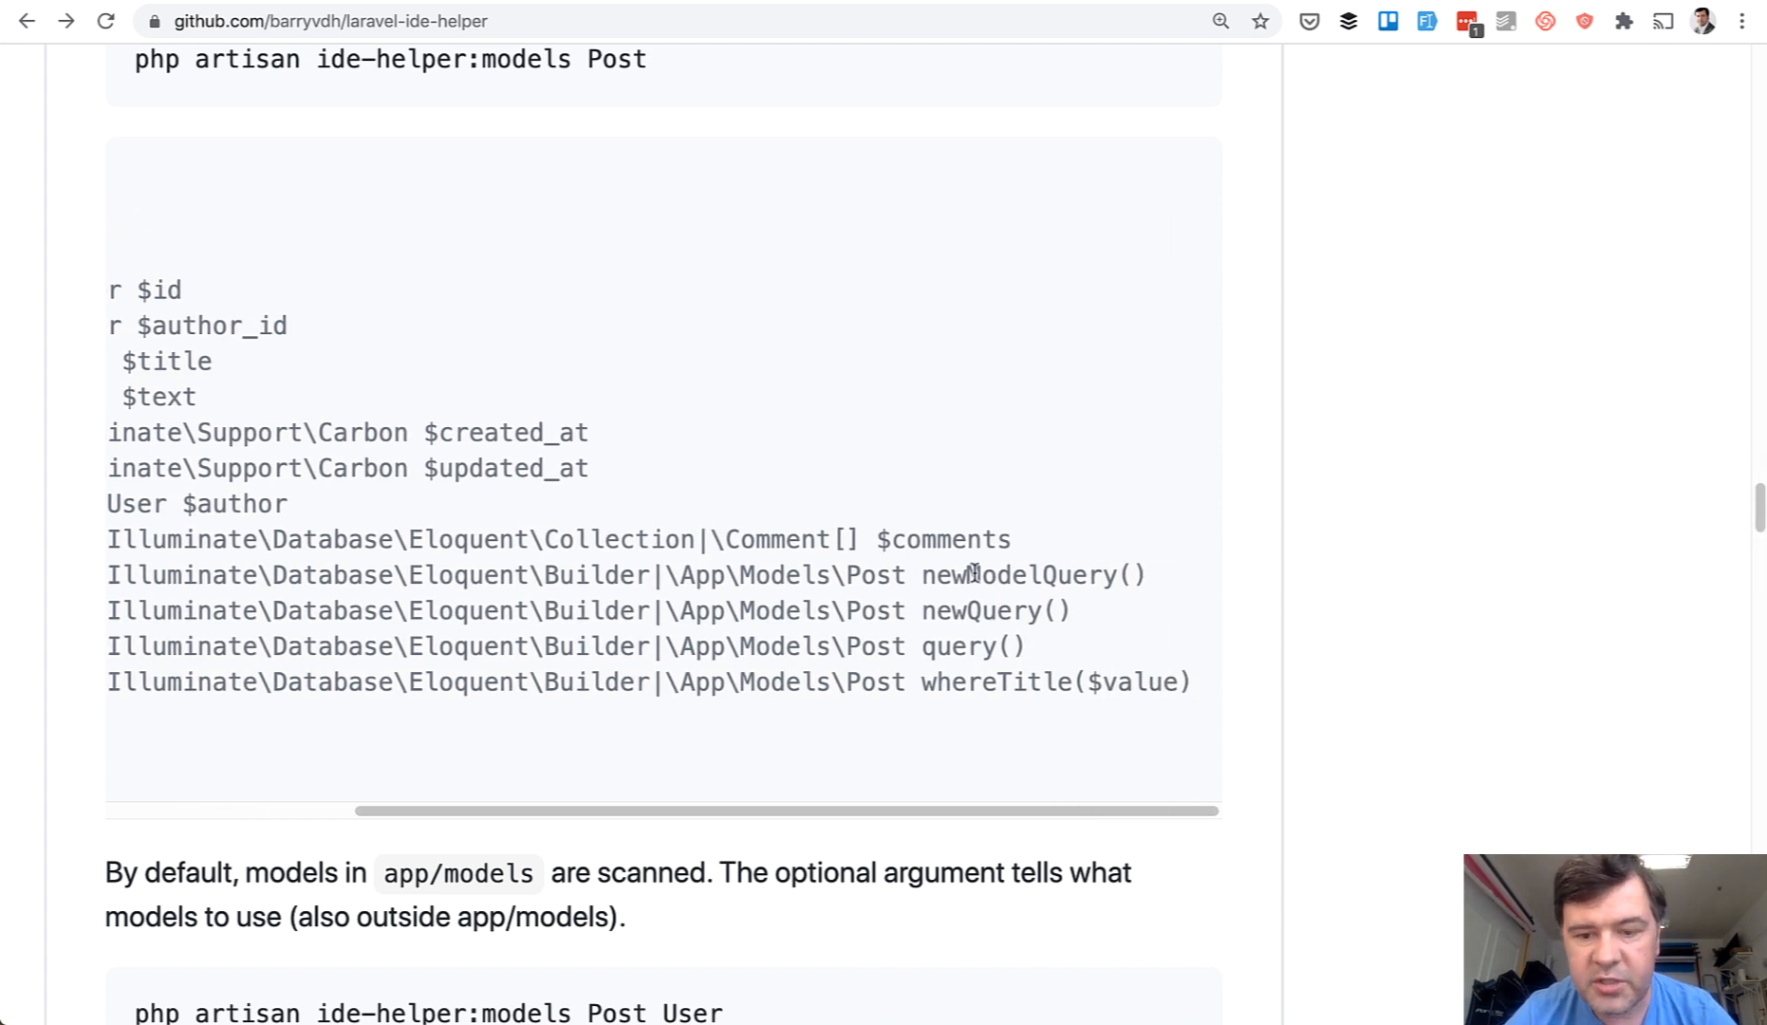
pyautogui.moveTo(1034, 685)
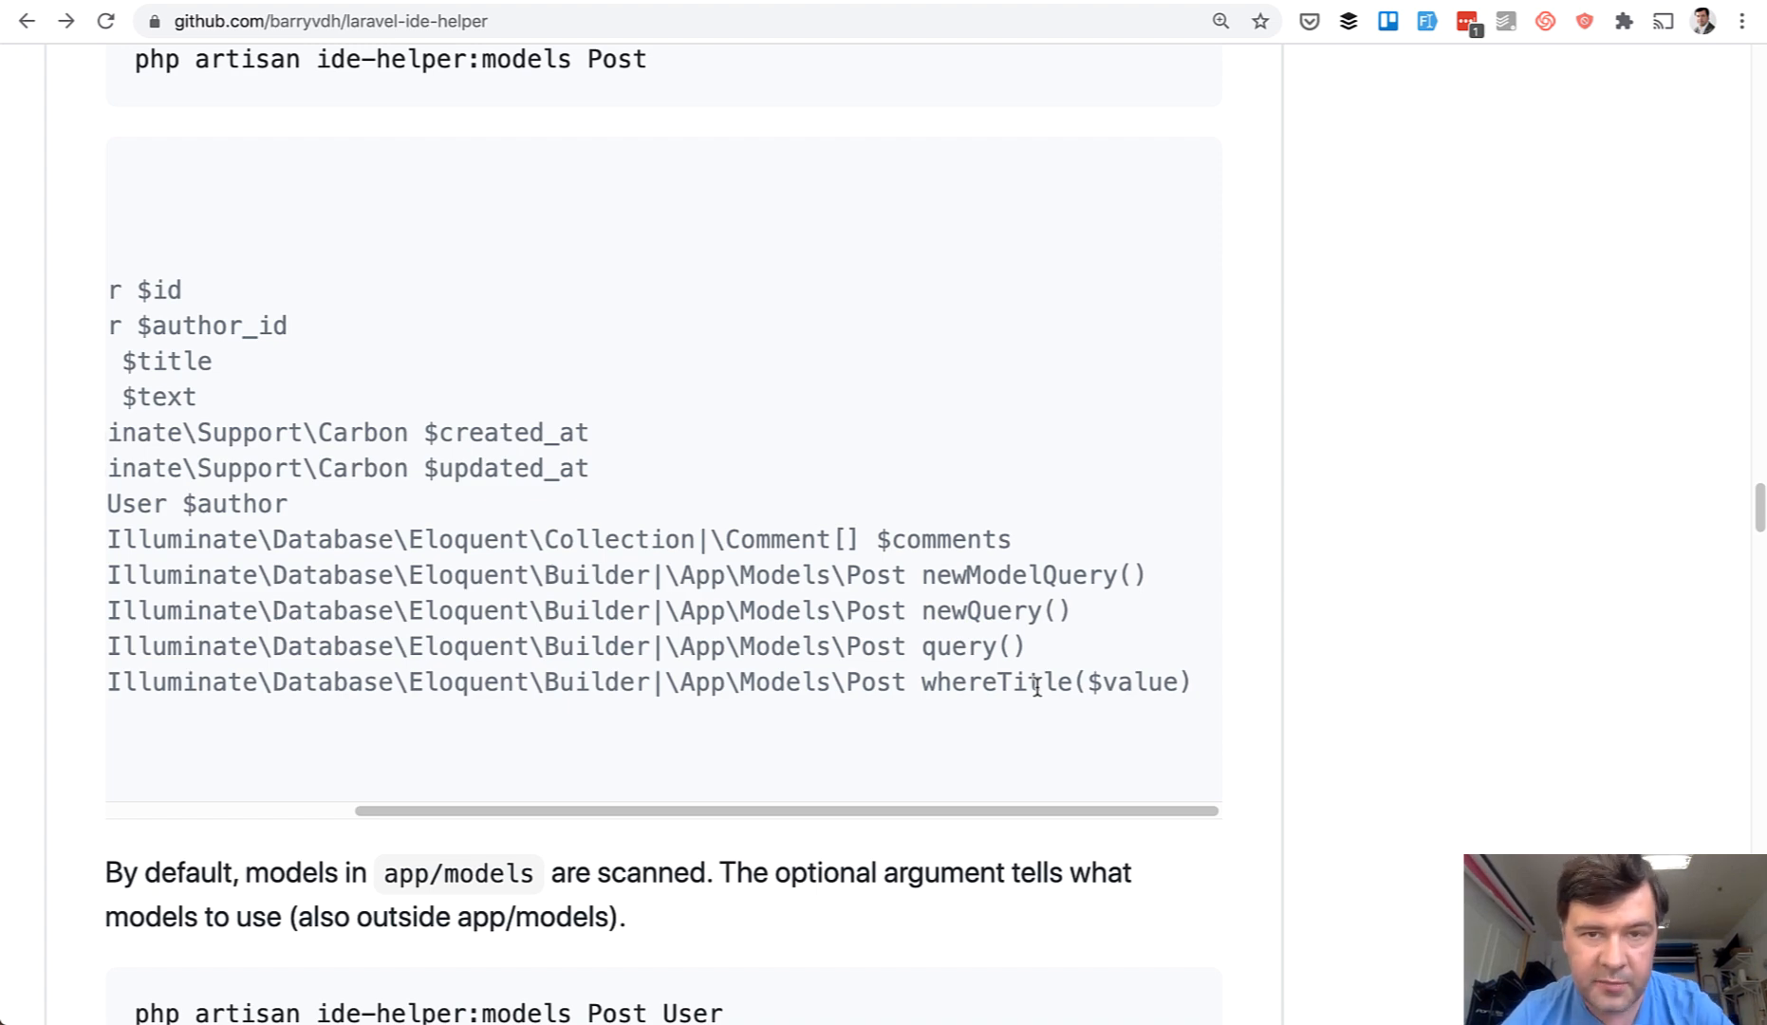
pyautogui.scroll(-3)
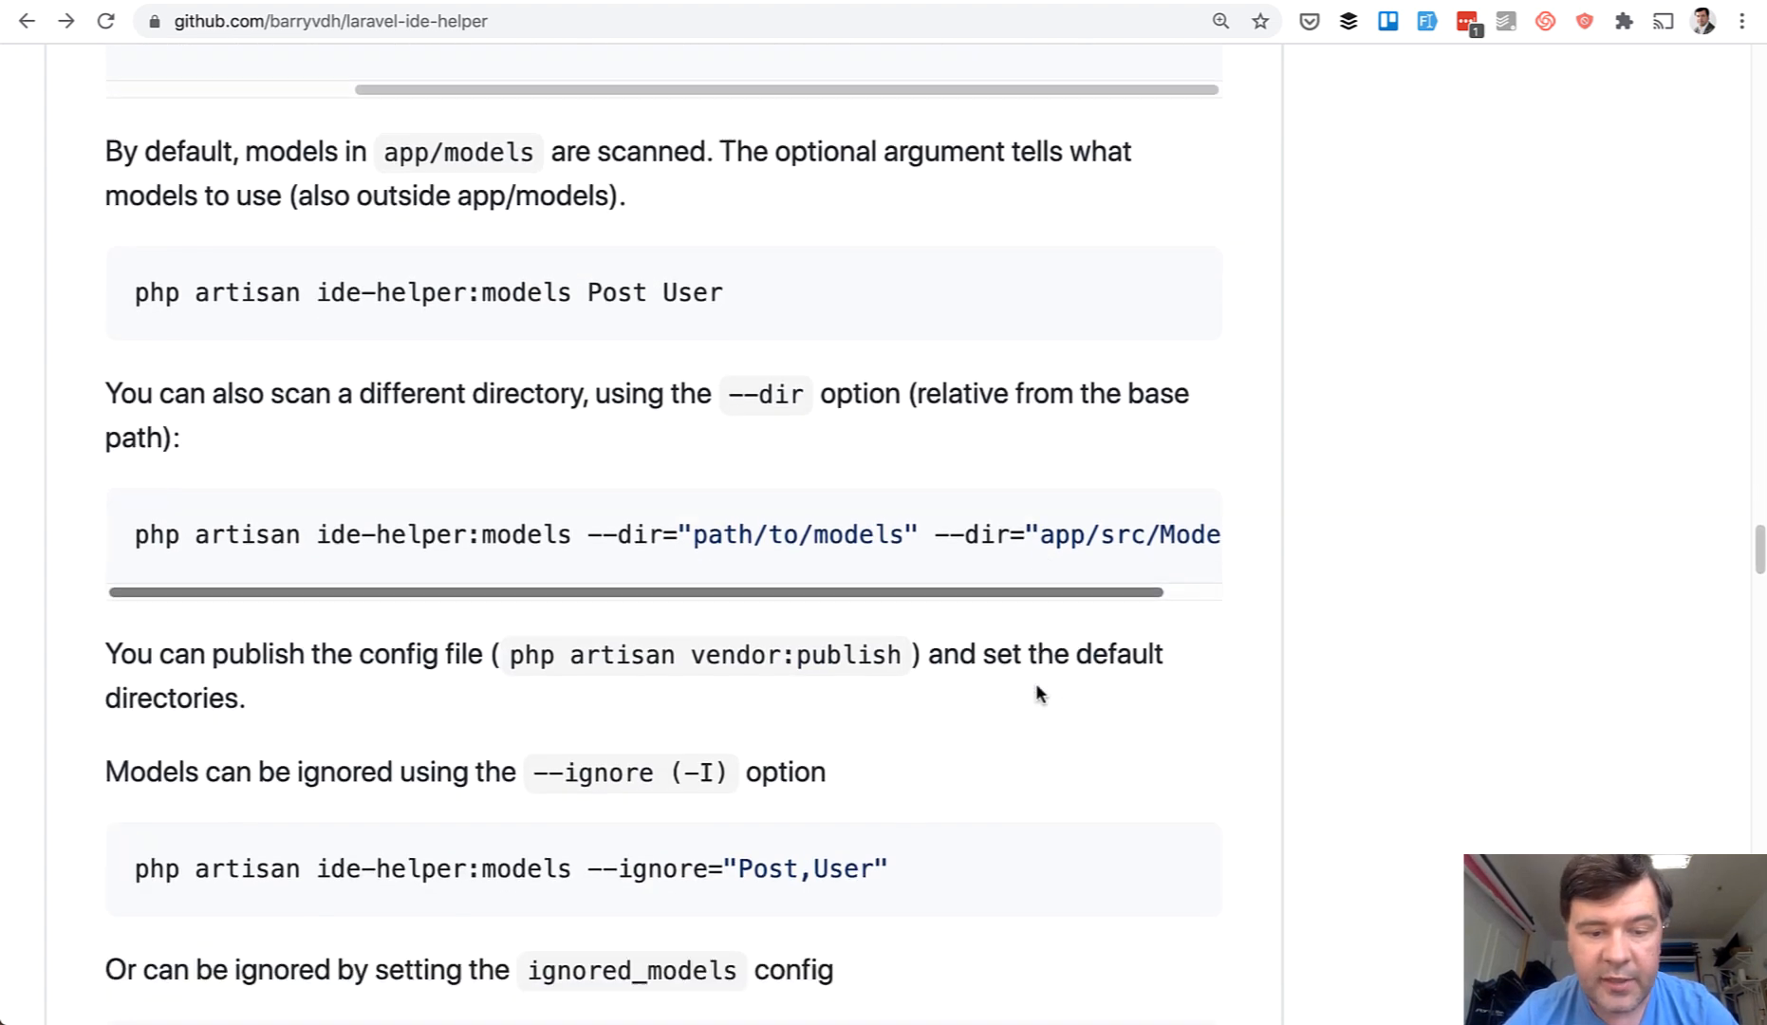
pyautogui.scroll(-3)
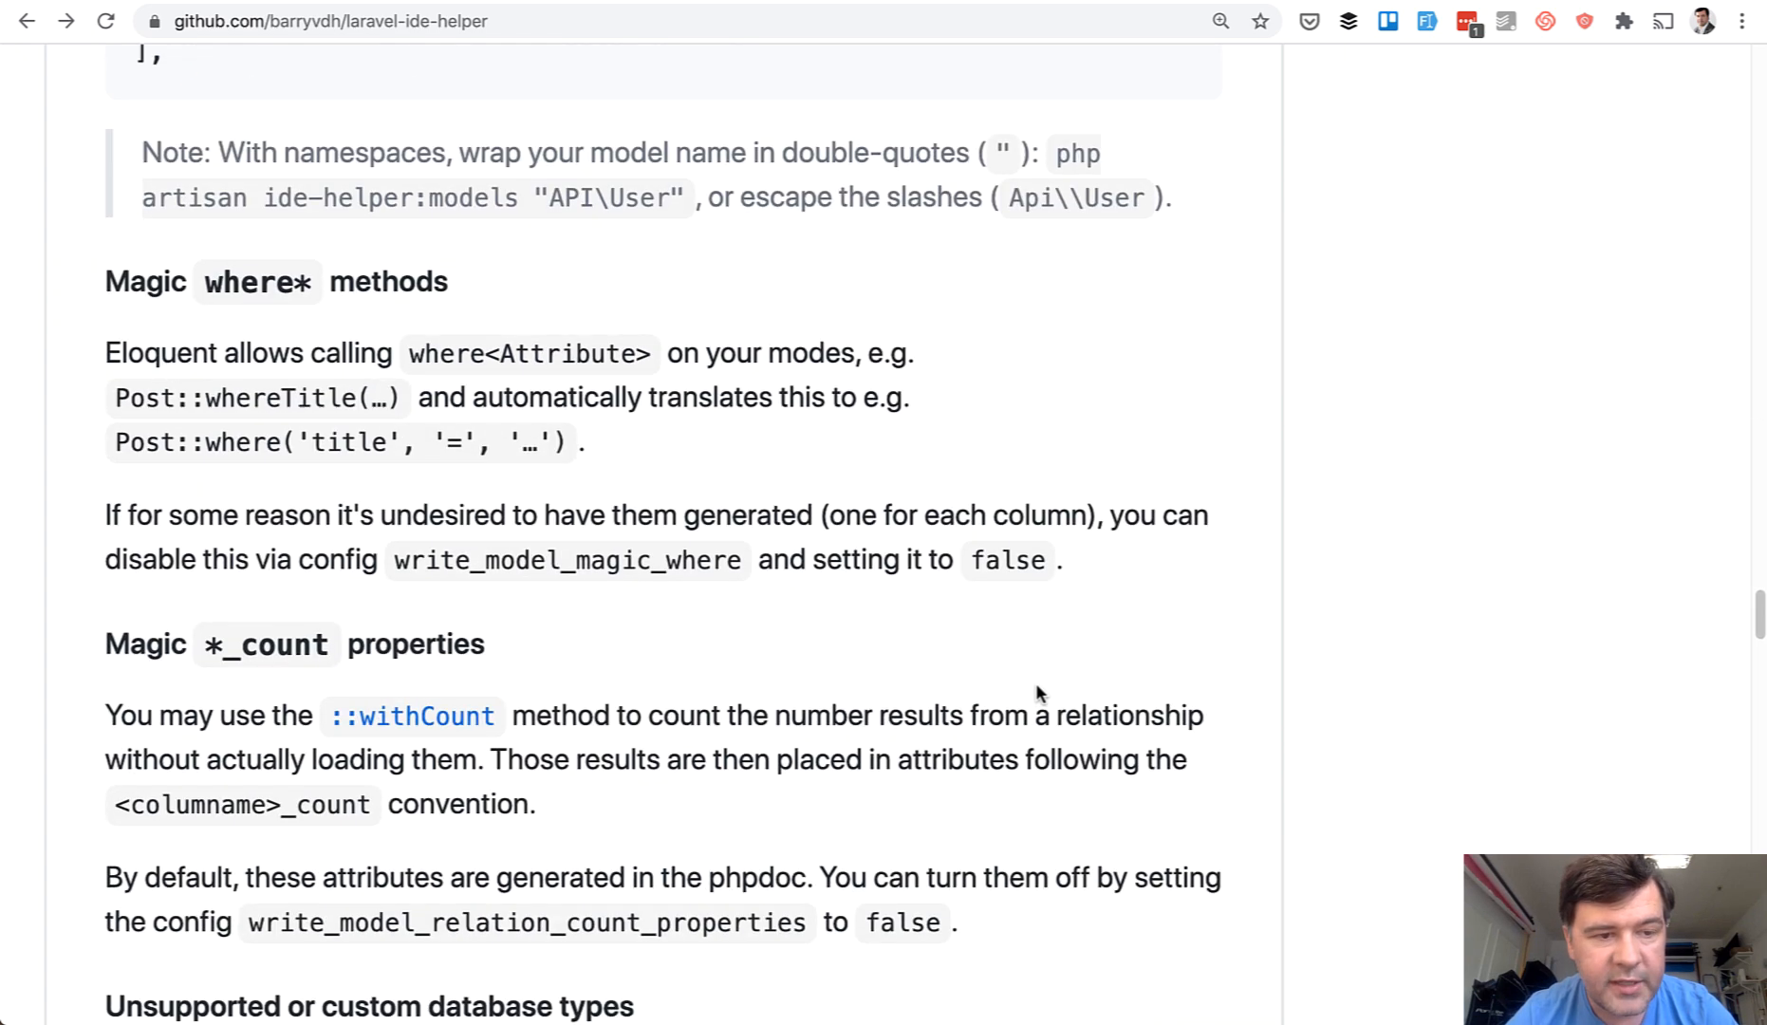
pyautogui.doubleClick(523, 560)
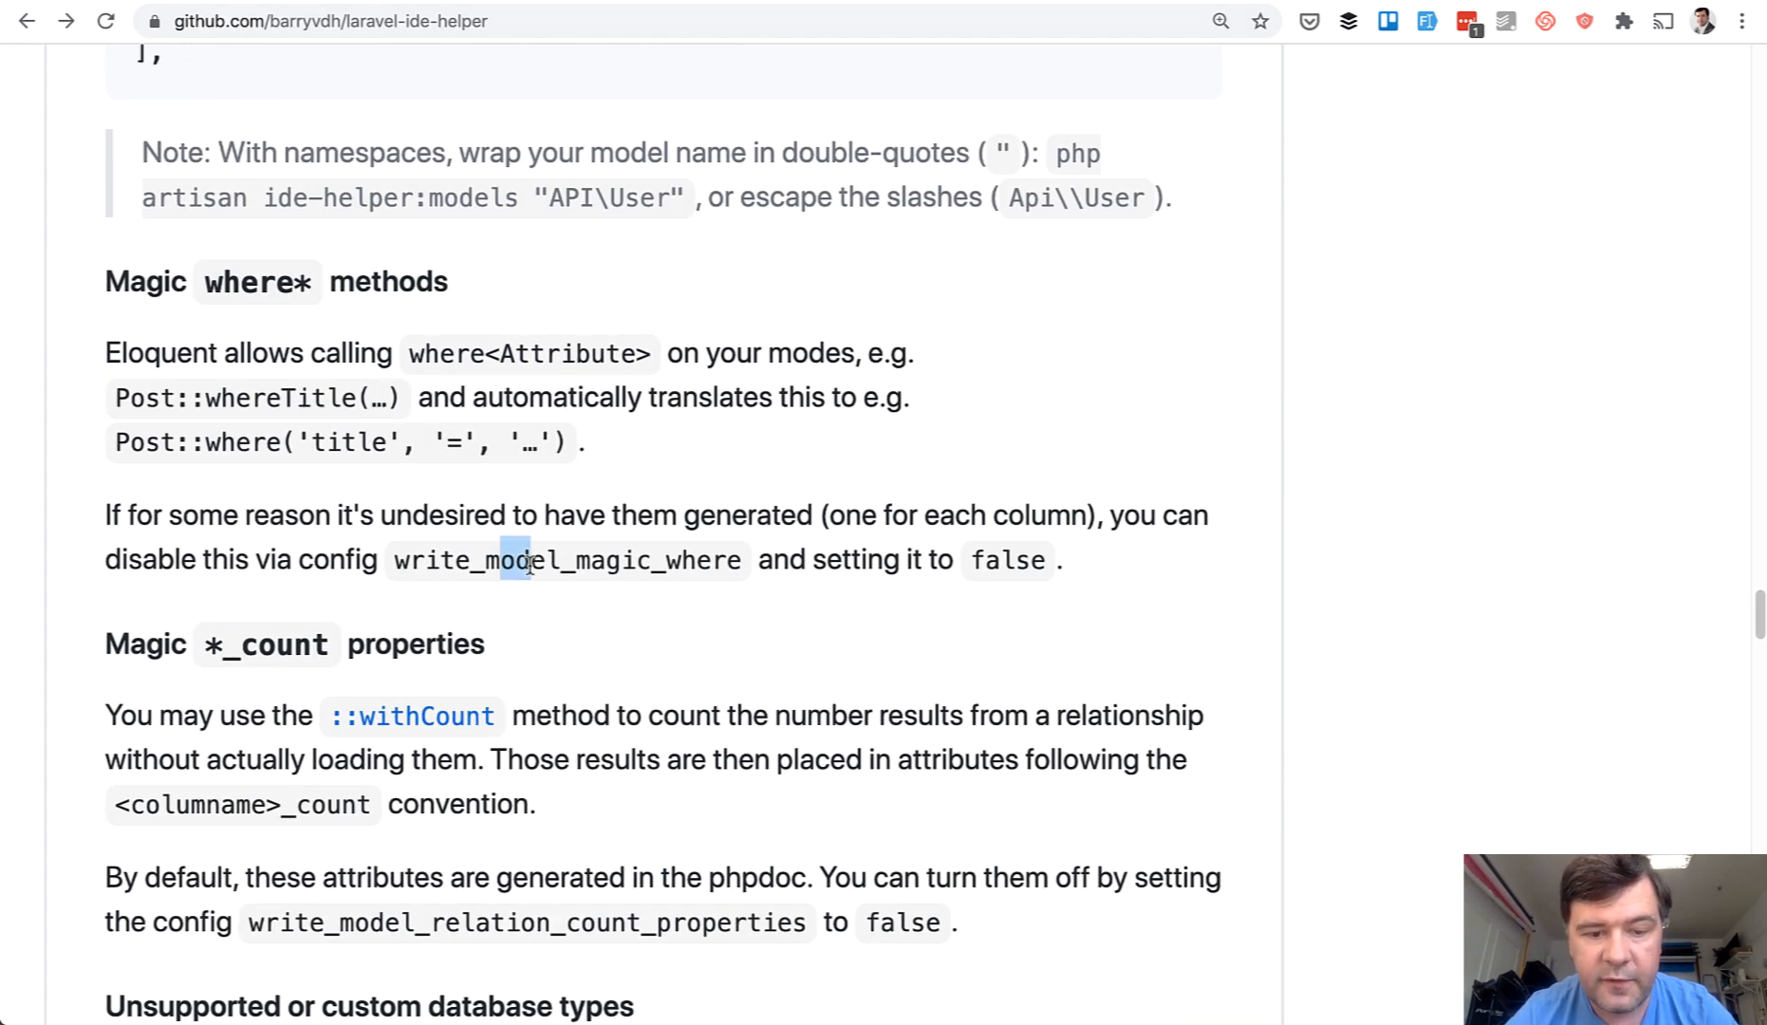
pyautogui.scroll(-3)
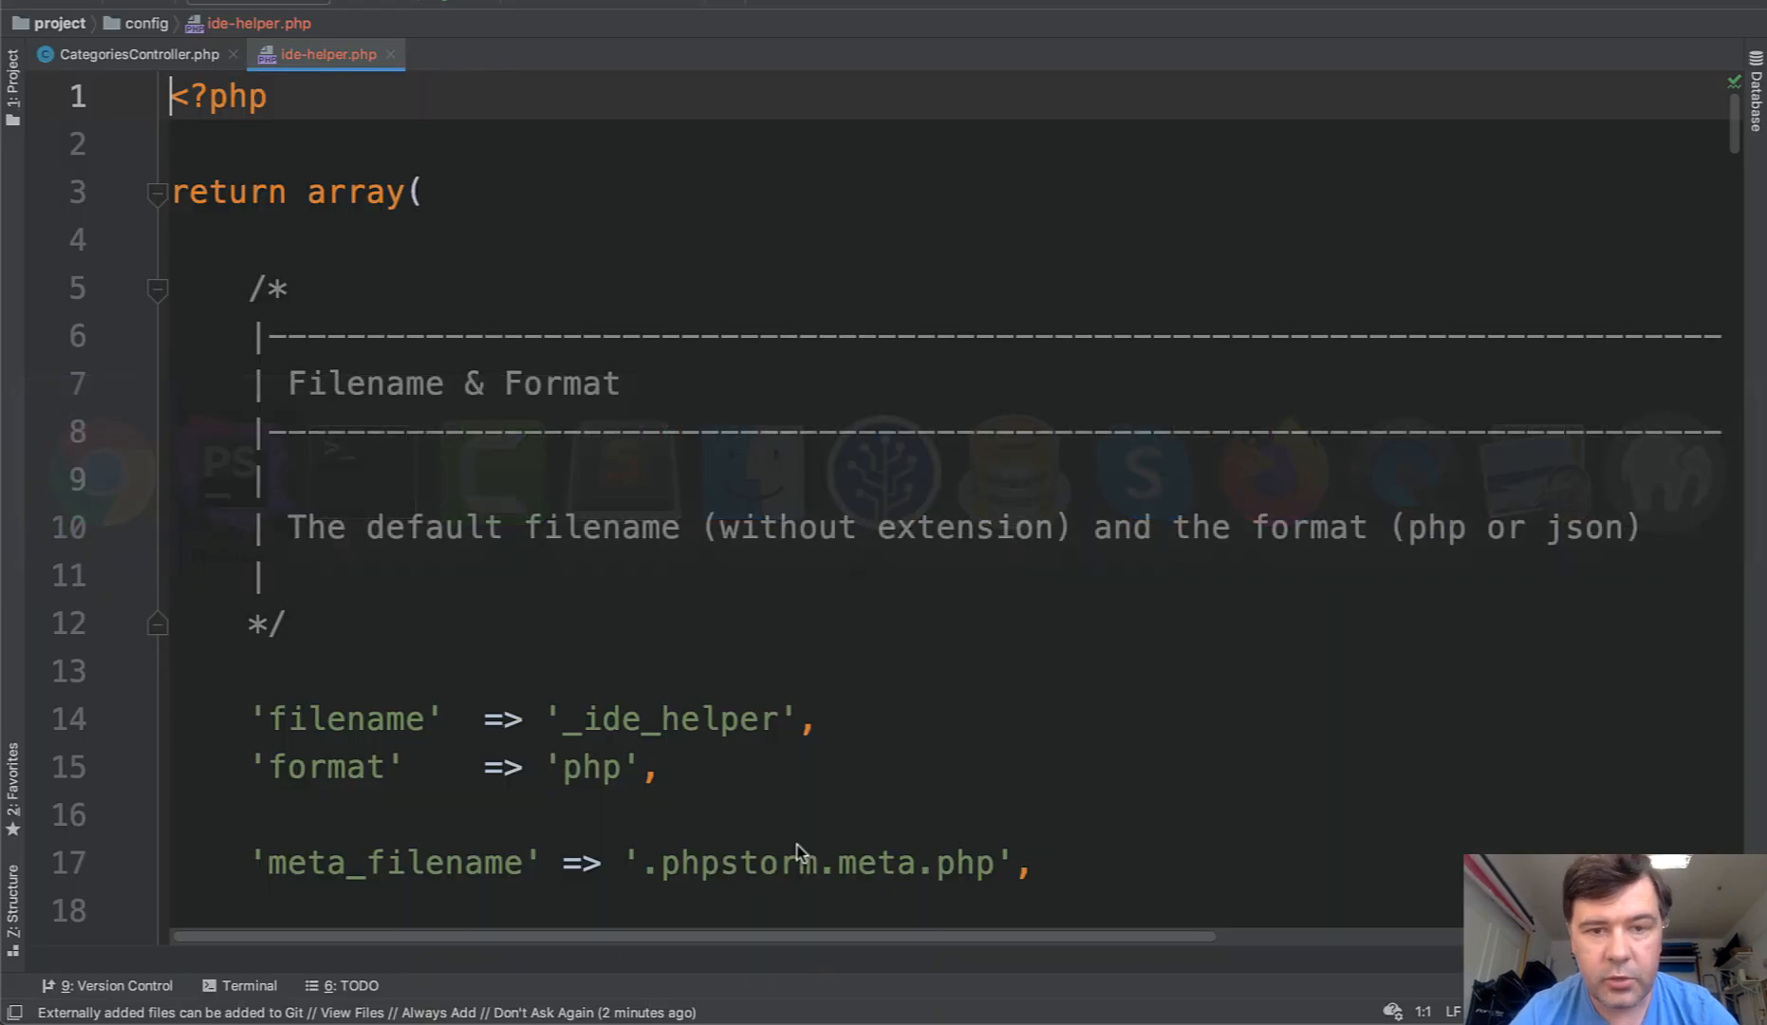
# Step: Search ide-helper.php for 'magic' and change write_model_magic_where from true to false
pyautogui.write("magic_where' => f,")
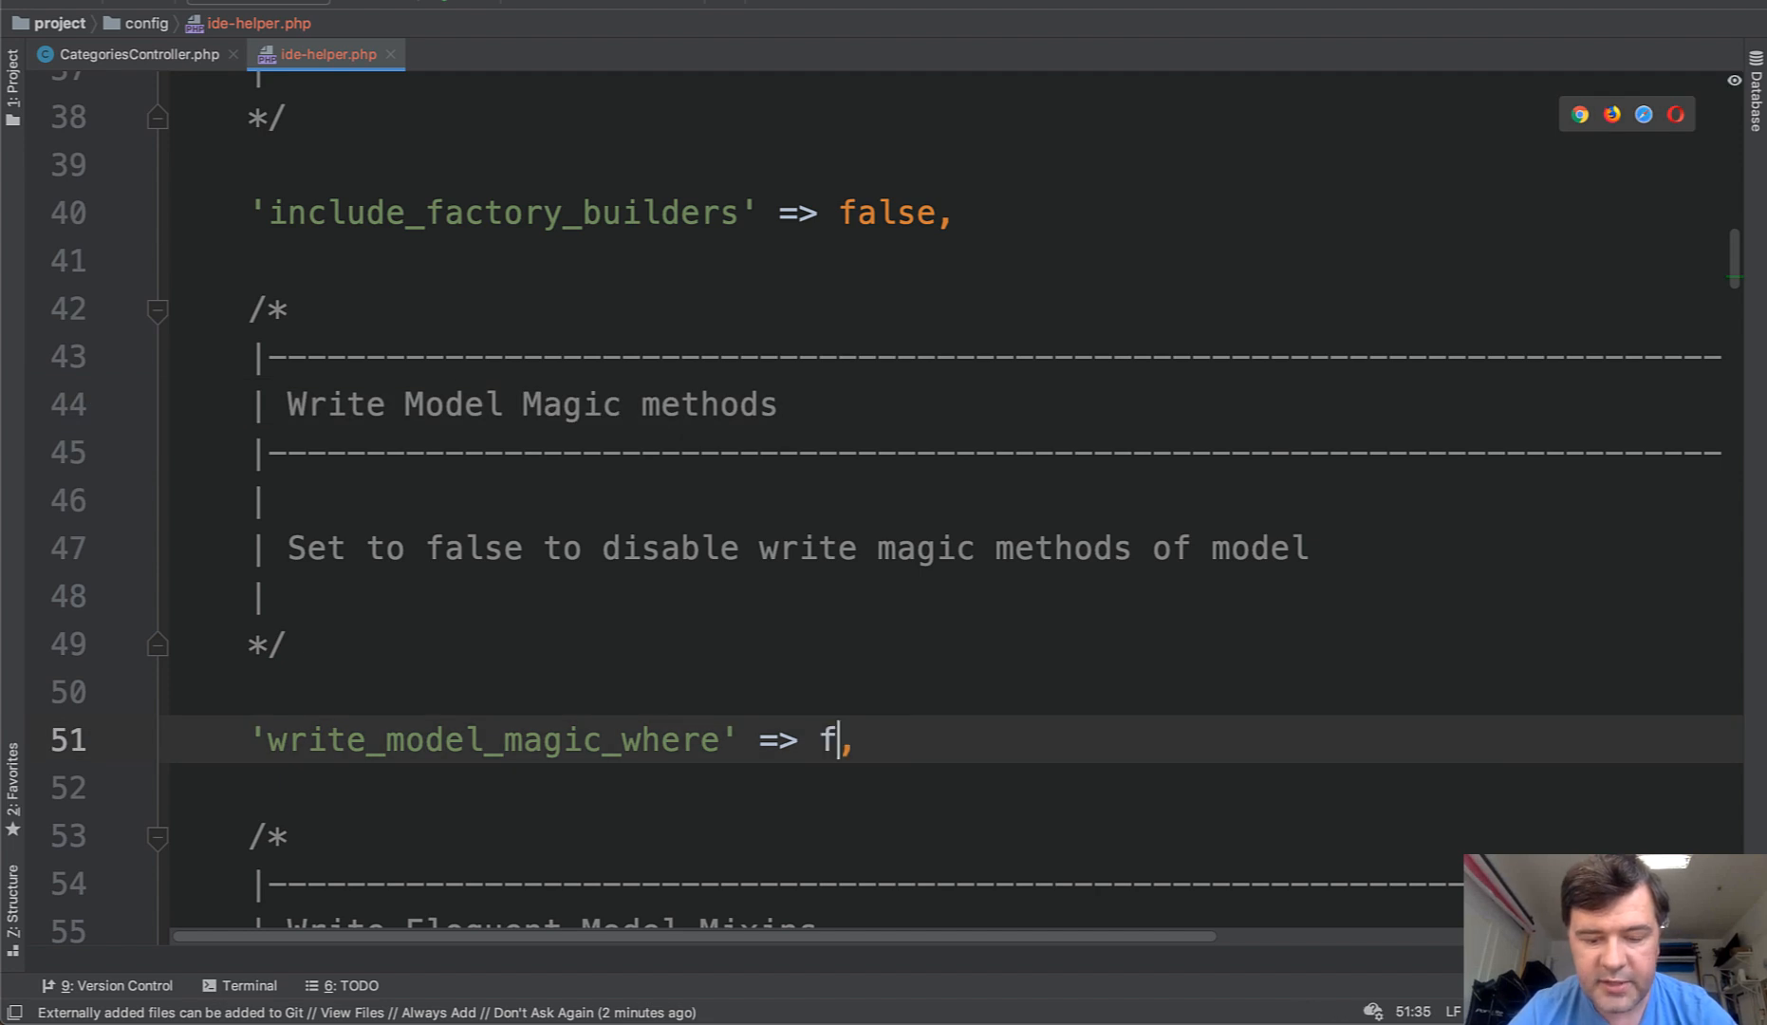
pyautogui.scroll(-3)
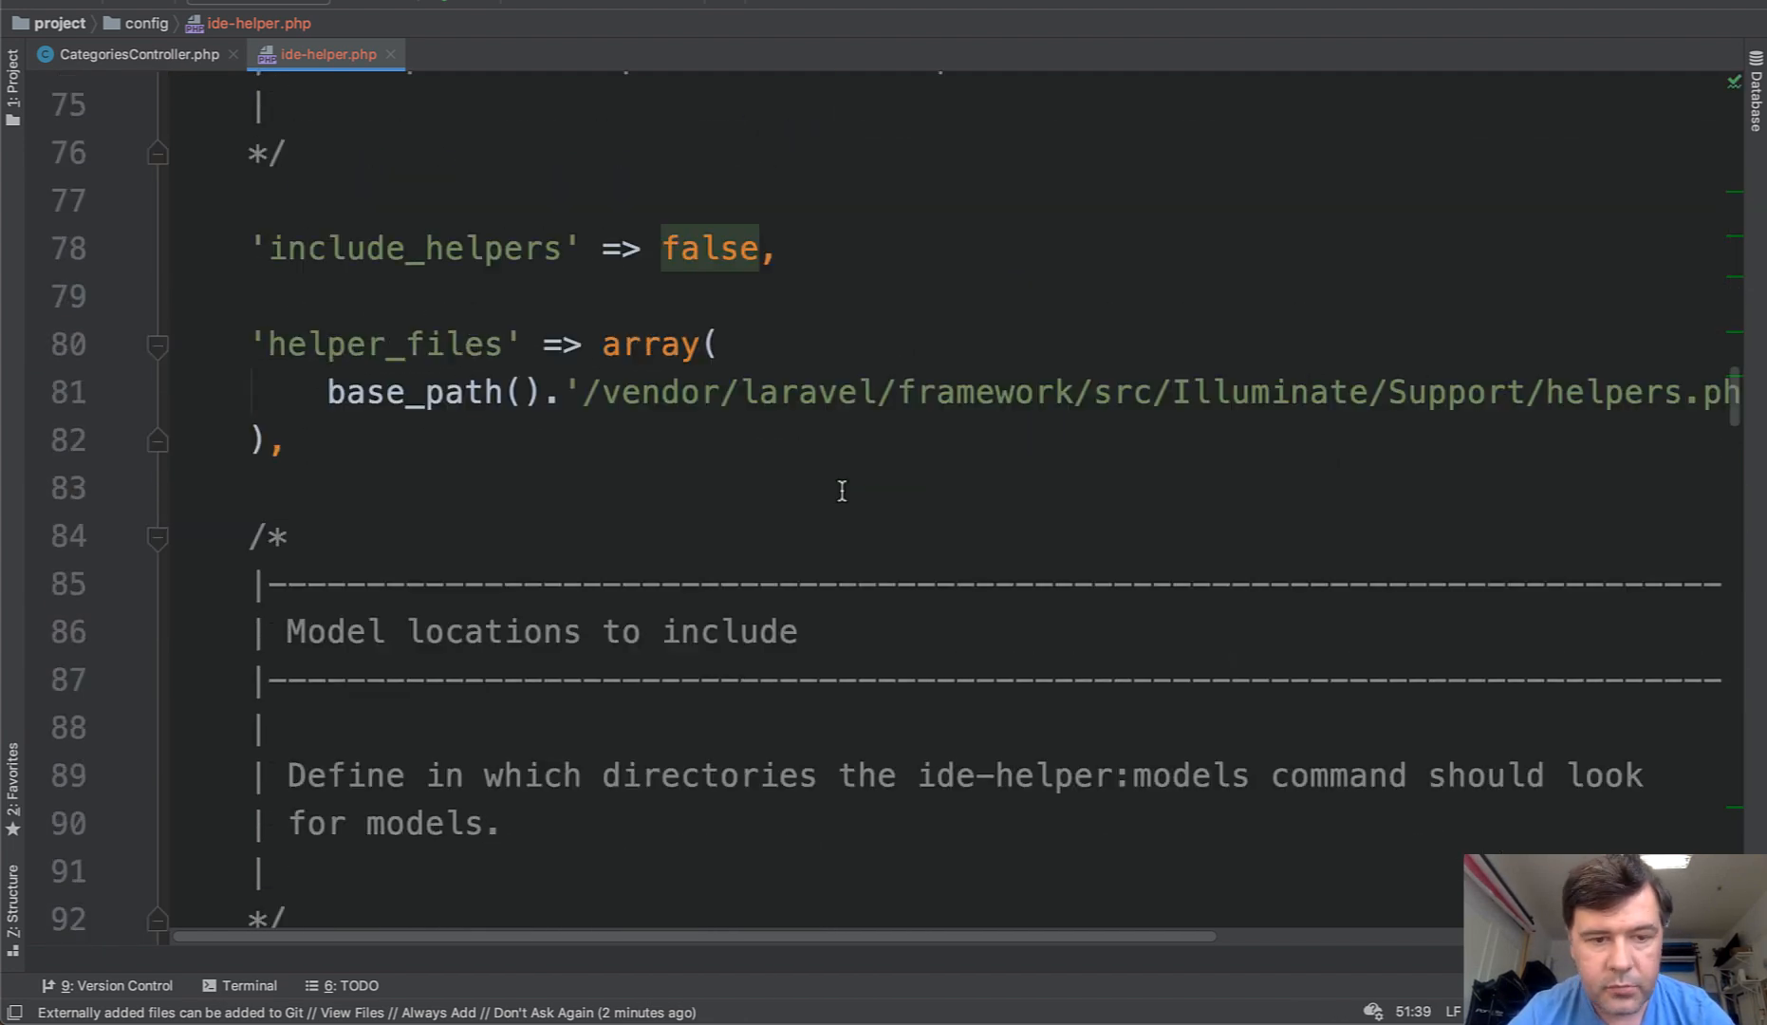
pyautogui.scroll(-3)
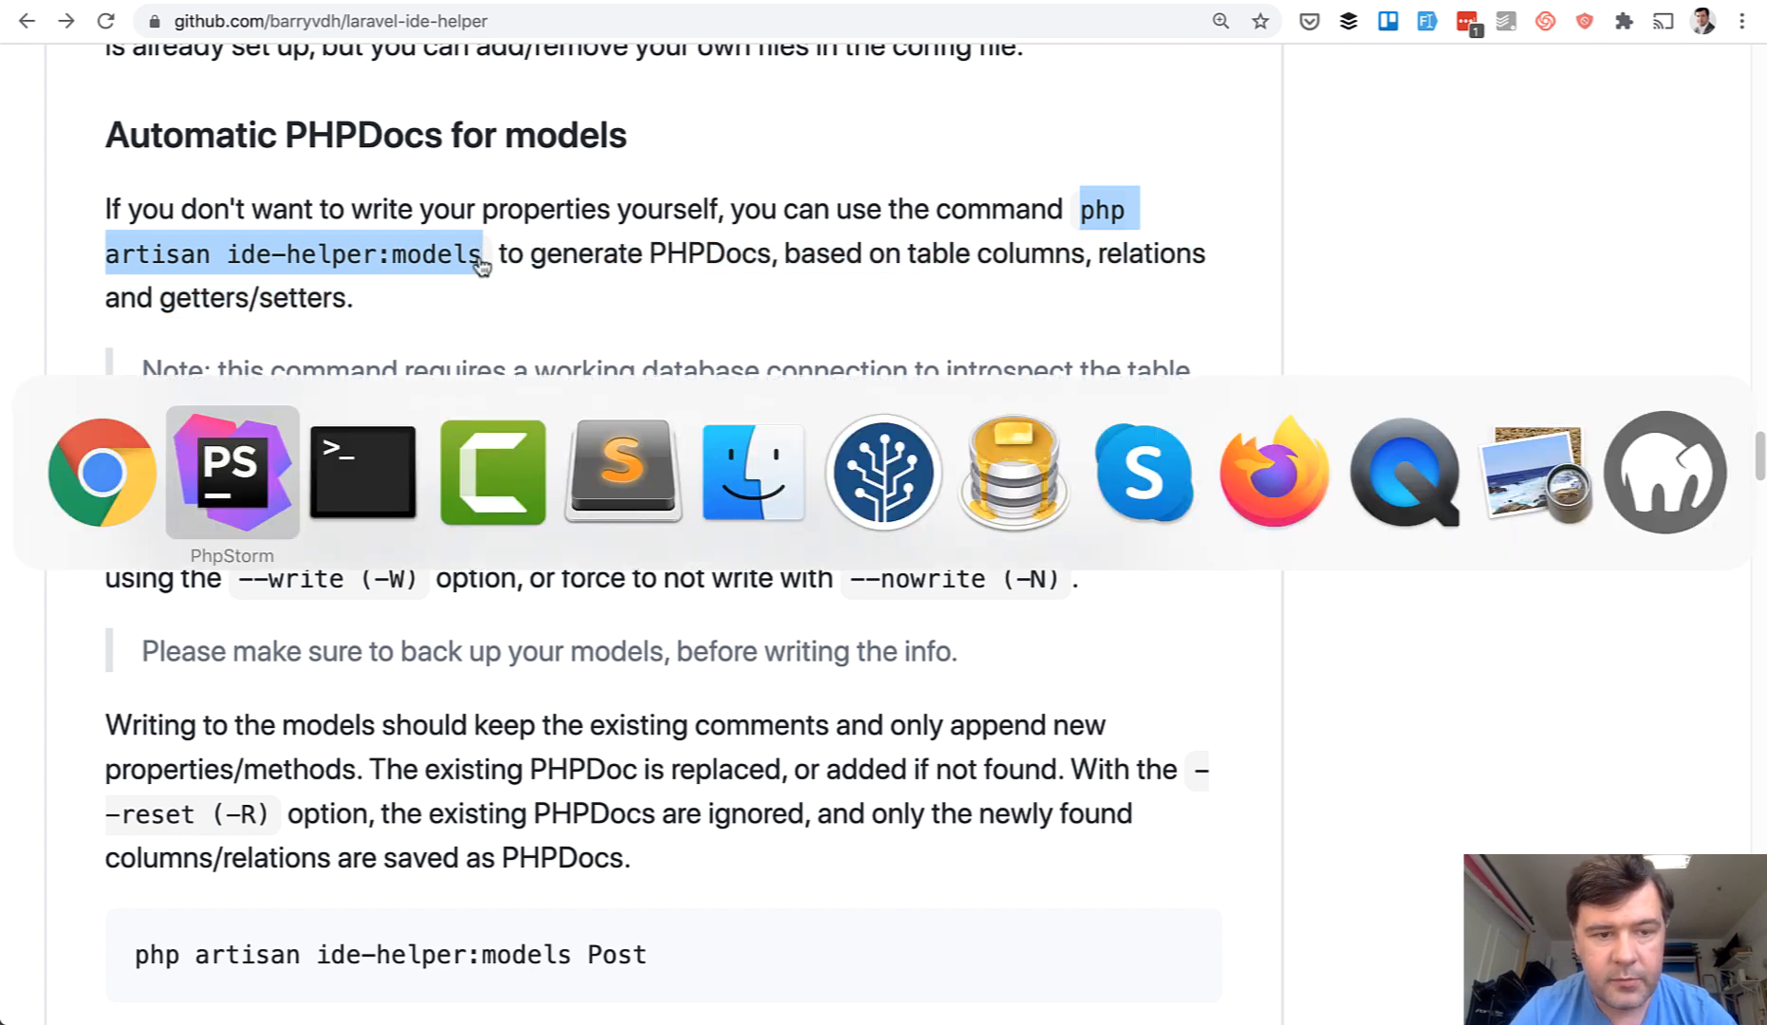
# Step: Run php artisan ide-helper:models, answering 'no' to write helpers into _ide_helper_models.php
pyautogui.click(362, 472)
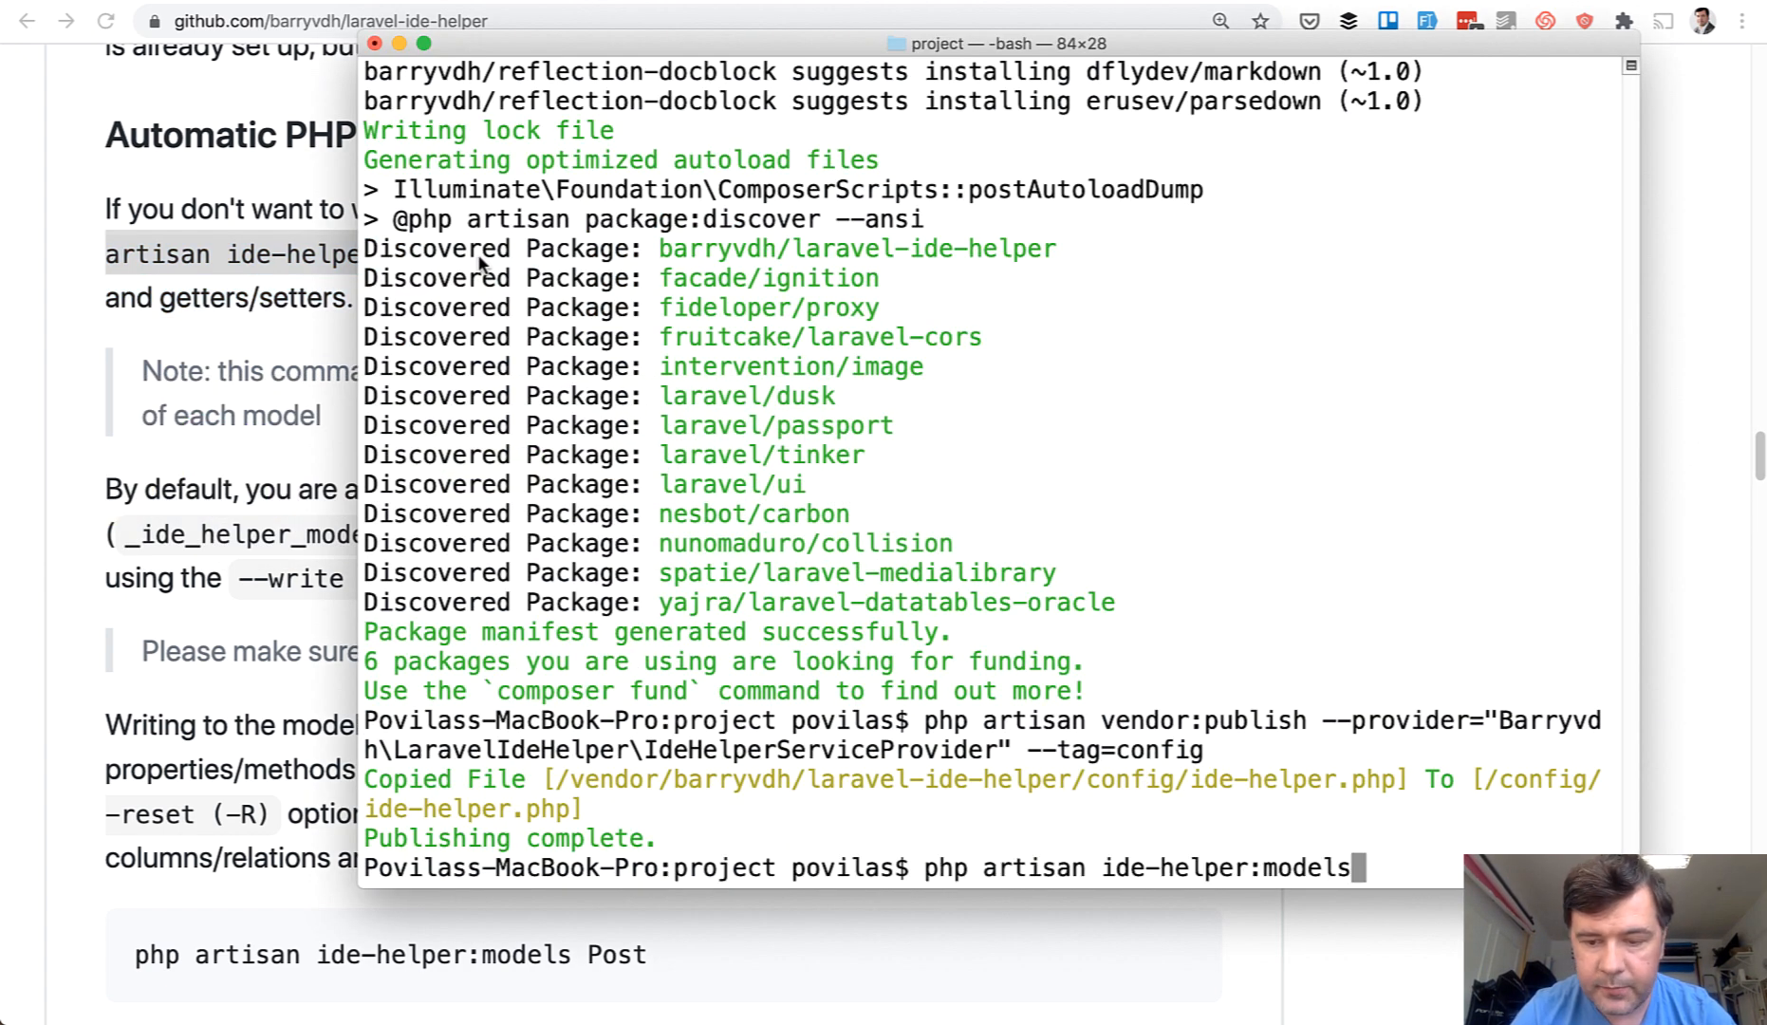
pyautogui.press('enter')
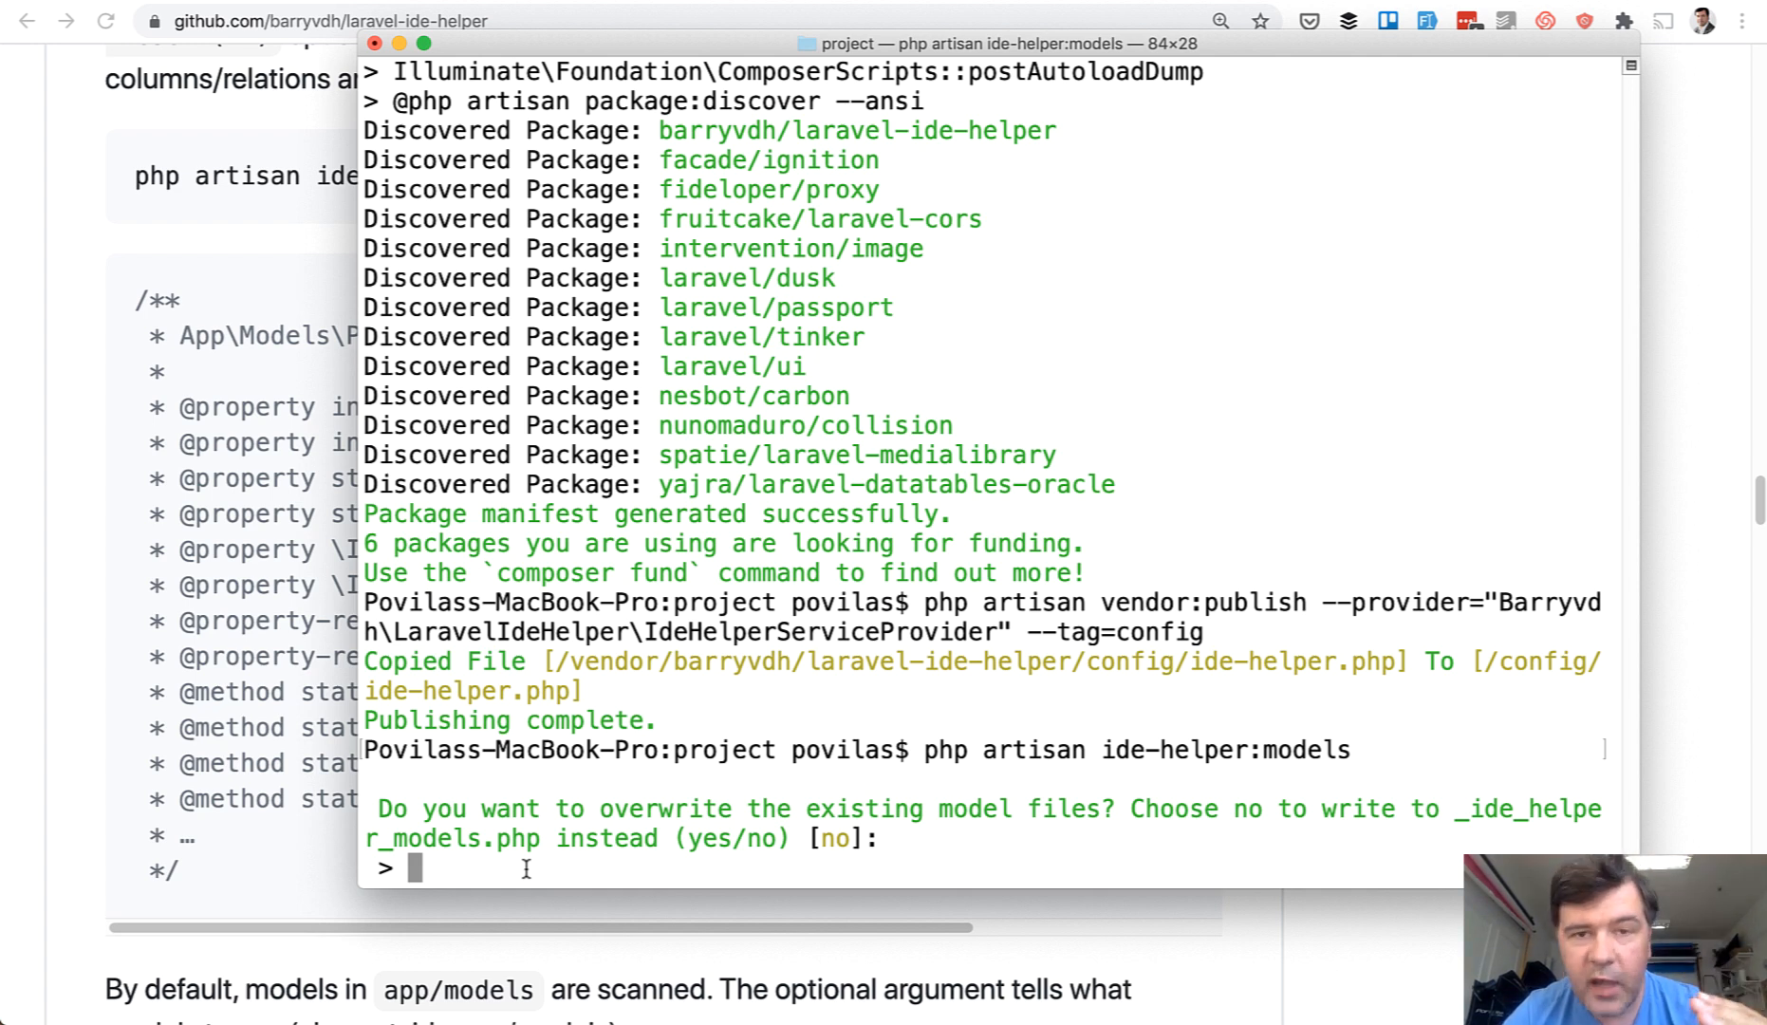
pyautogui.write('no')
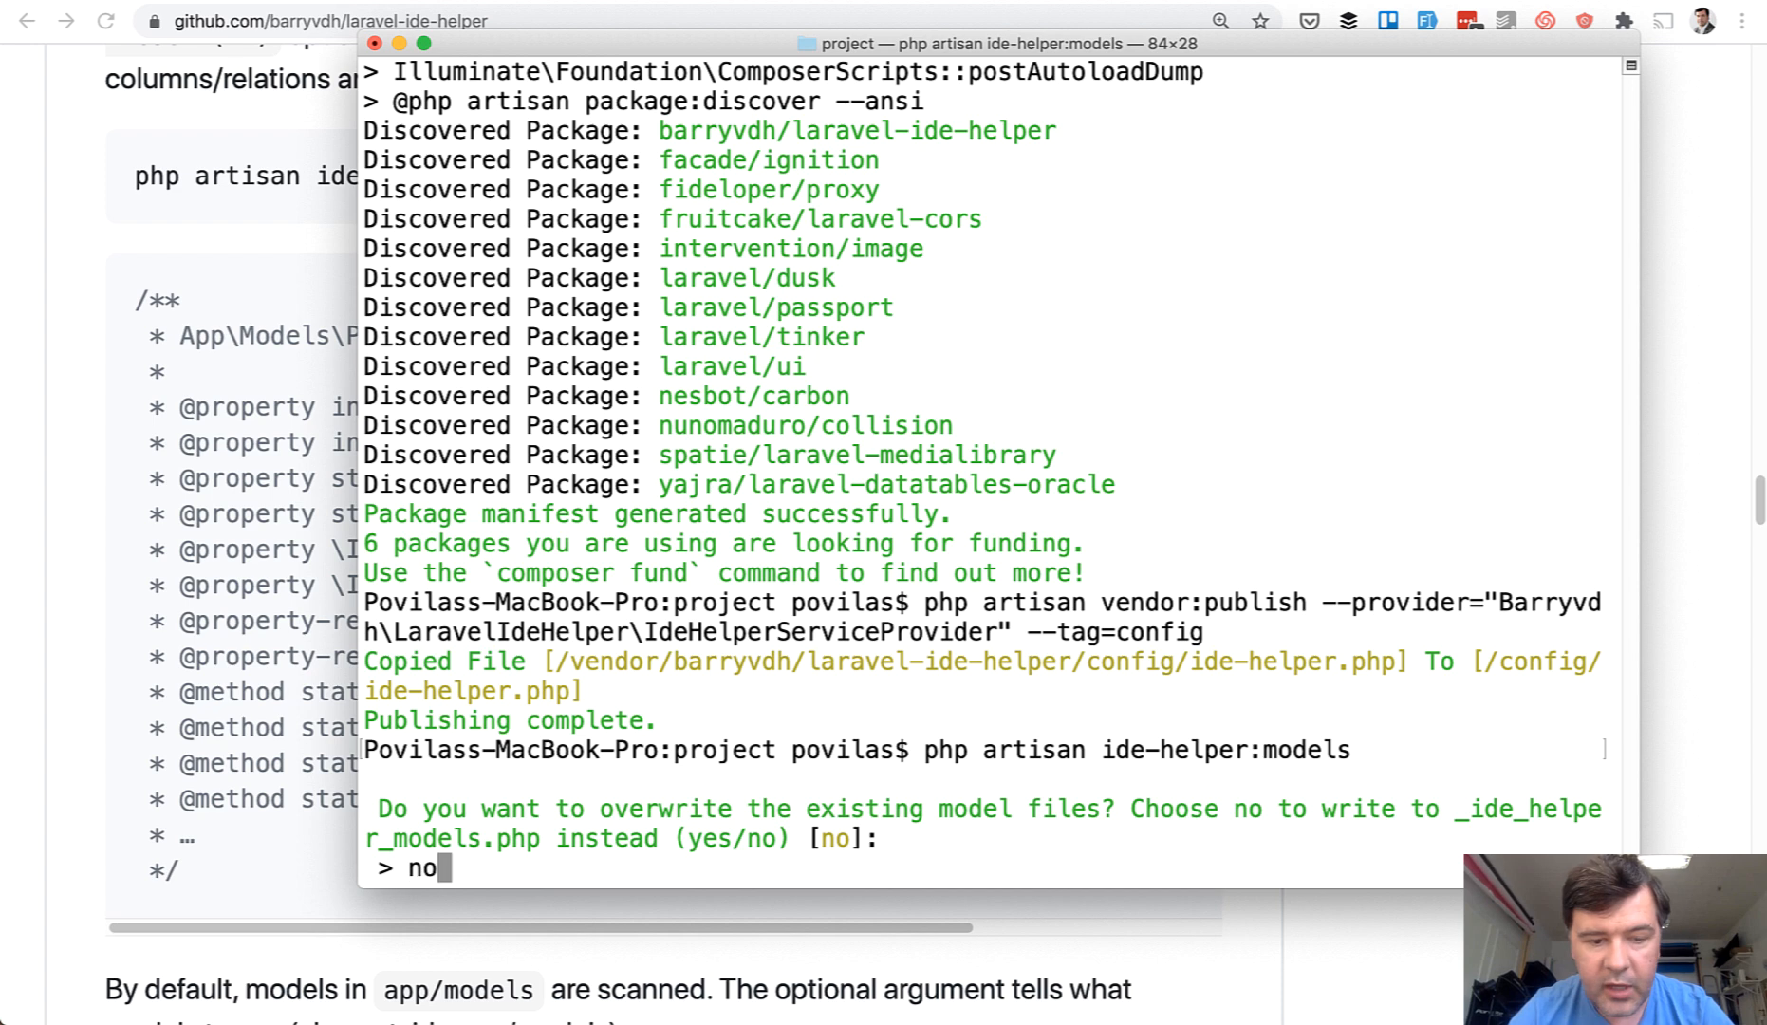
pyautogui.press('enter')
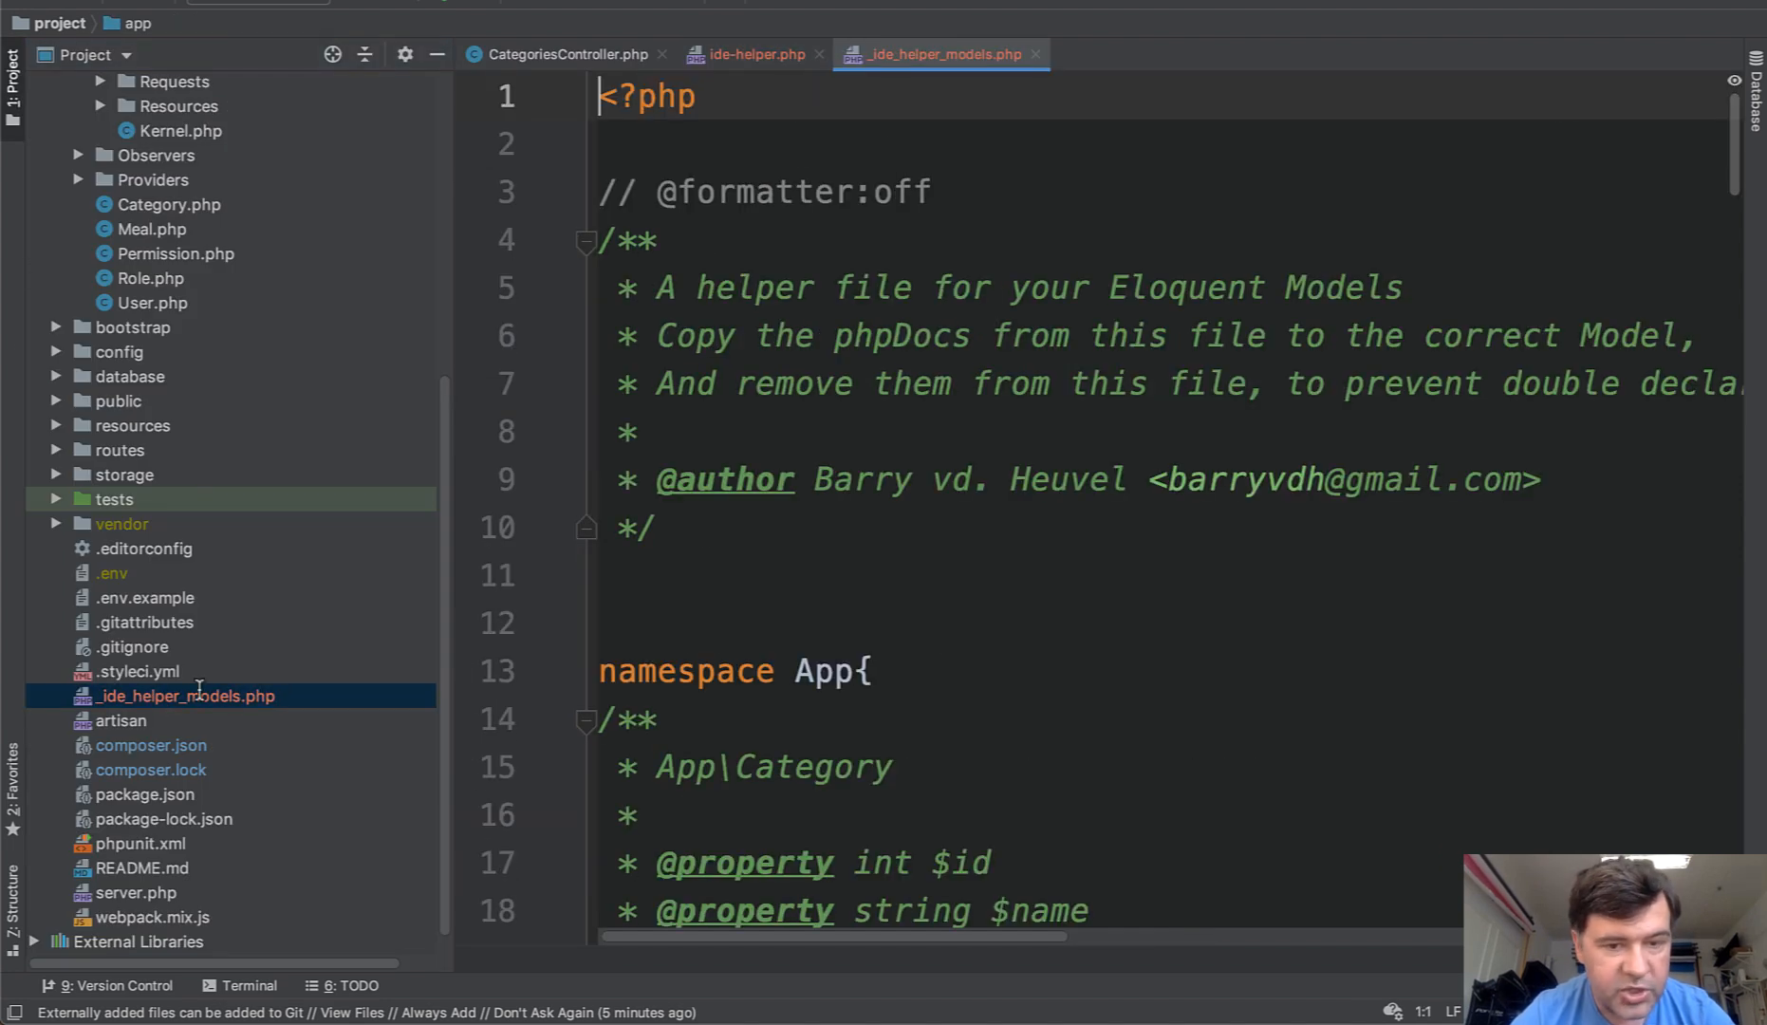
# Step: Scroll through the Category, User and Role docblocks, then return to CategoriesController.php
pyautogui.scroll(-3)
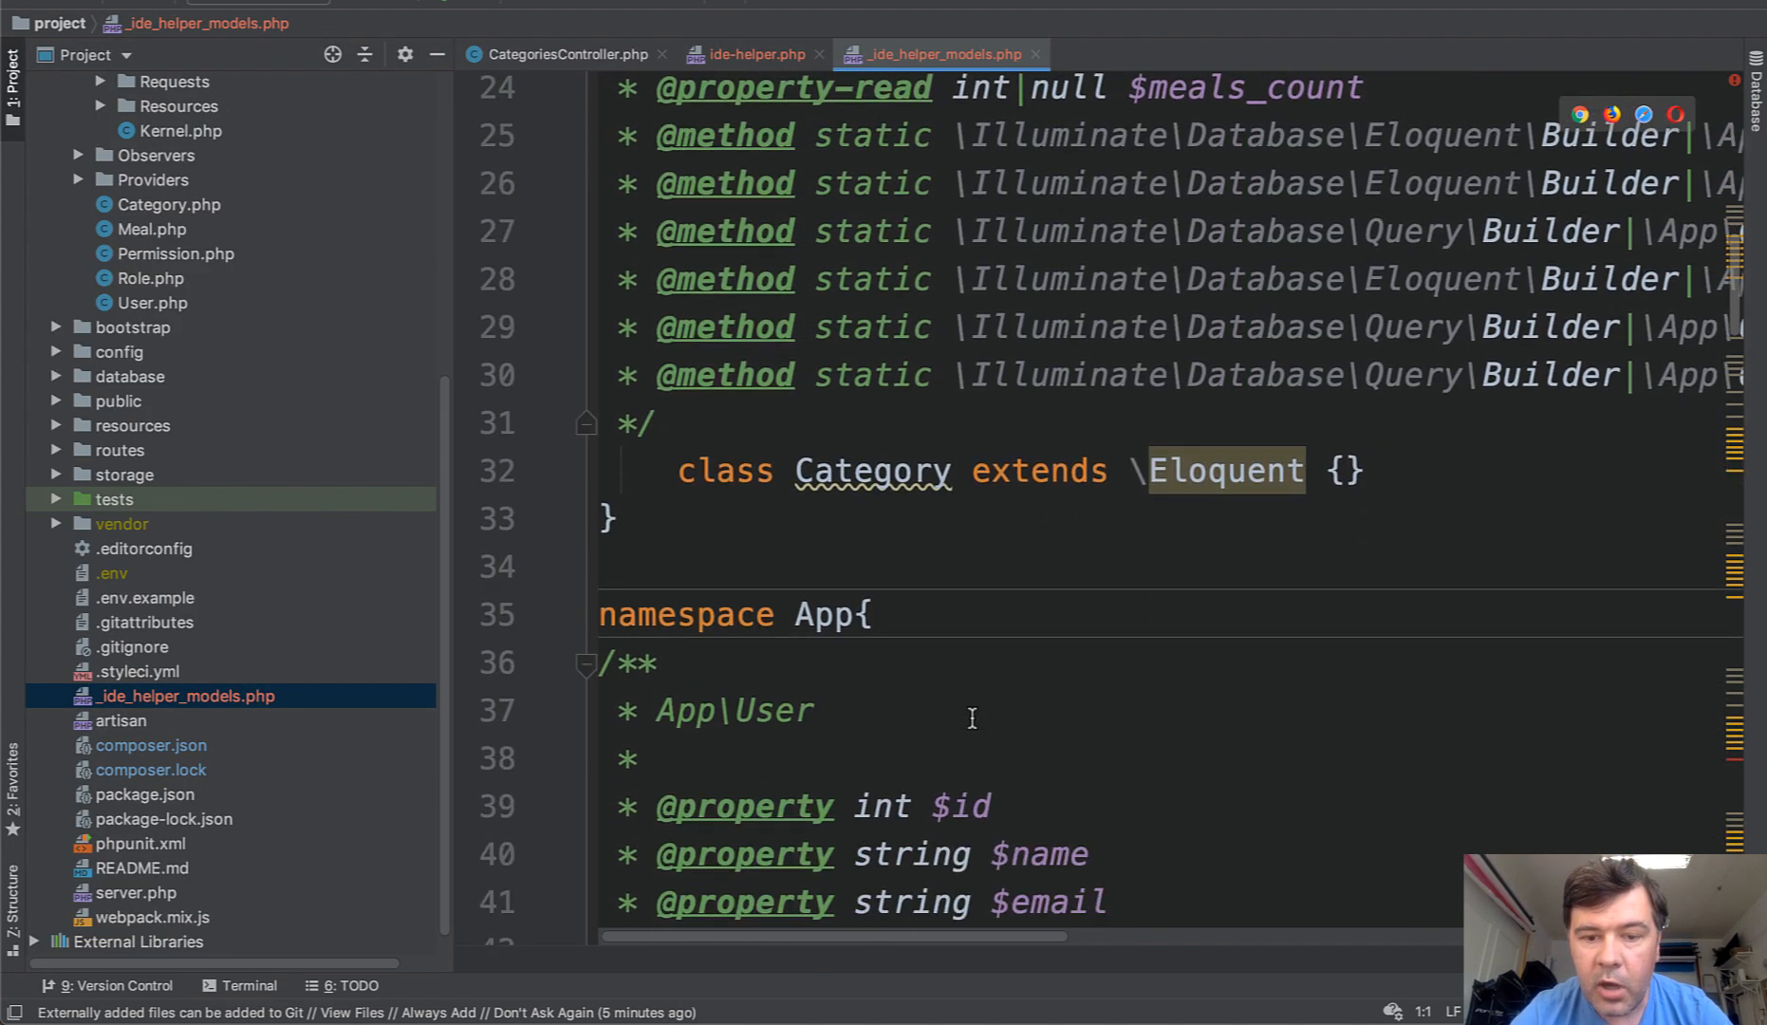
pyautogui.scroll(-3)
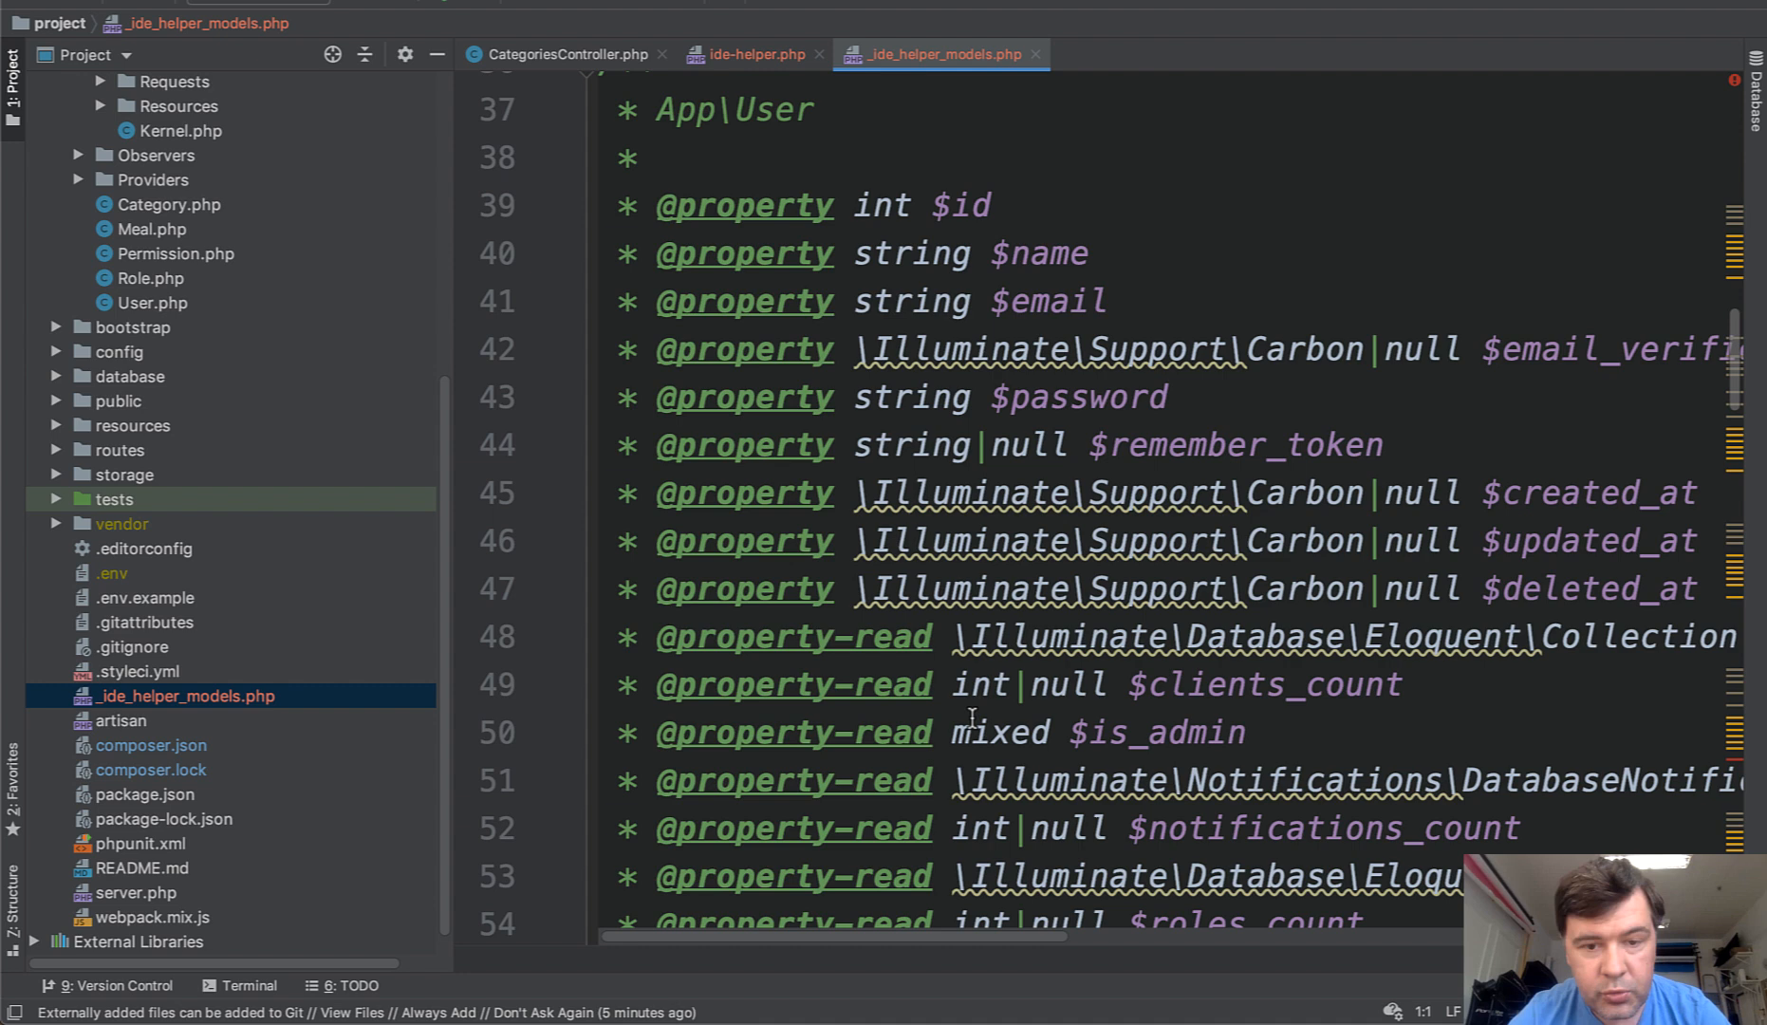
pyautogui.scroll(-3)
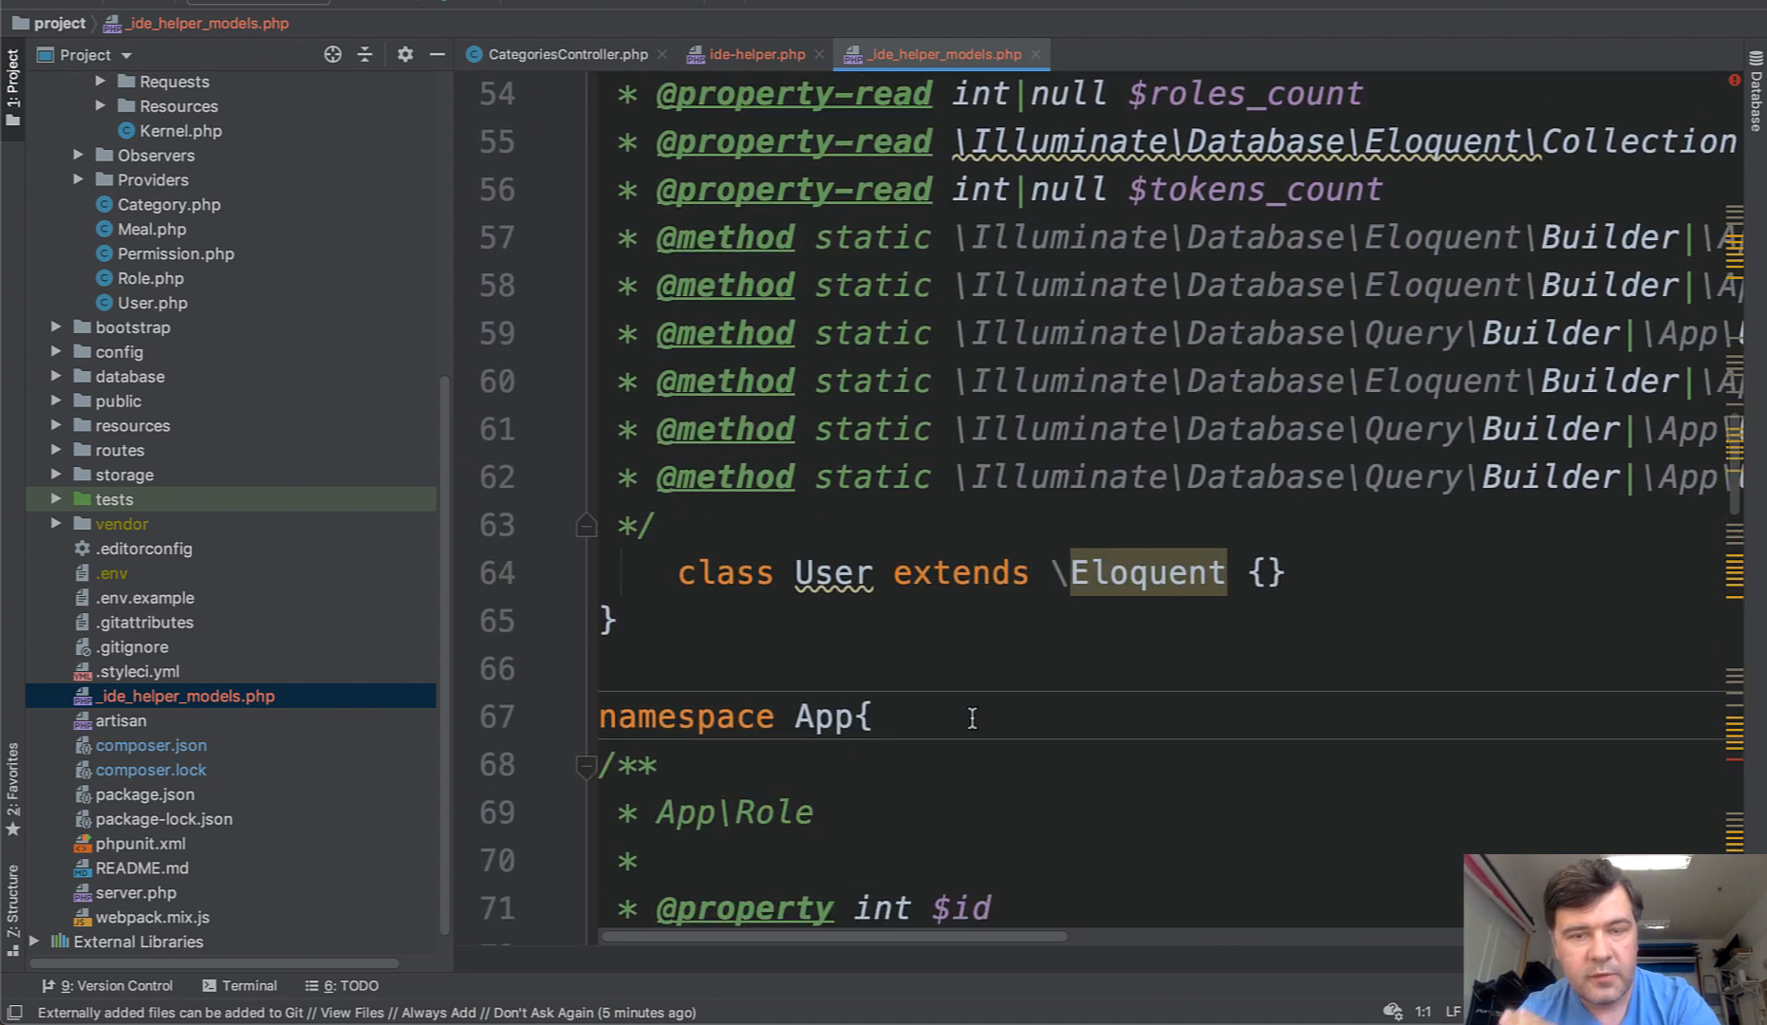
pyautogui.click(567, 54)
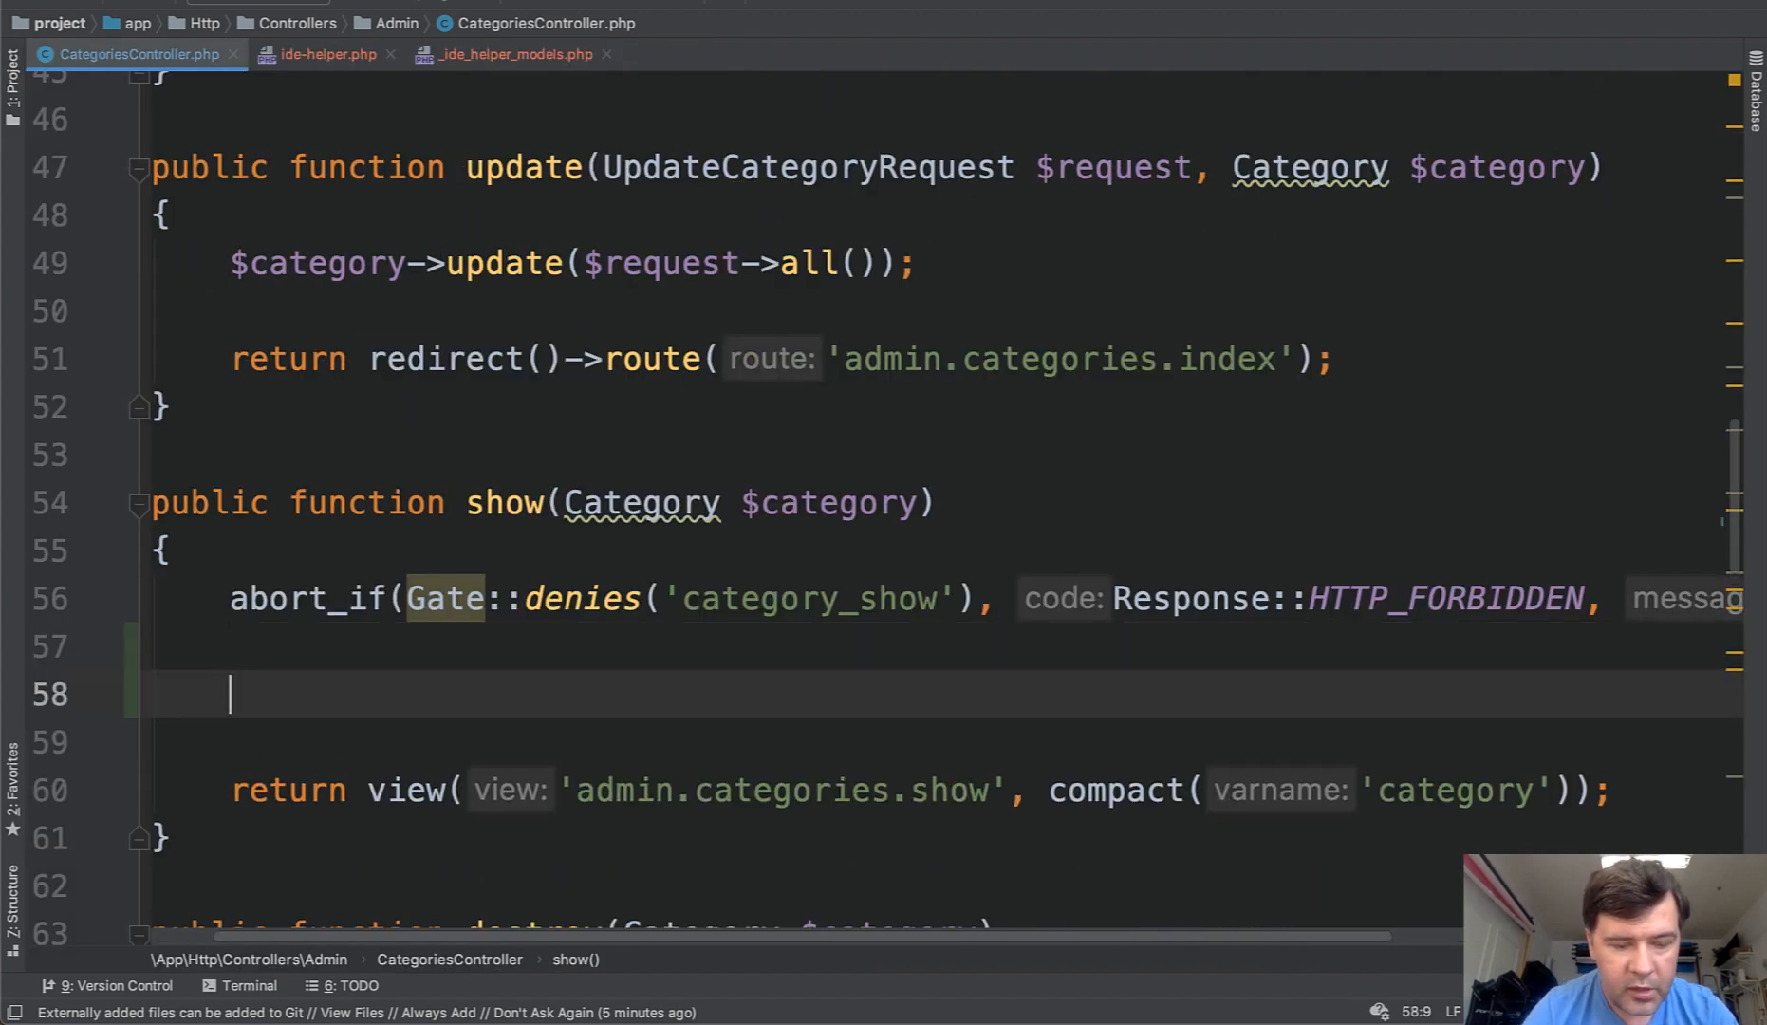
# Step: Type echo $category-> in show() and confirm autocomplete offers the name property
pyautogui.write('$')
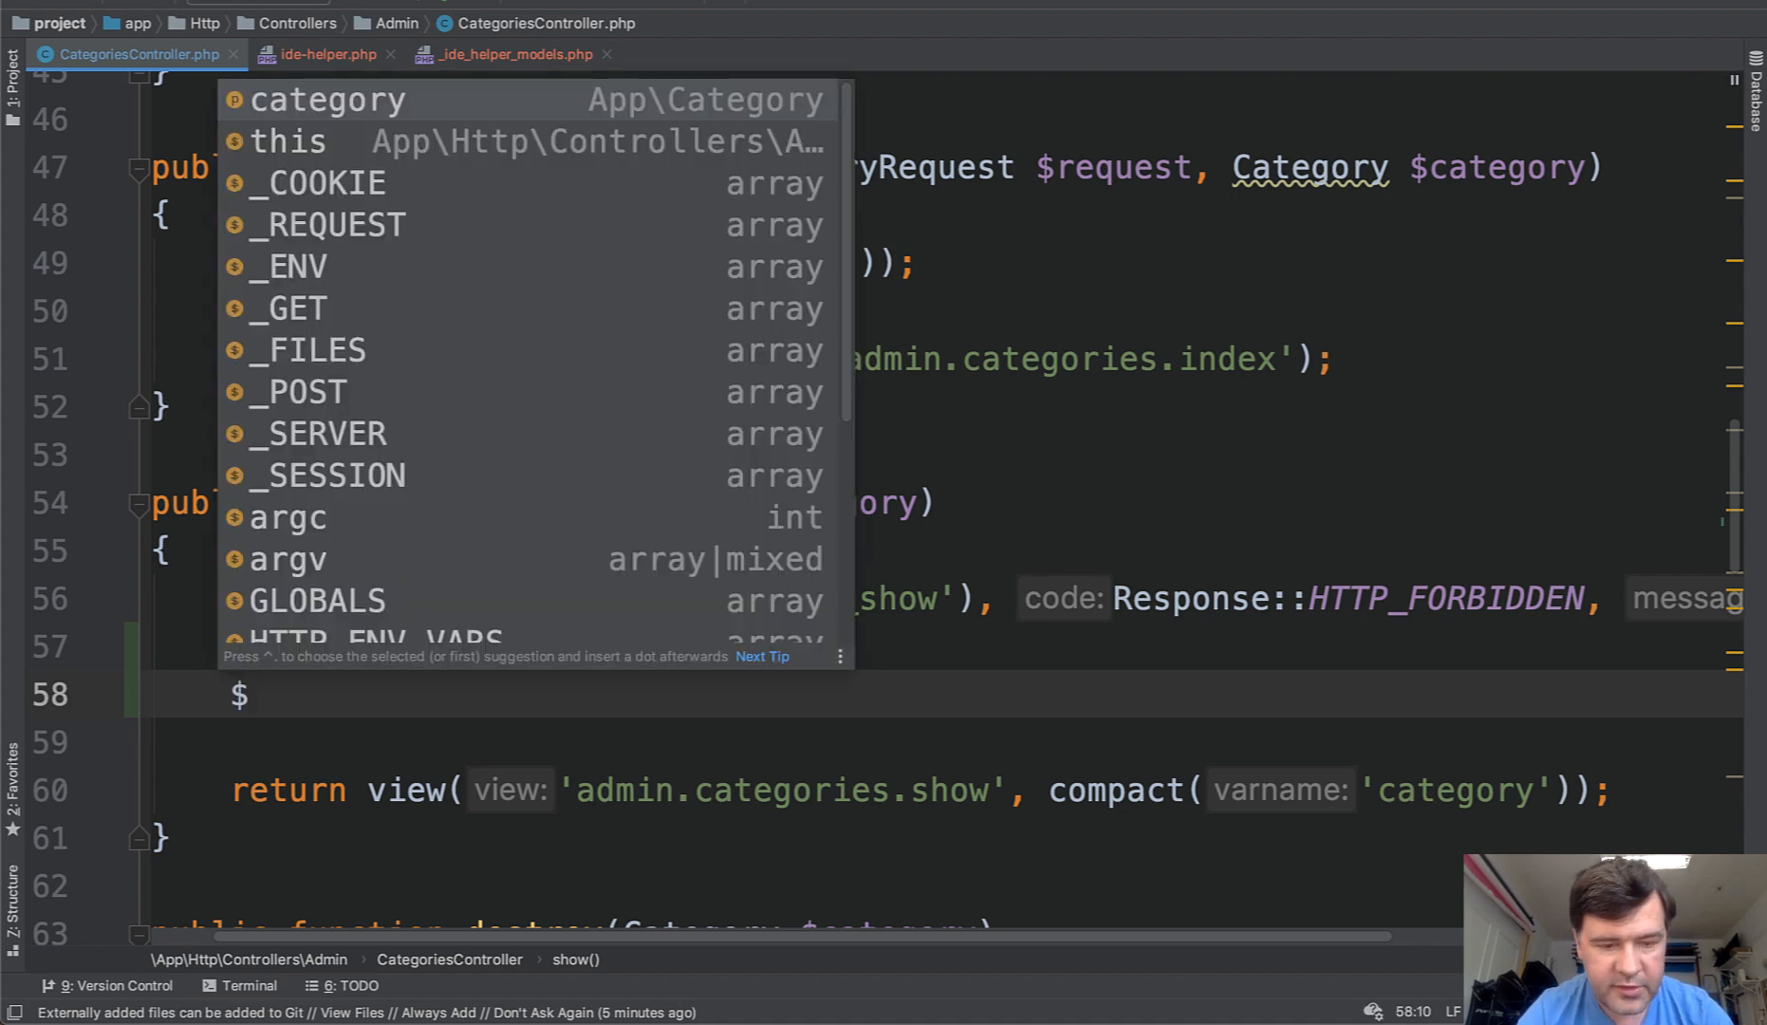
pyautogui.write('cho $cate')
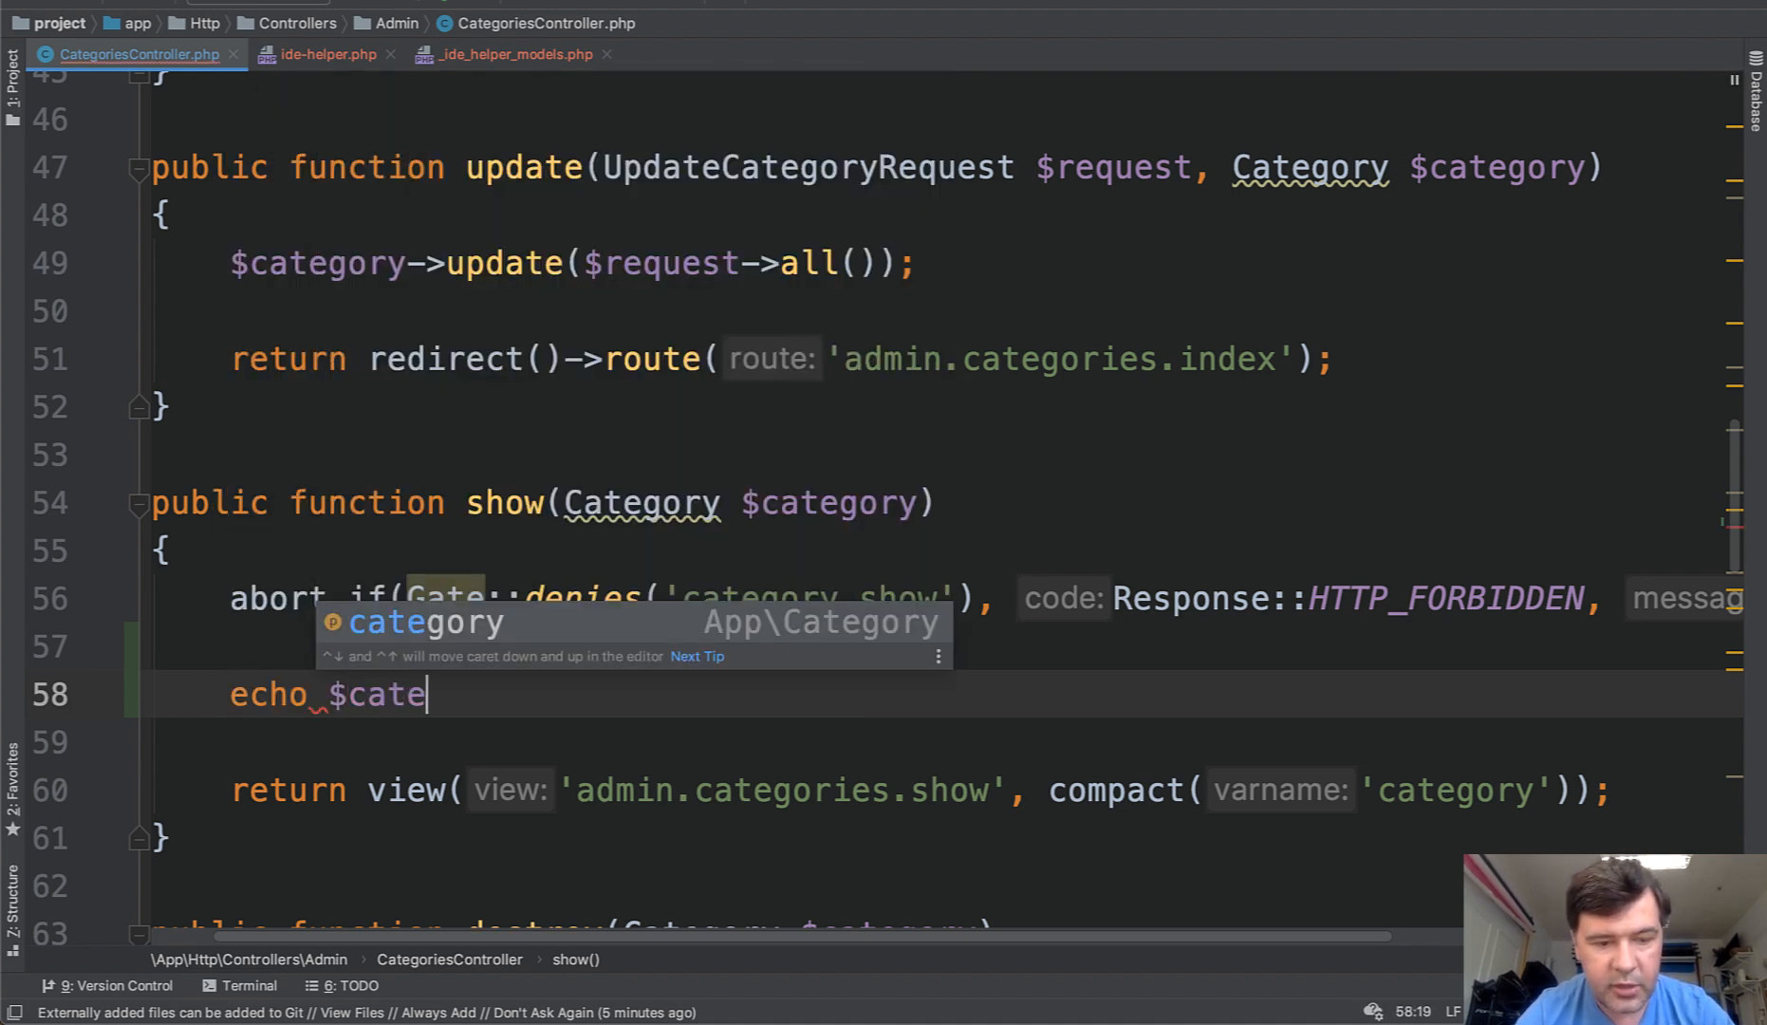
pyautogui.write('gory->')
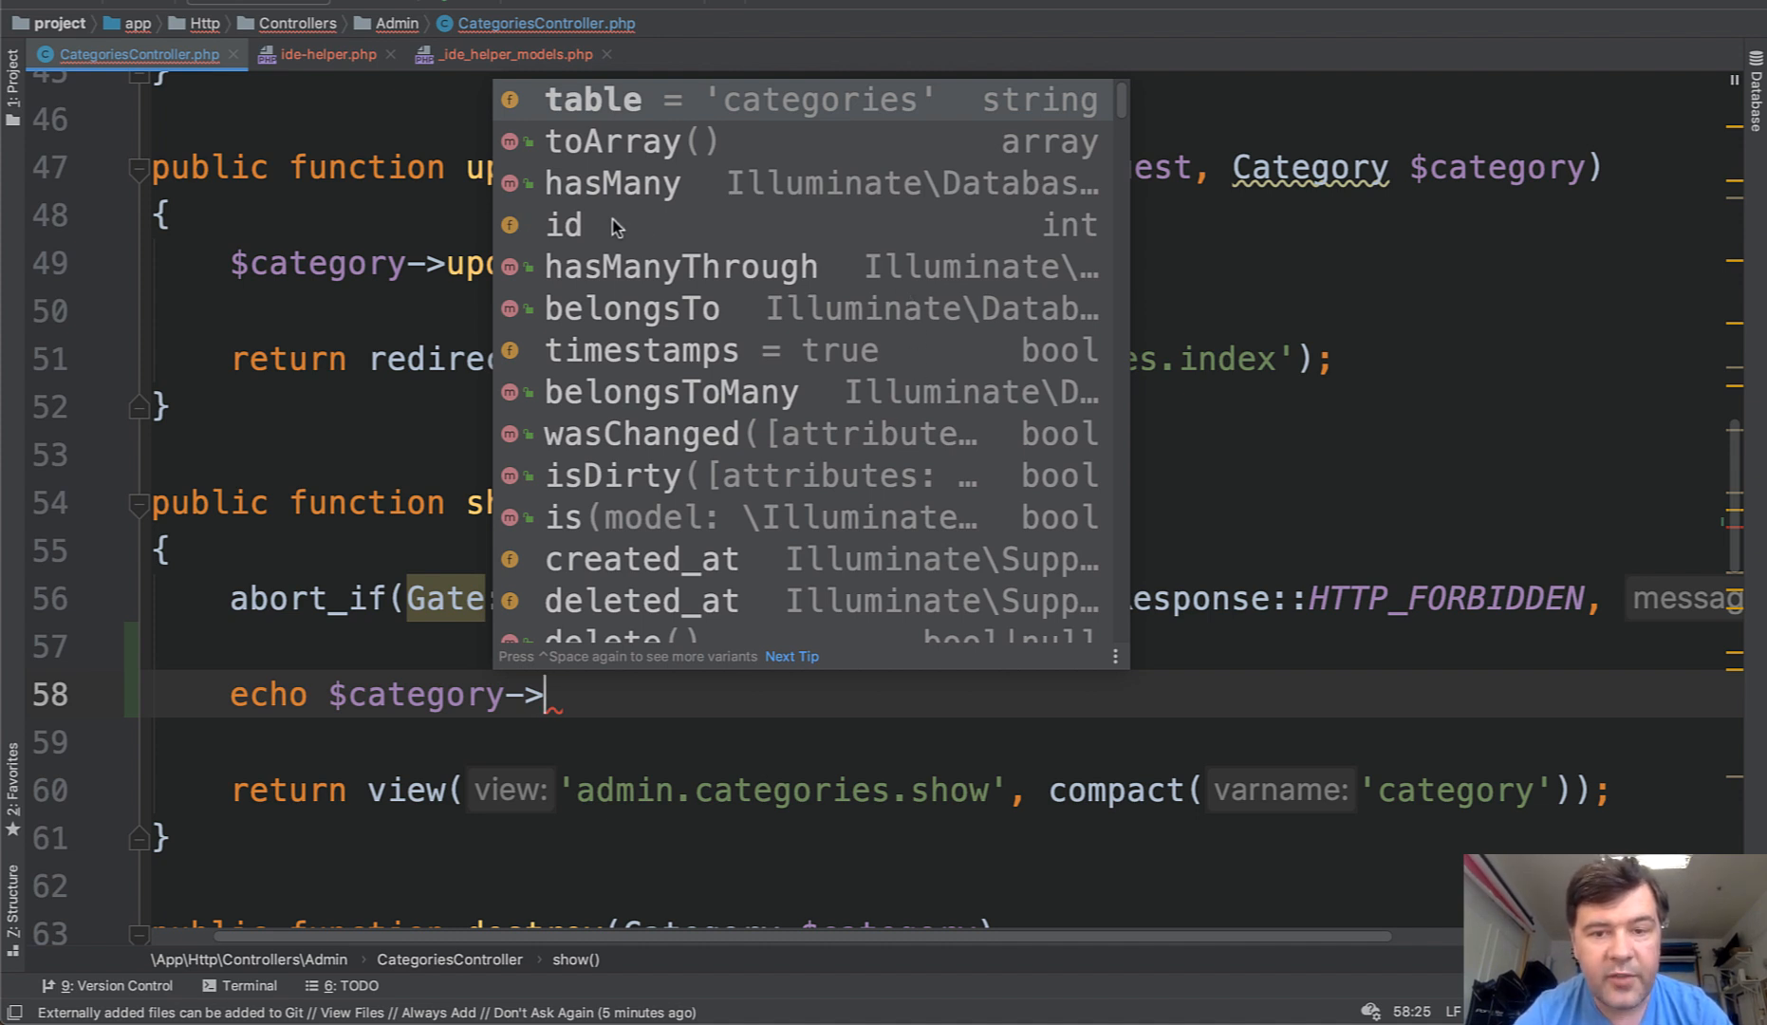
pyautogui.write('n')
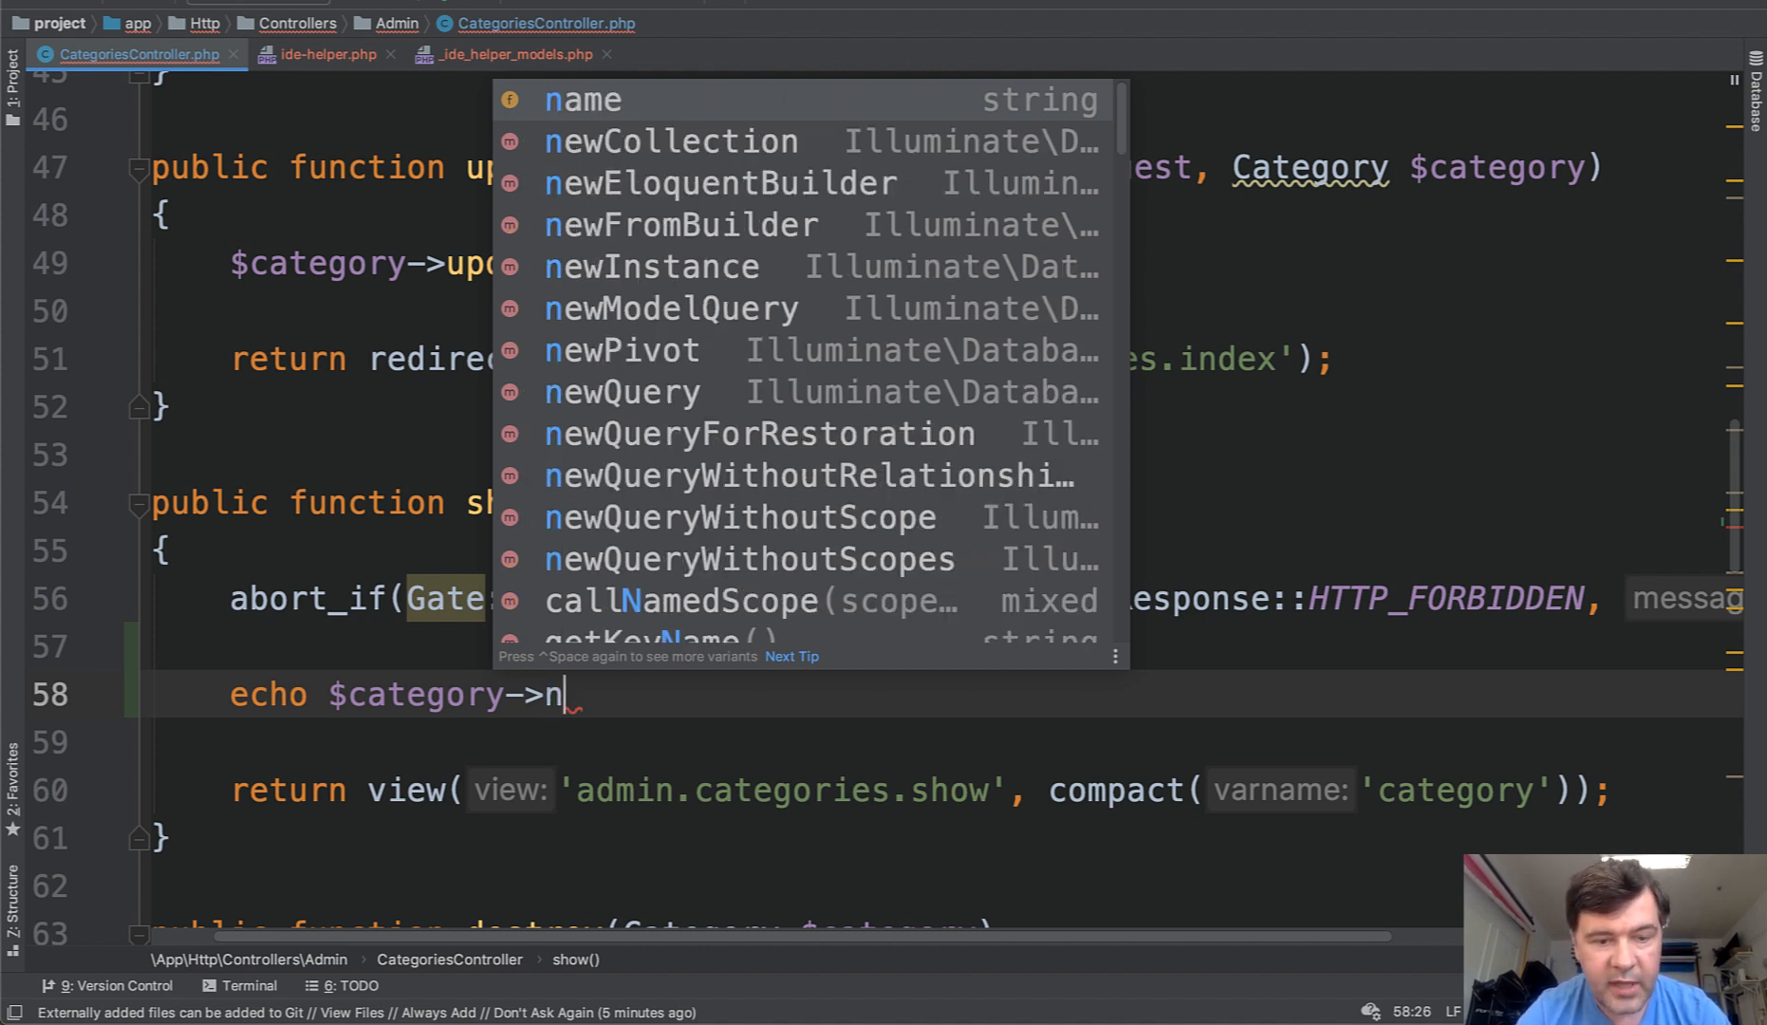
pyautogui.write('a')
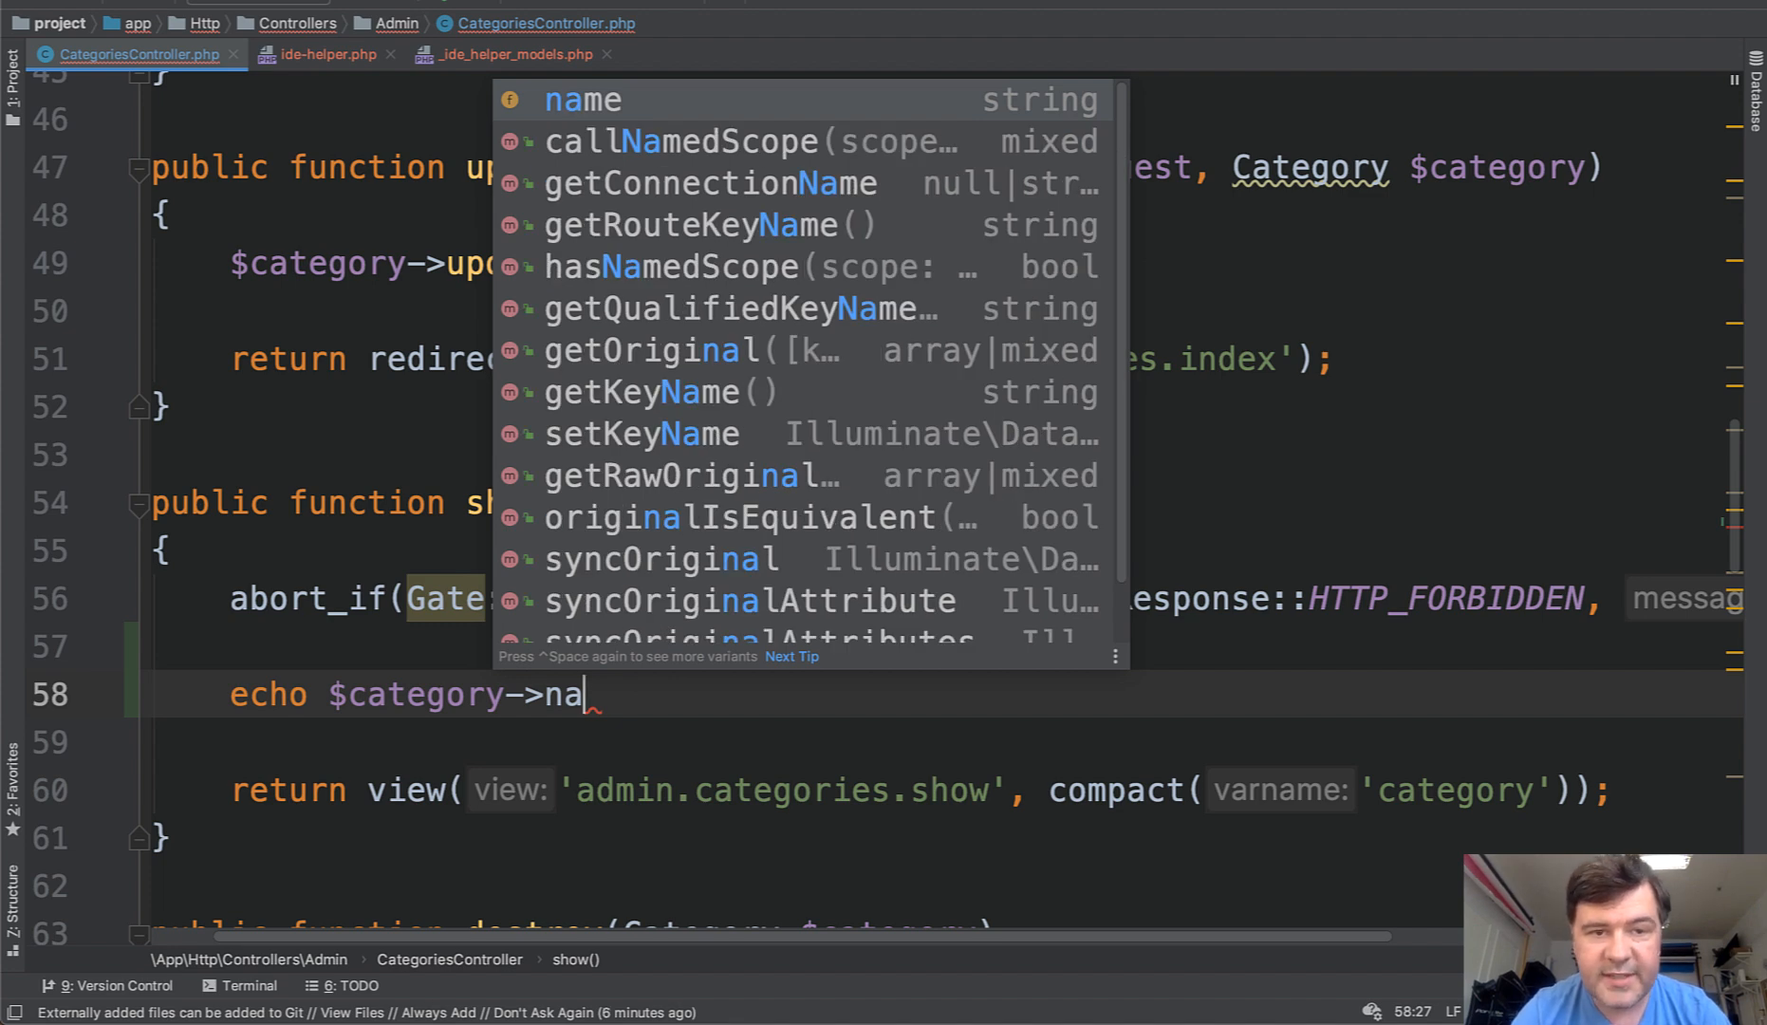
pyautogui.press('Backspace')
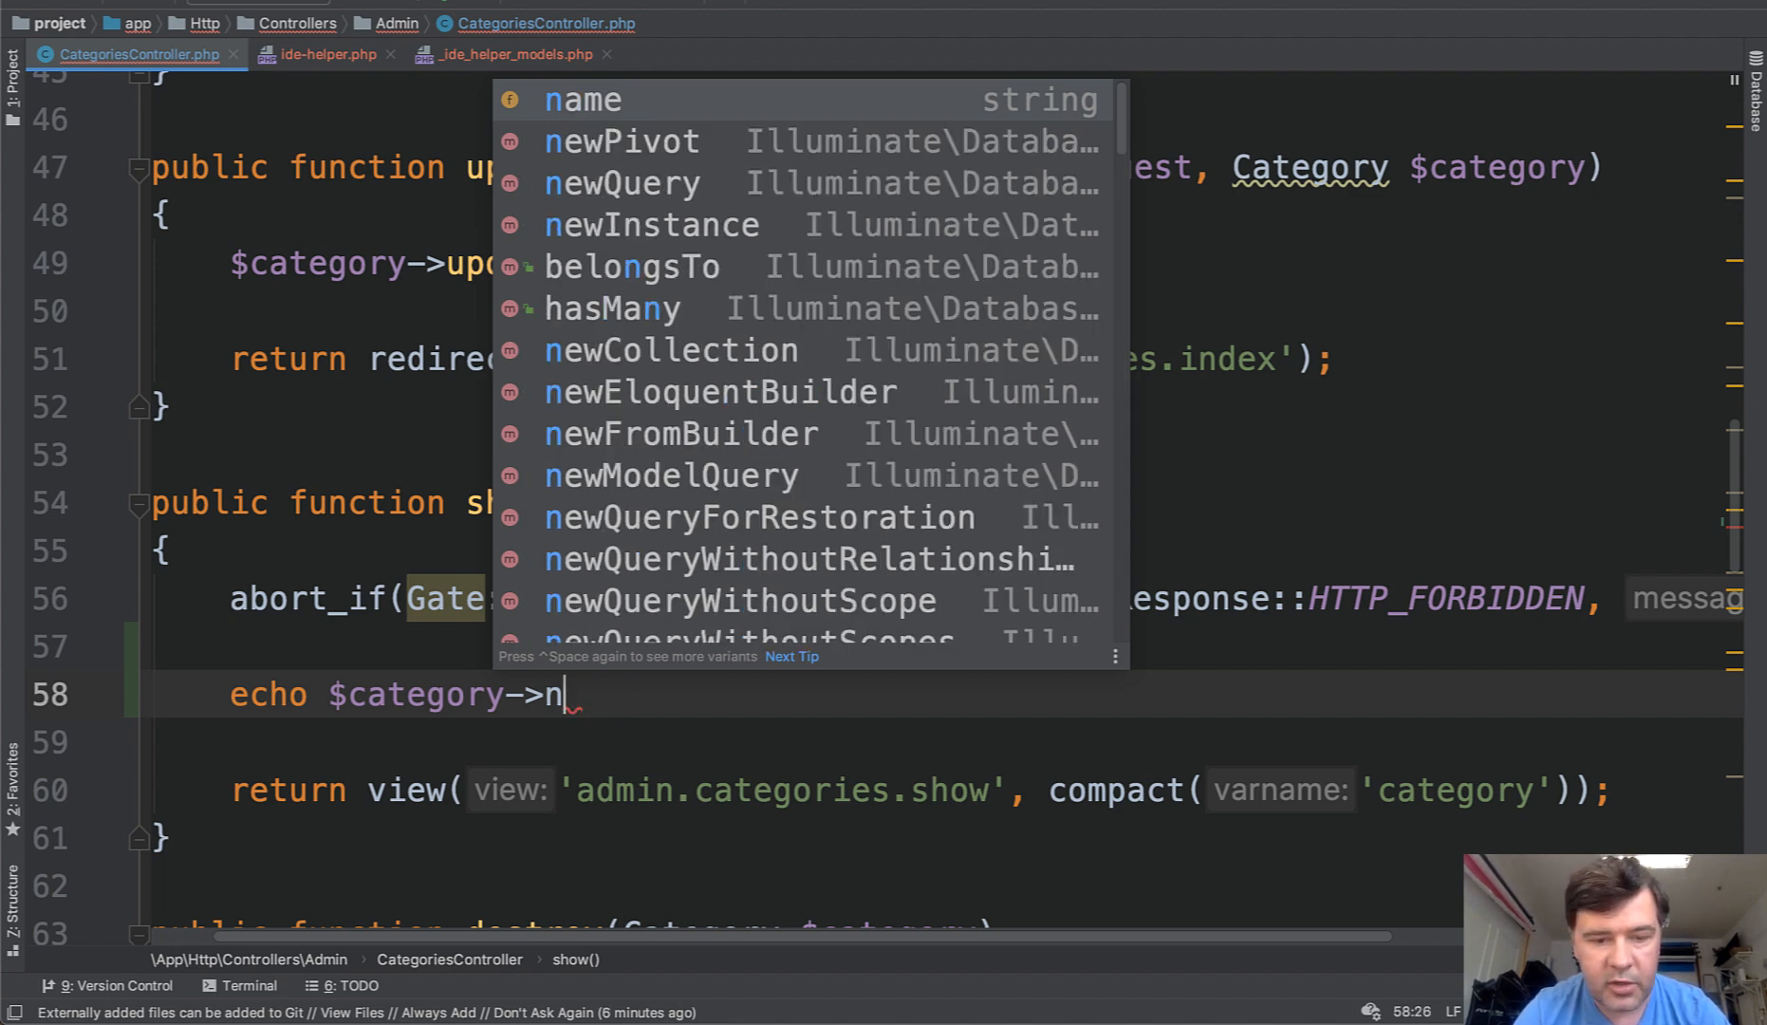
pyautogui.write('re')
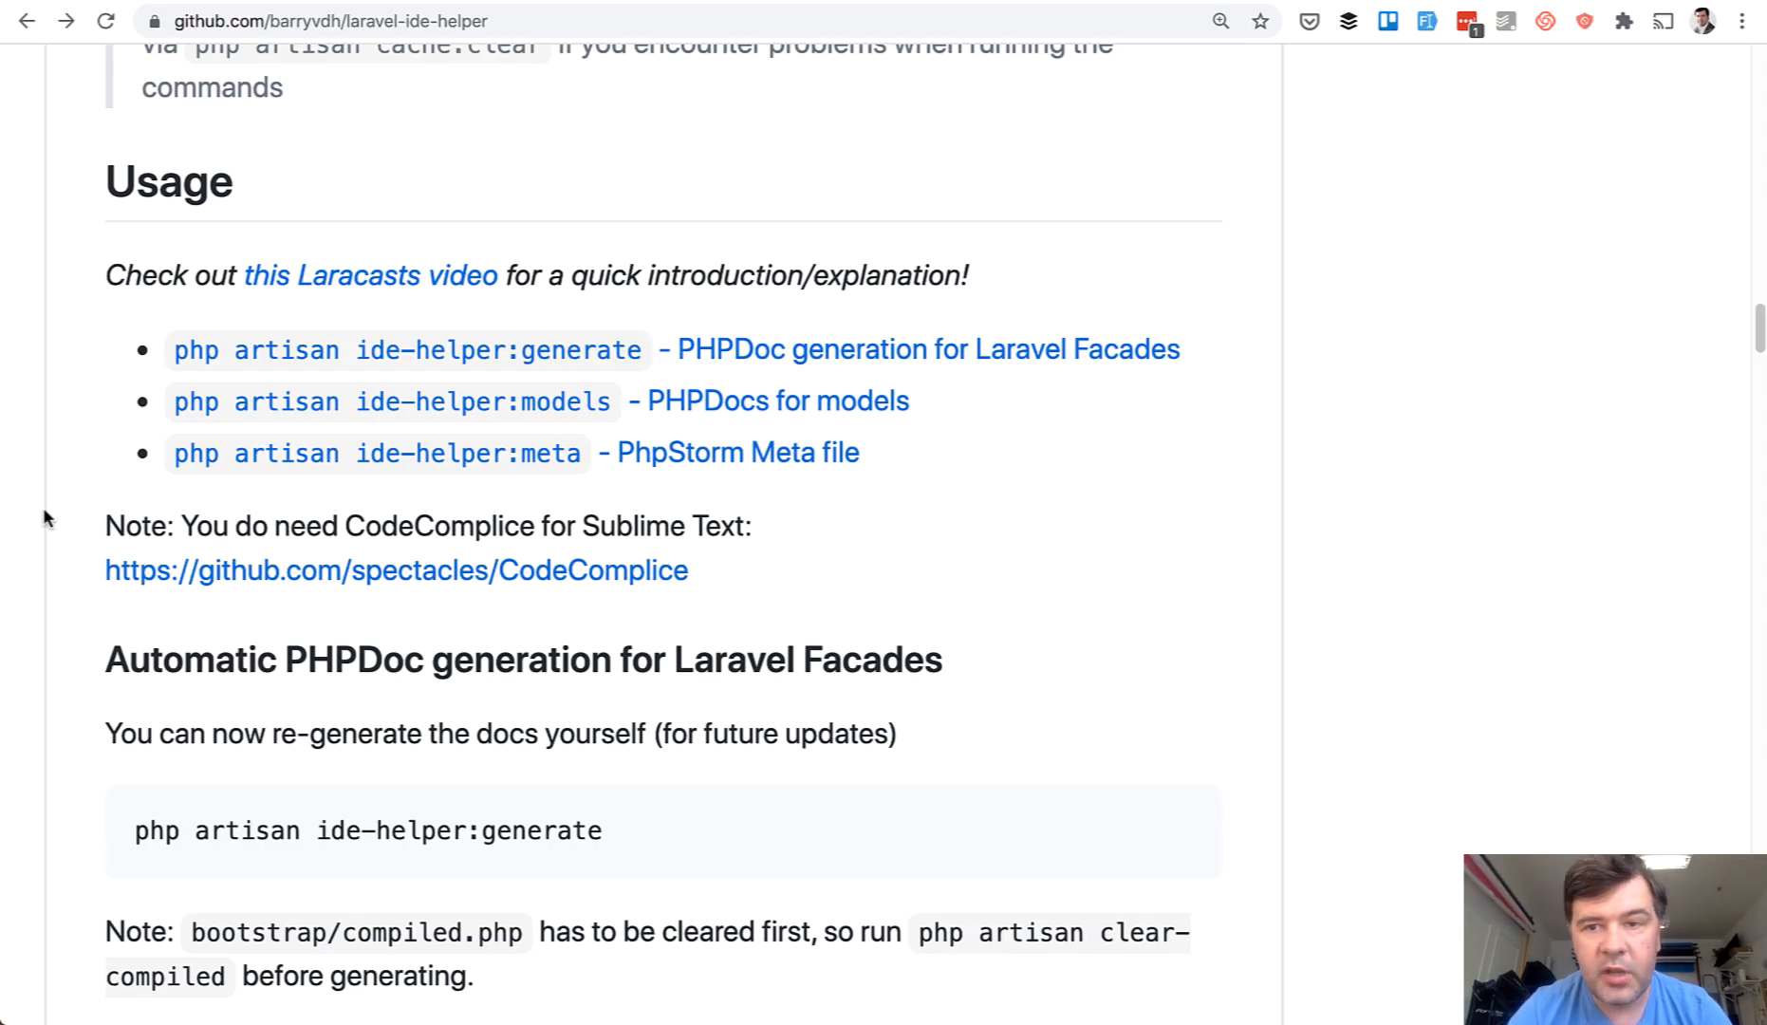
pyautogui.moveTo(525, 373)
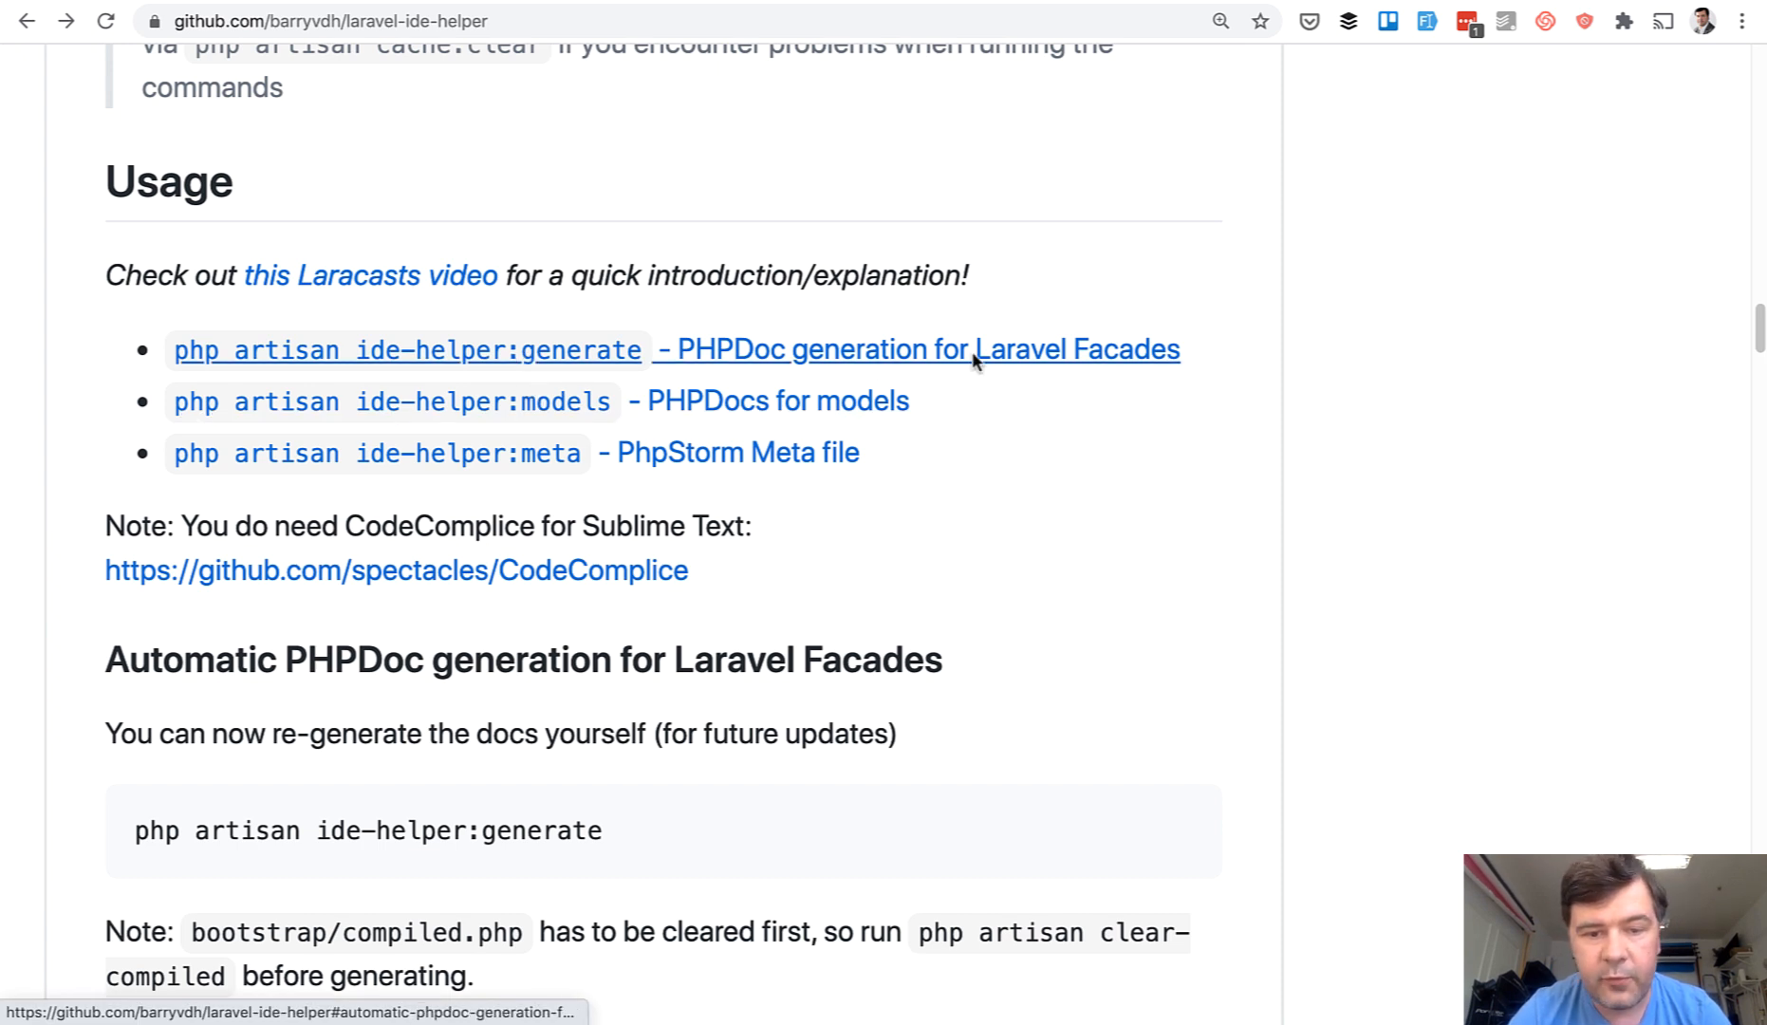
pyautogui.moveTo(1075, 605)
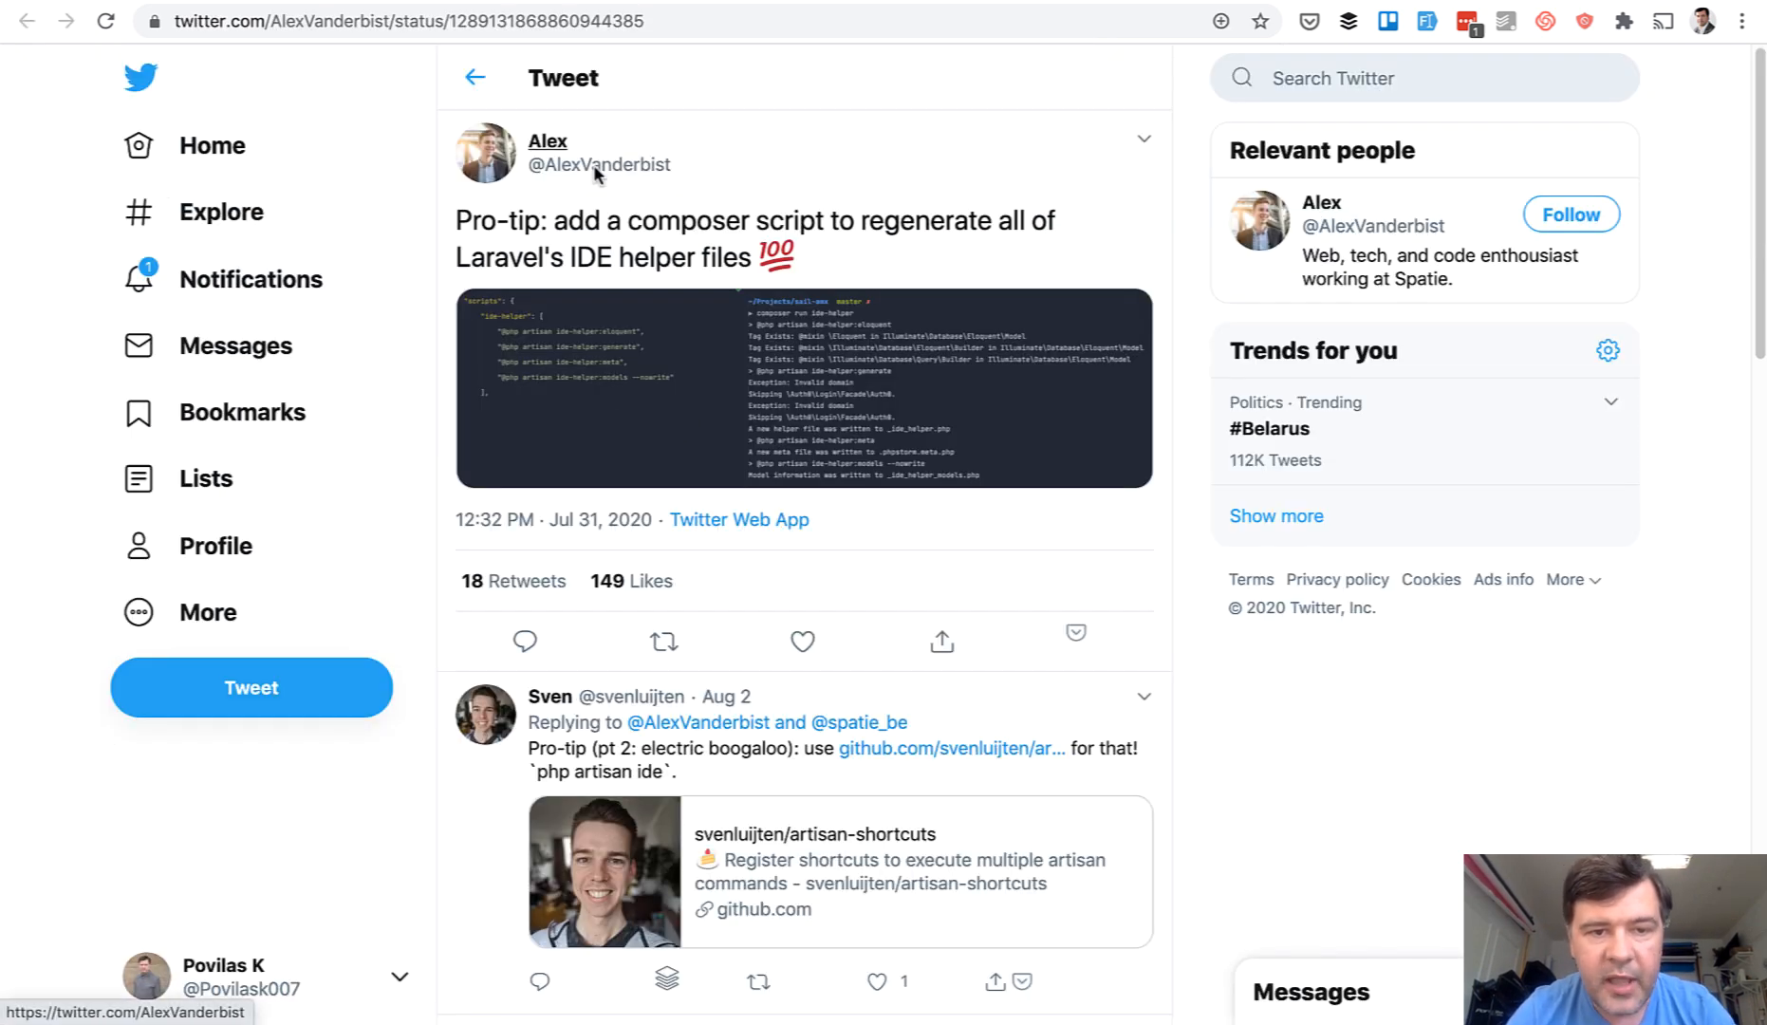
pyautogui.moveTo(782, 437)
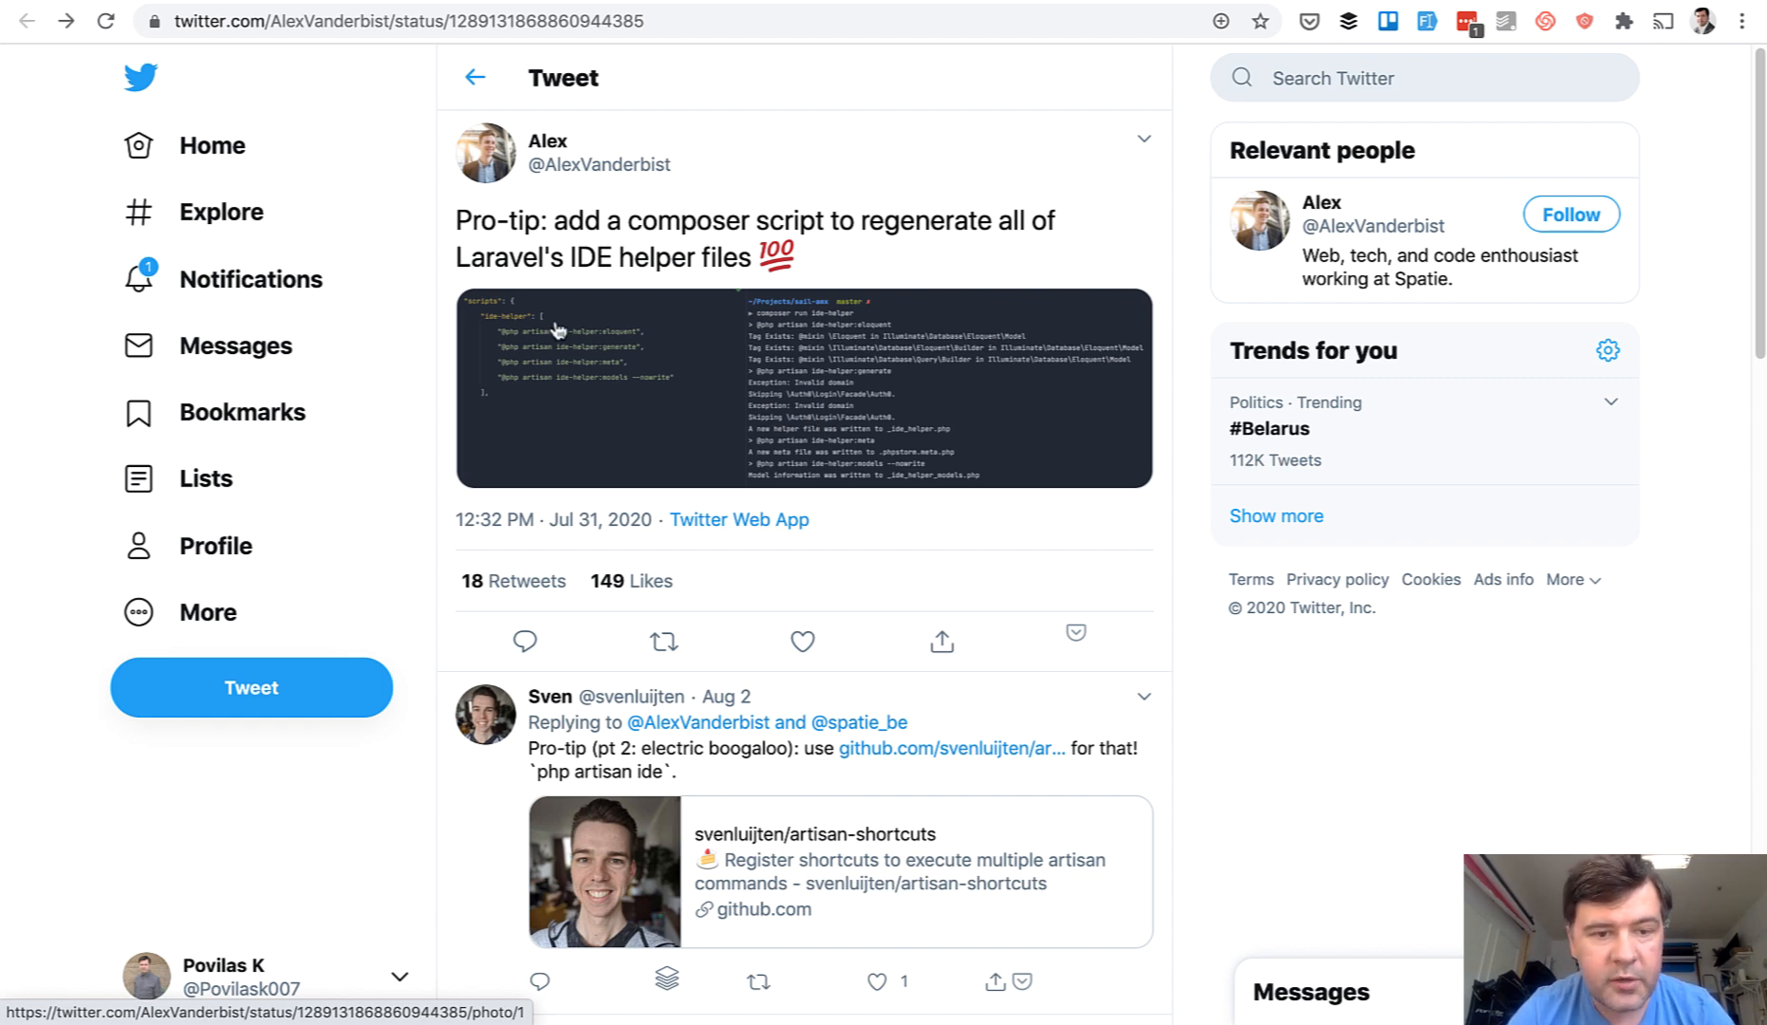
pyautogui.moveTo(584, 389)
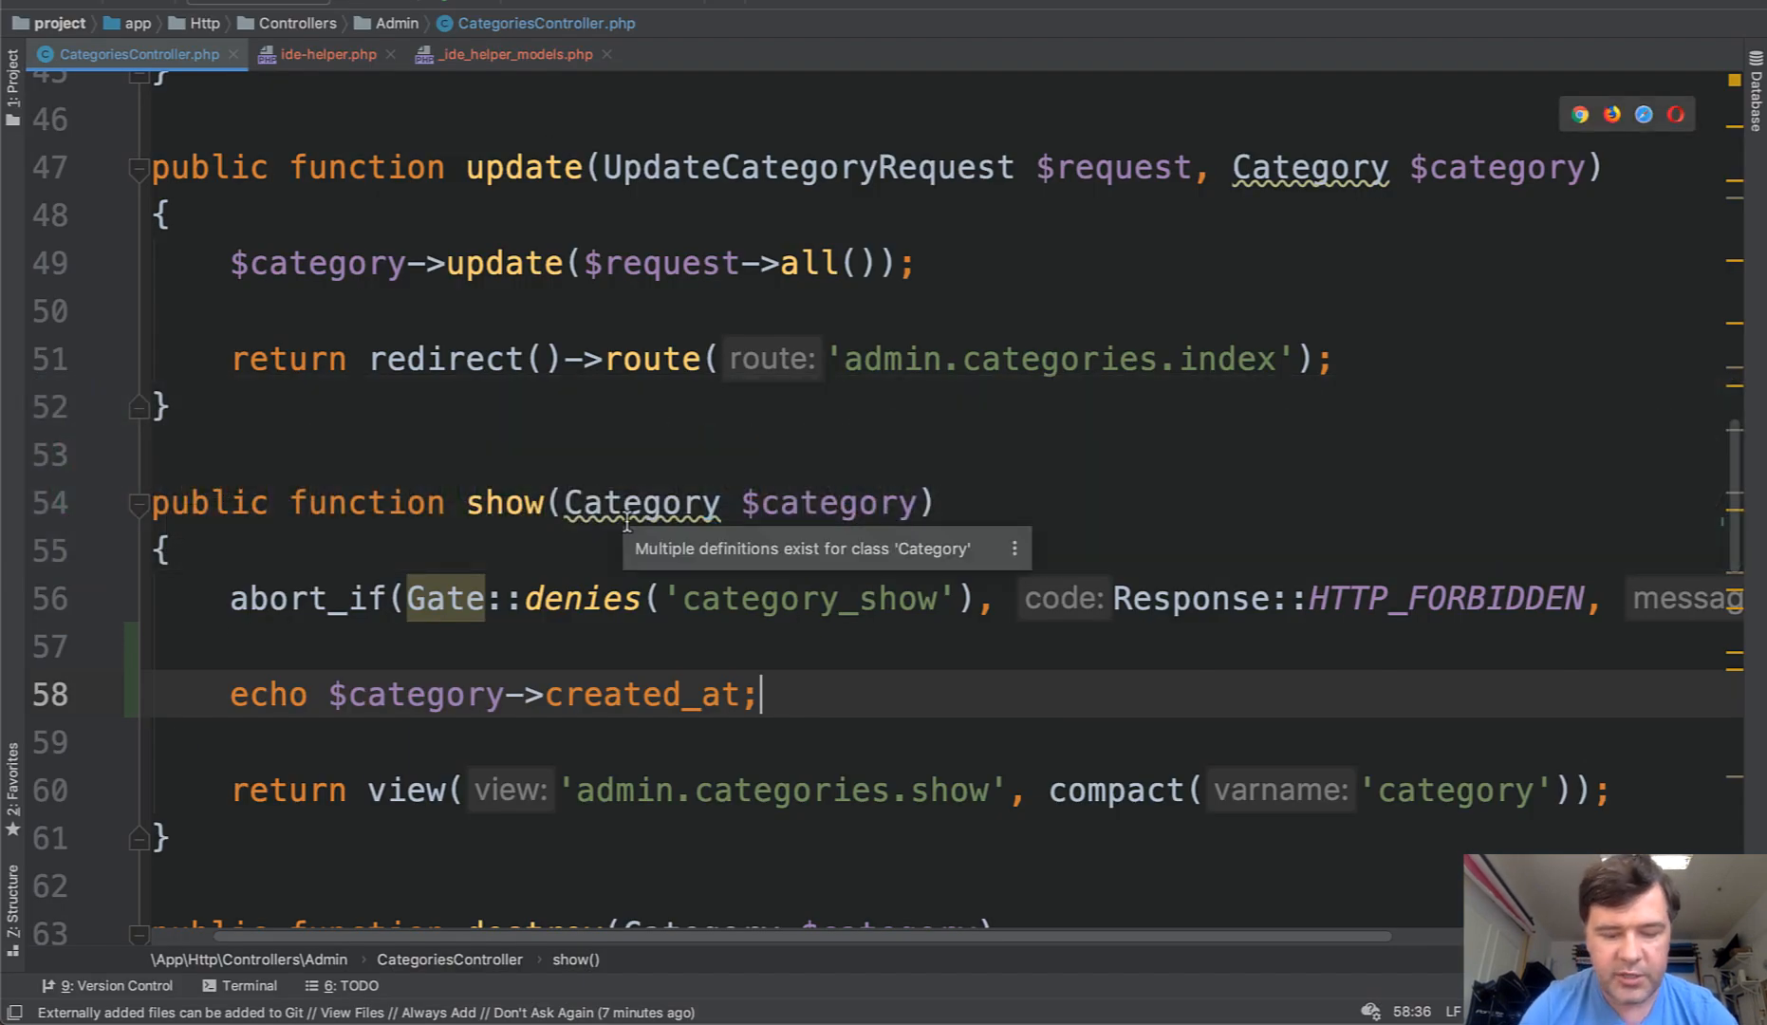
# Step: Open composer.json and scroll to its post-autoload-dump and post-create-project-cmd scripts
pyautogui.click(327, 54)
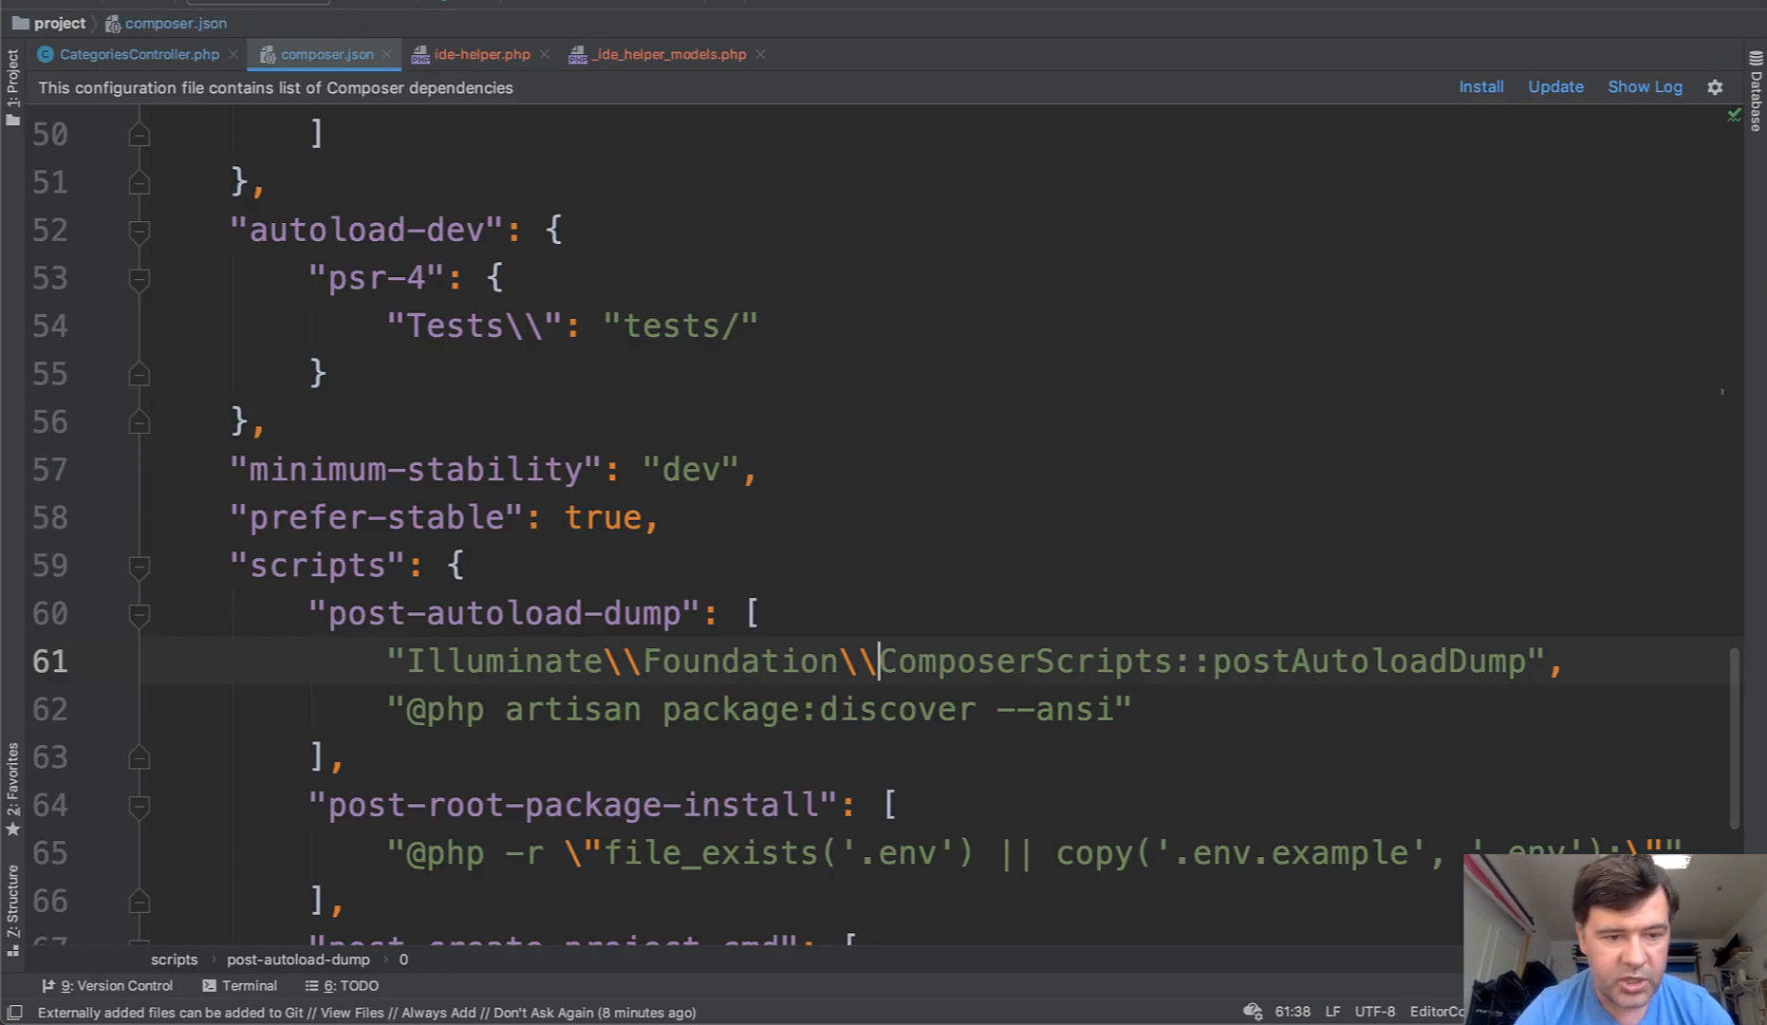
pyautogui.scroll(-3)
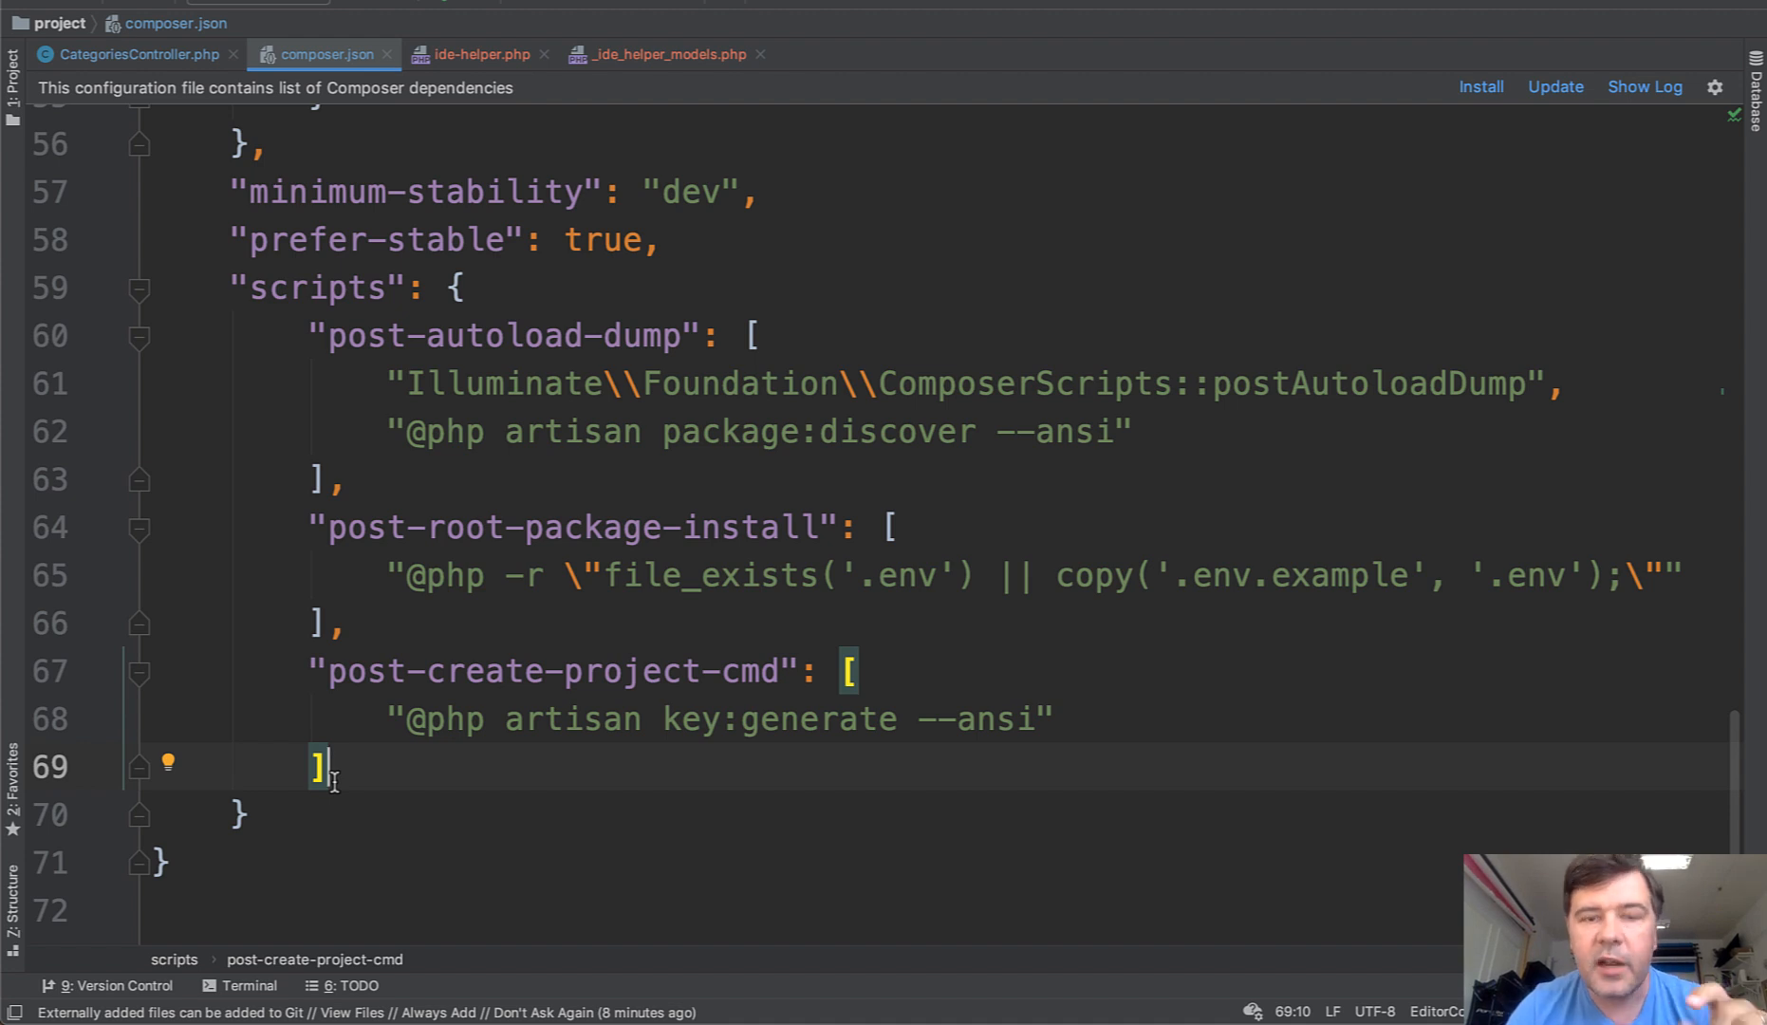
pyautogui.press('cmd+tab')
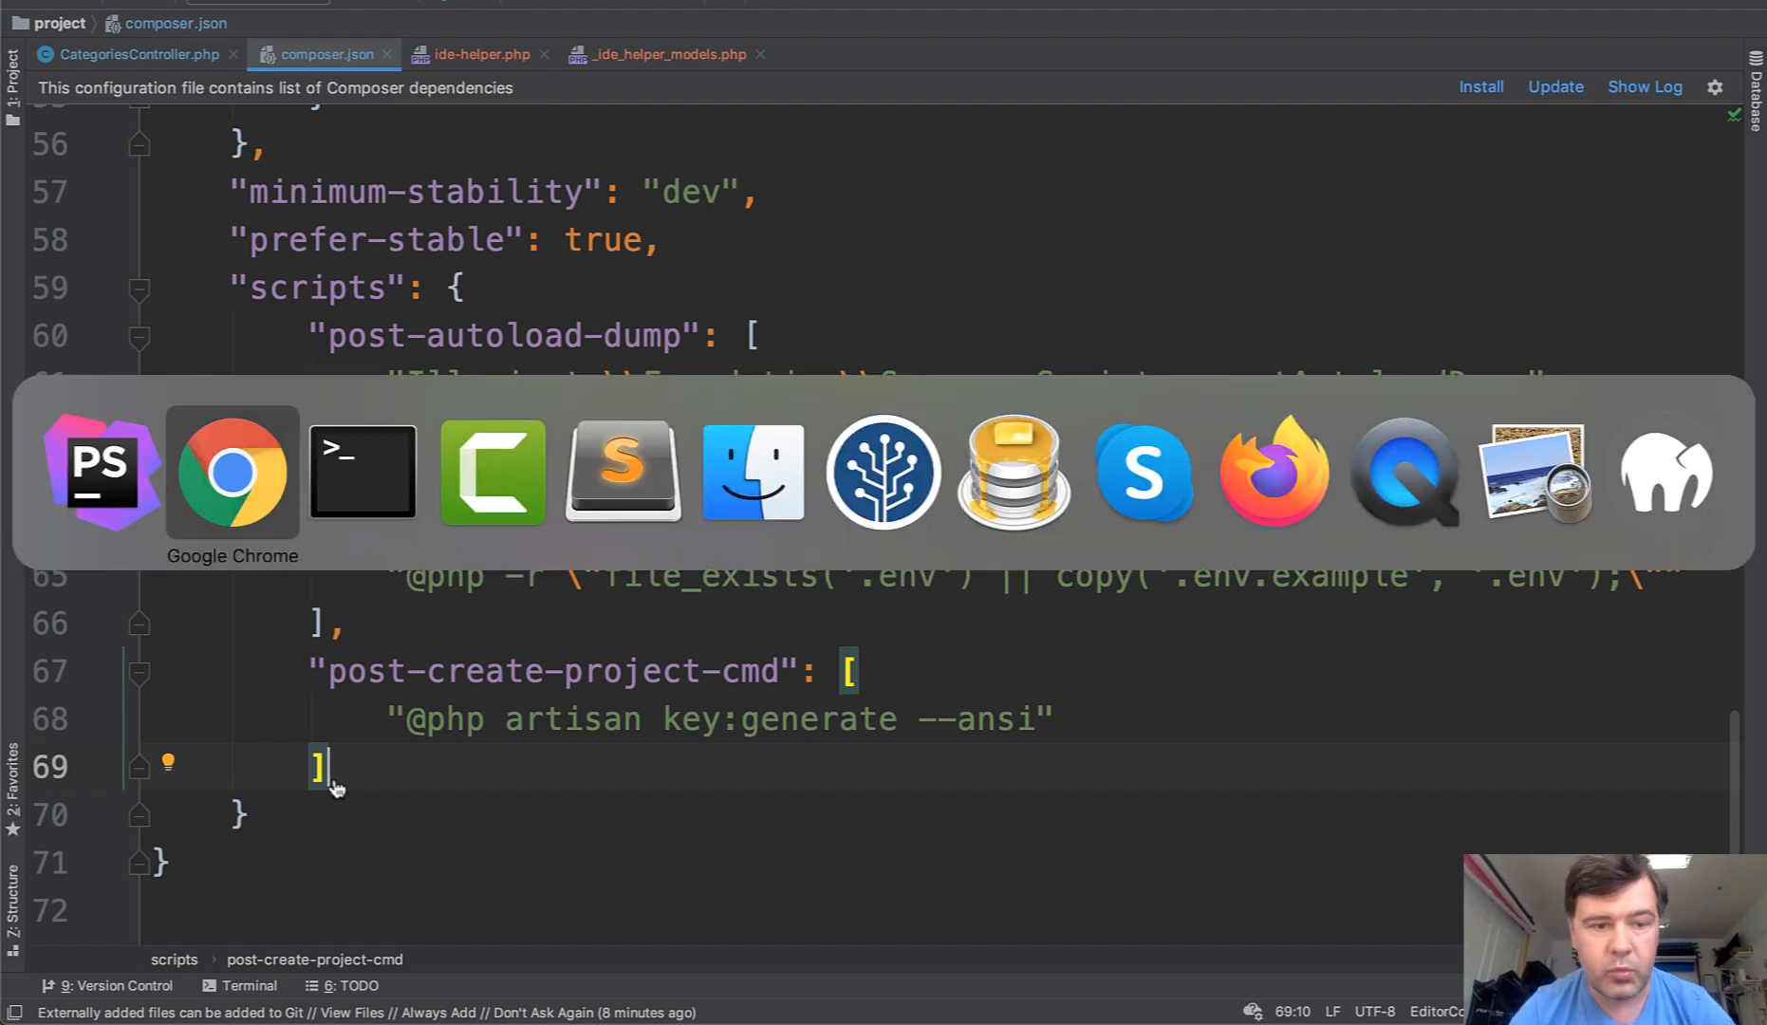
# Step: View the tweet's full-size image of the ide-helper composer script and its terminal output
pyautogui.click(233, 471)
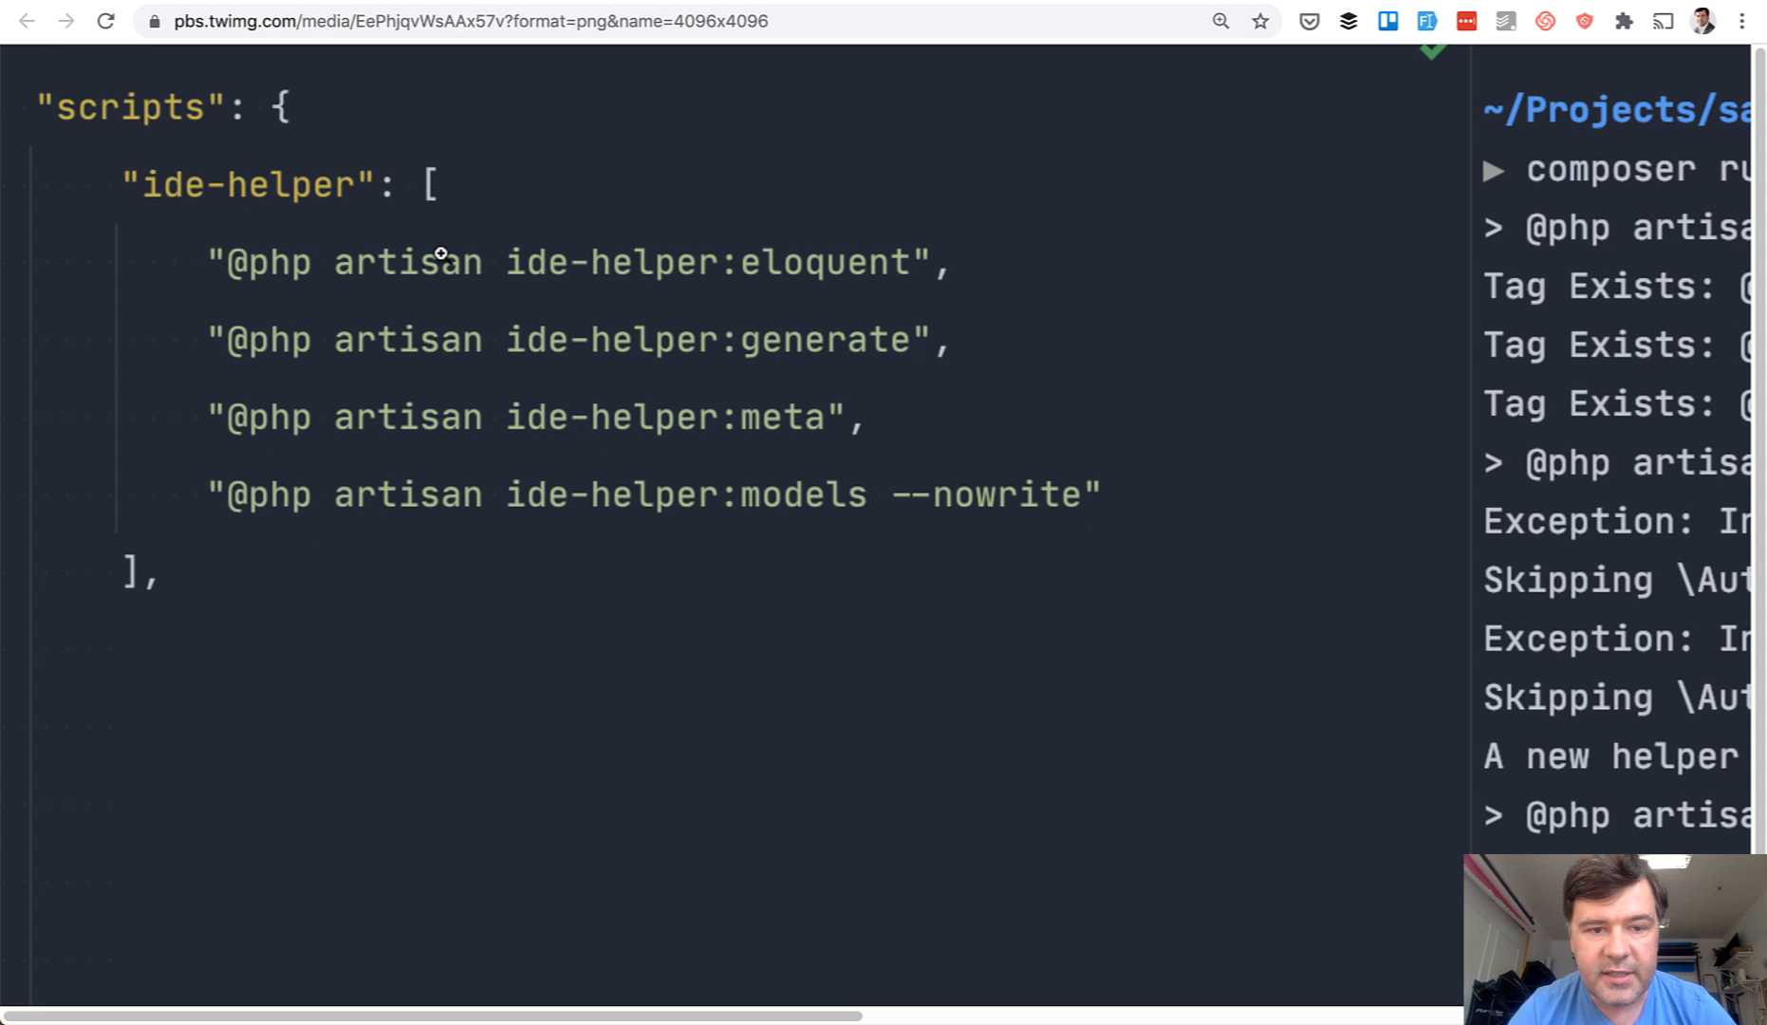
pyautogui.moveTo(782, 611)
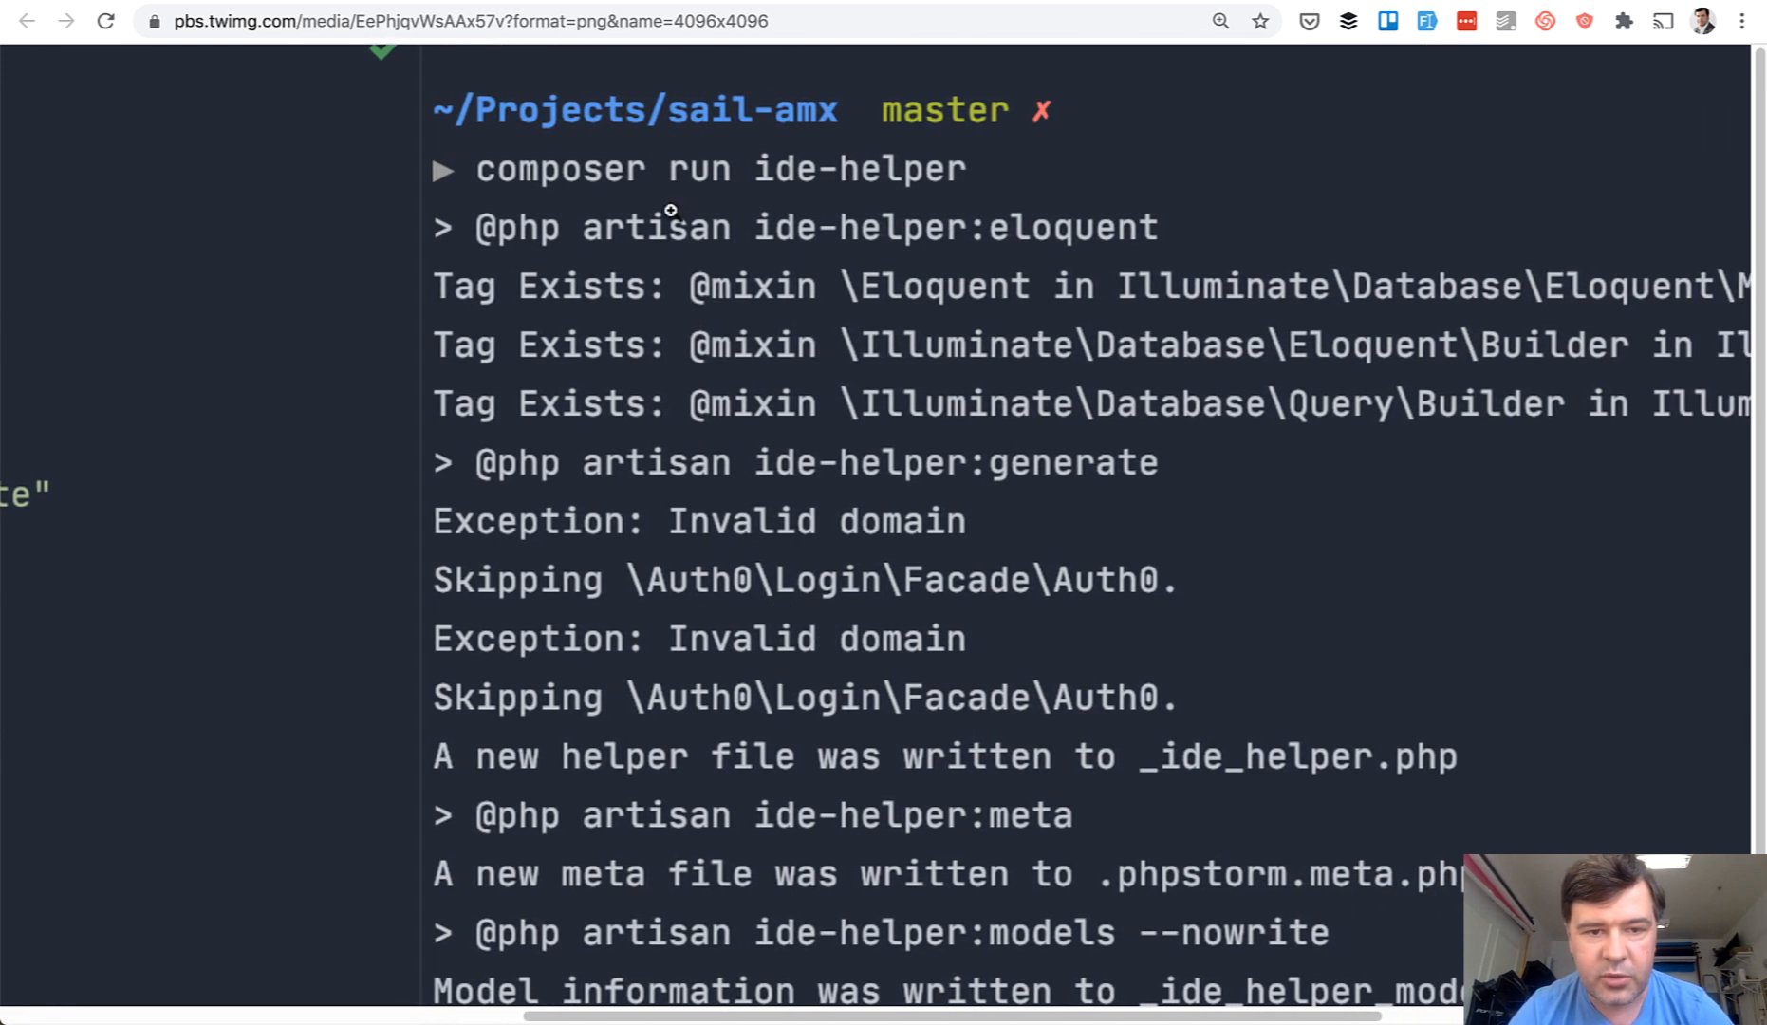
pyautogui.scroll(-3)
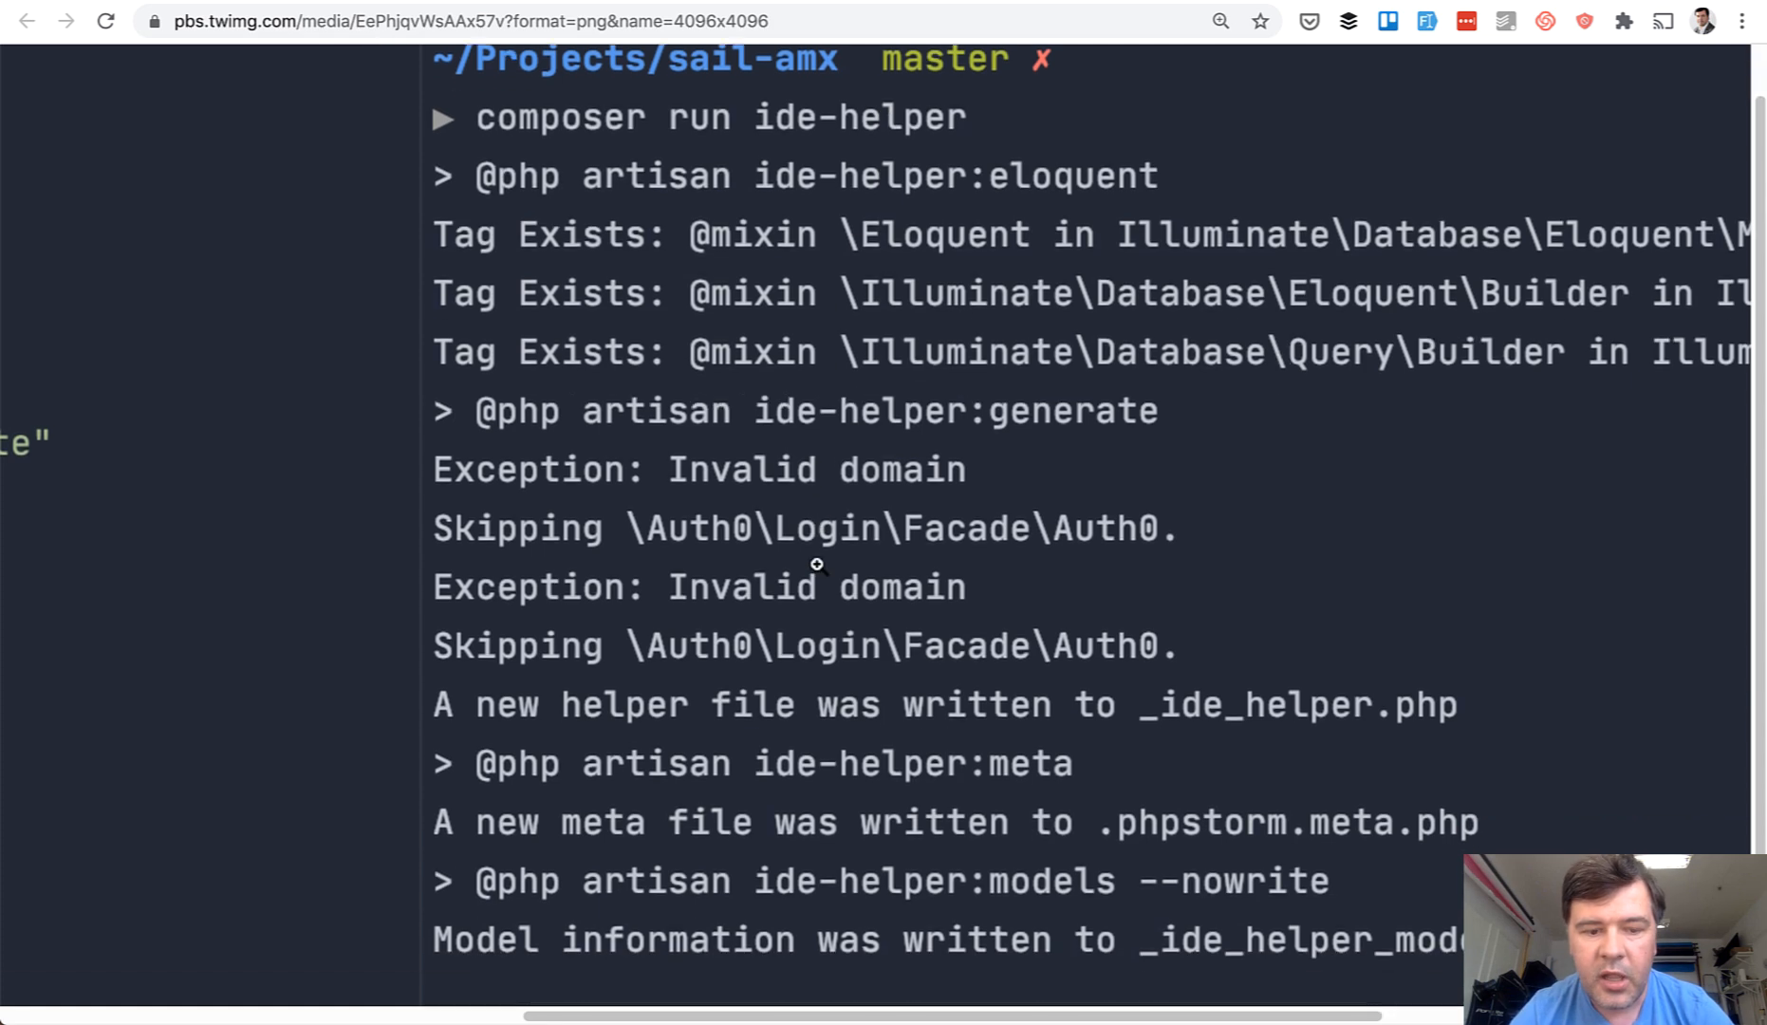